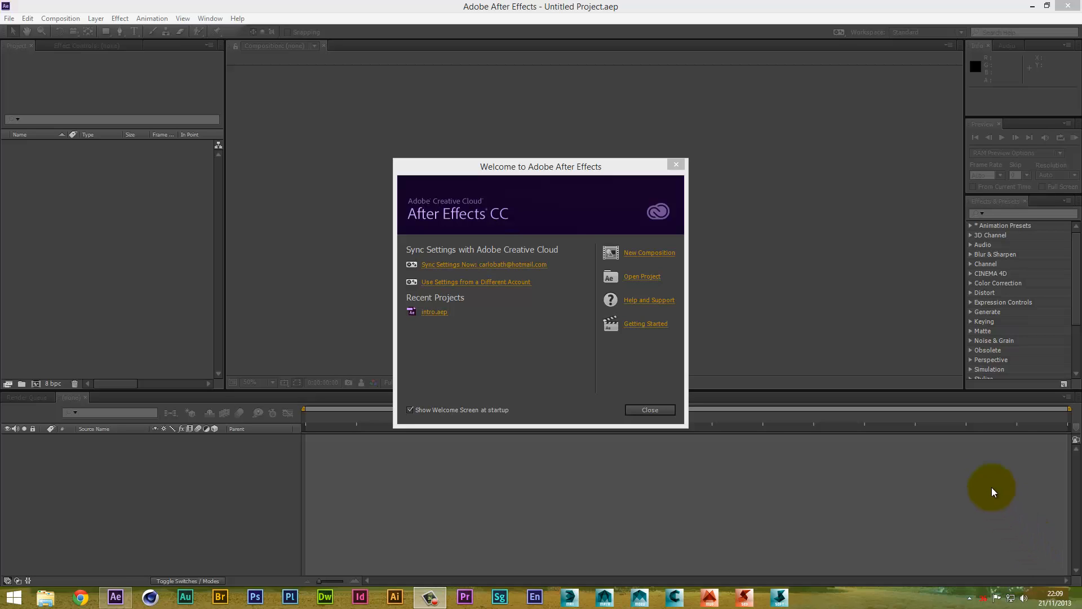
mouse_move(947, 456)
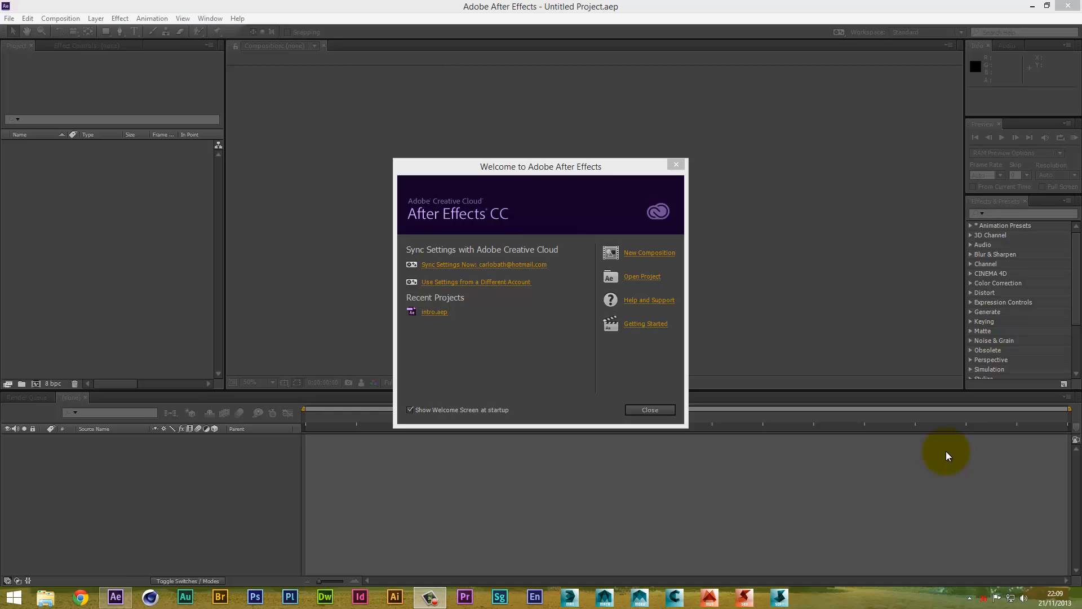
mouse_move(938, 450)
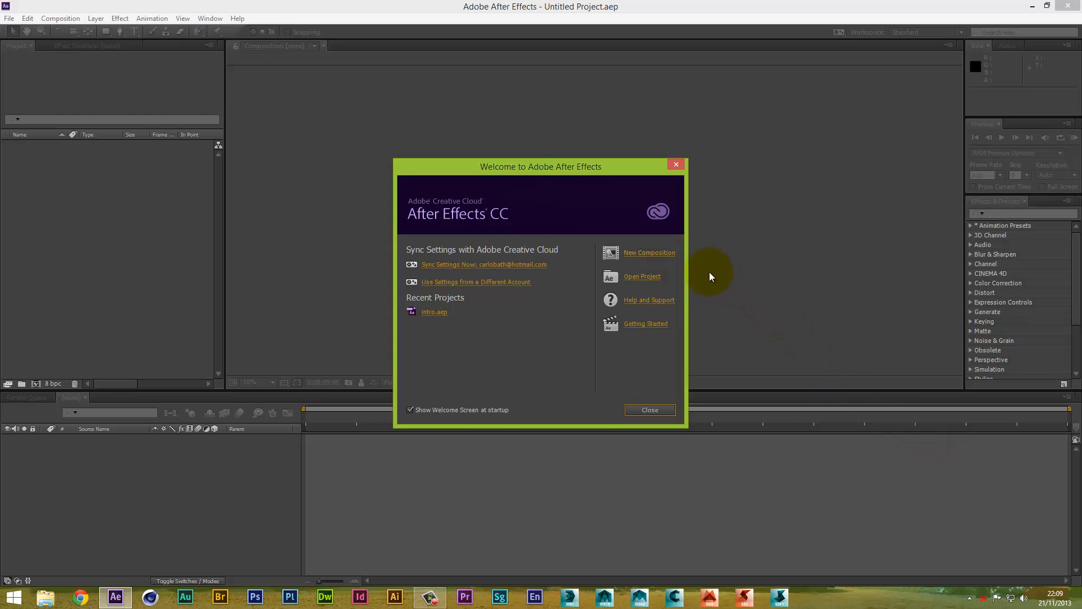
mouse_move(669, 260)
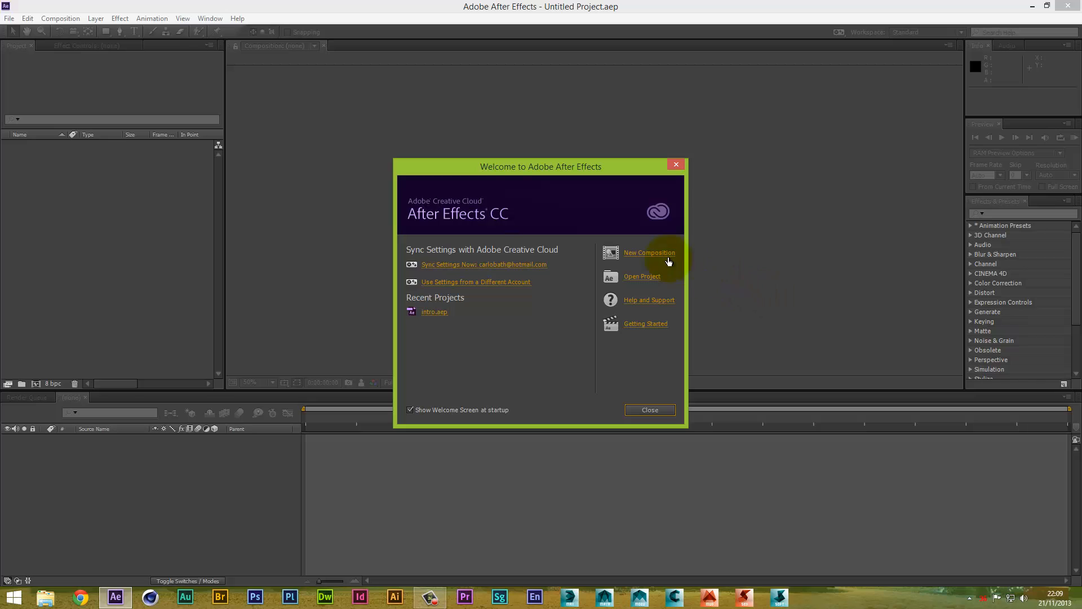
Step: Create Comp 1 with the HDTV 1080 29.97 preset from the welcome screen
left_click(649, 252)
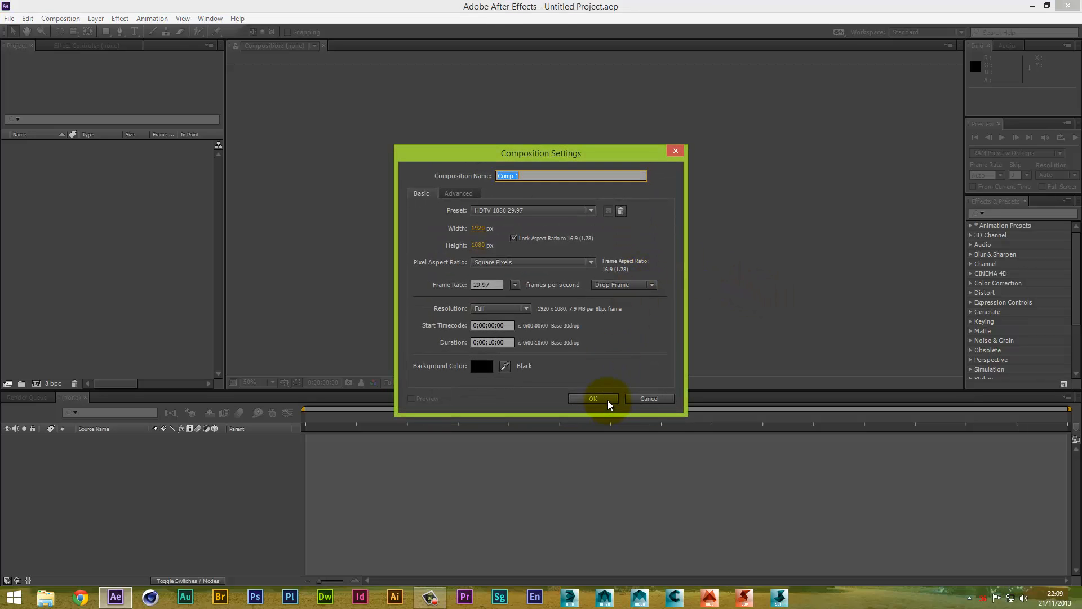
left_click(593, 399)
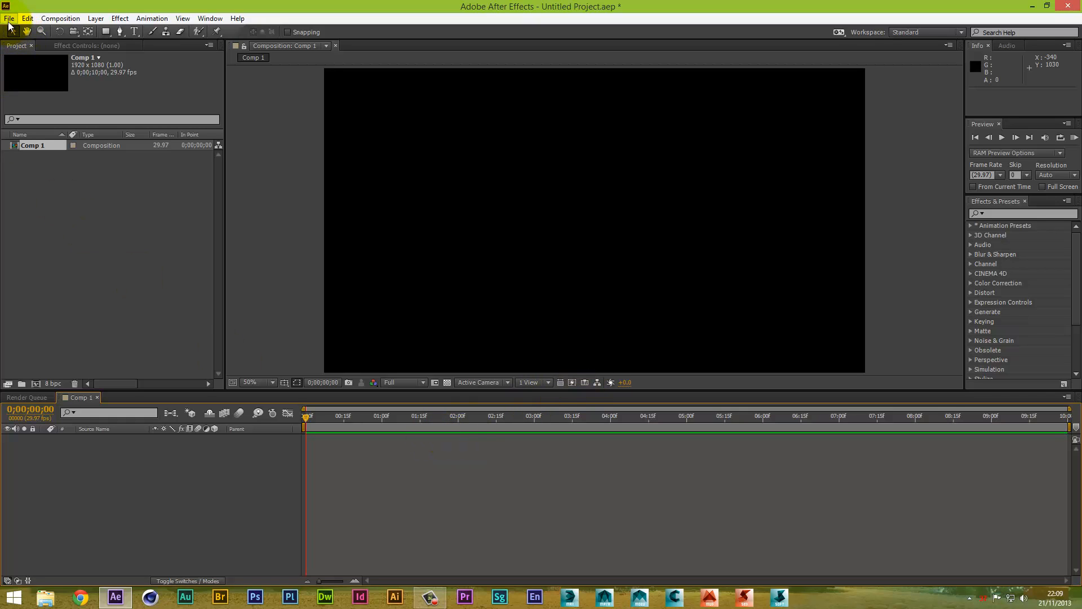
Step: Import Mountain_Shot.mov from the Desktop and open it as its own composition
left_click(8, 12)
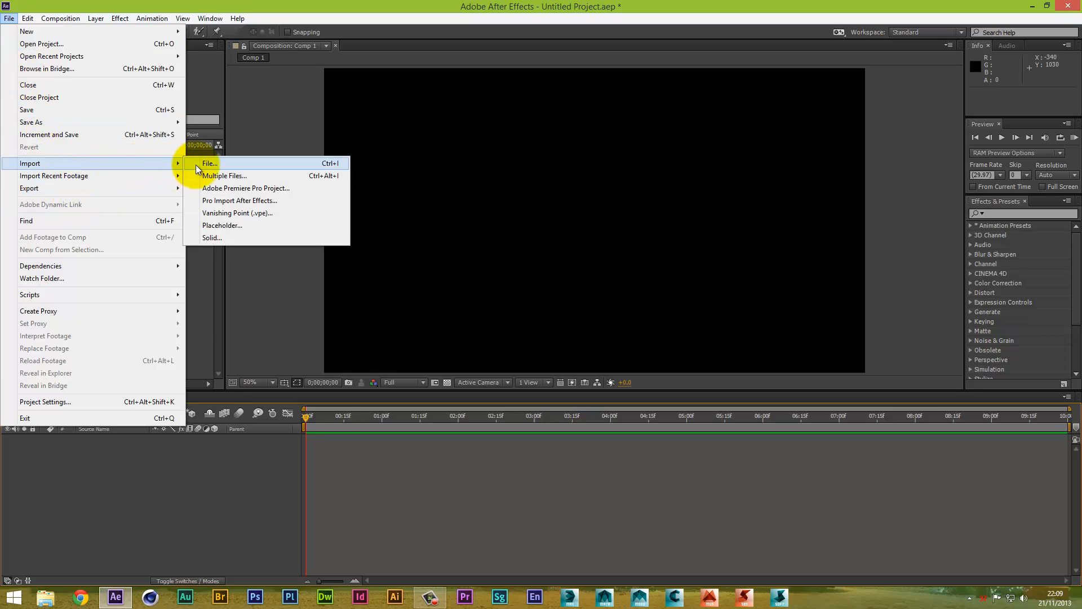
left_click(209, 163)
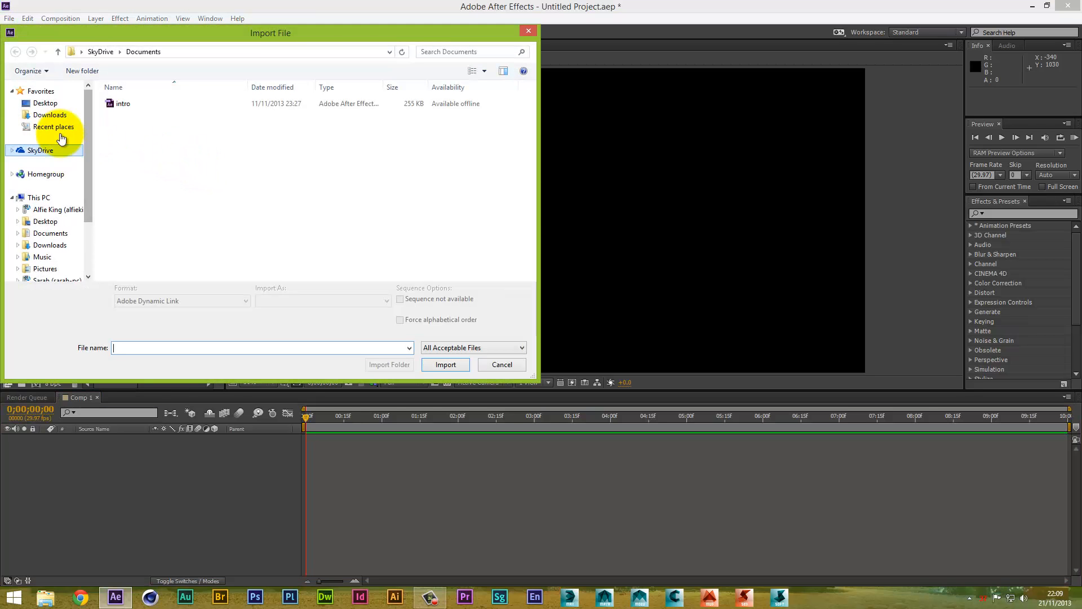
left_click(43, 102)
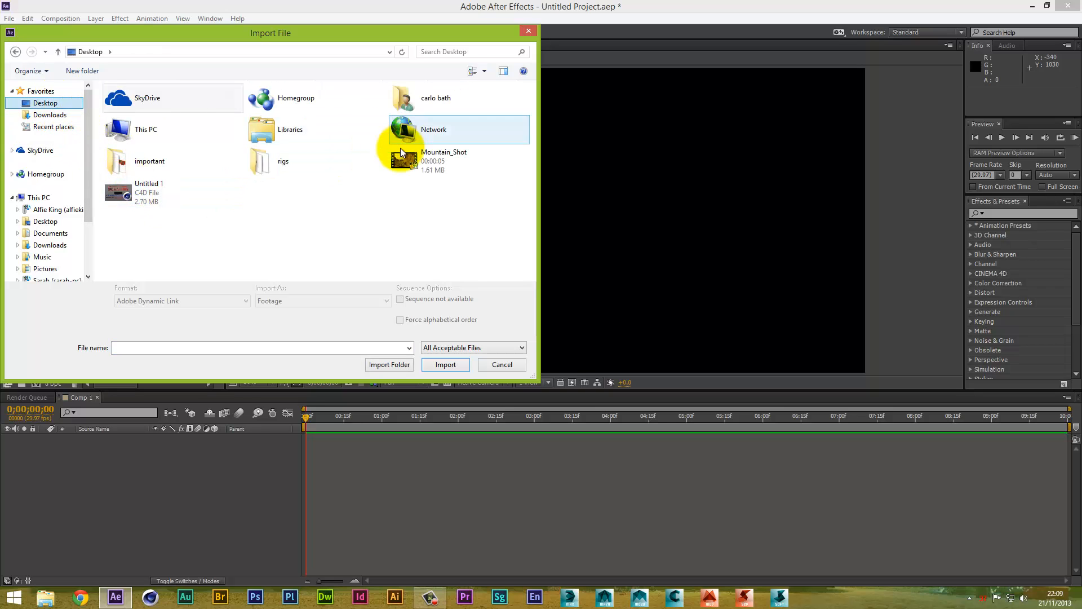
left_click(445, 365)
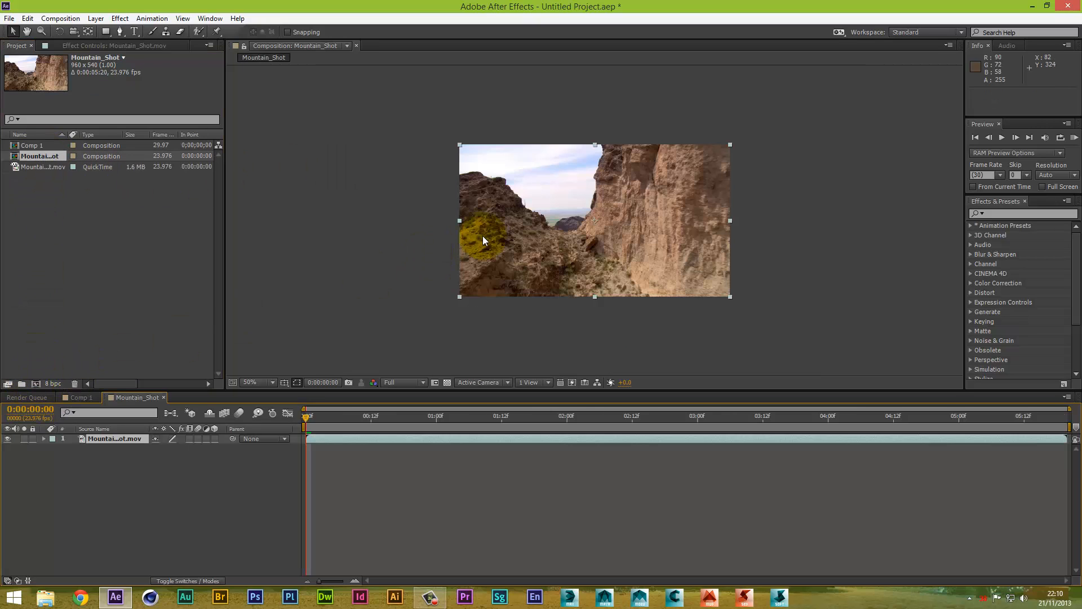
Step: View the flyby at 100% magnification, scrub through it, and return to frame 0 at Full resolution
left_click(257, 382)
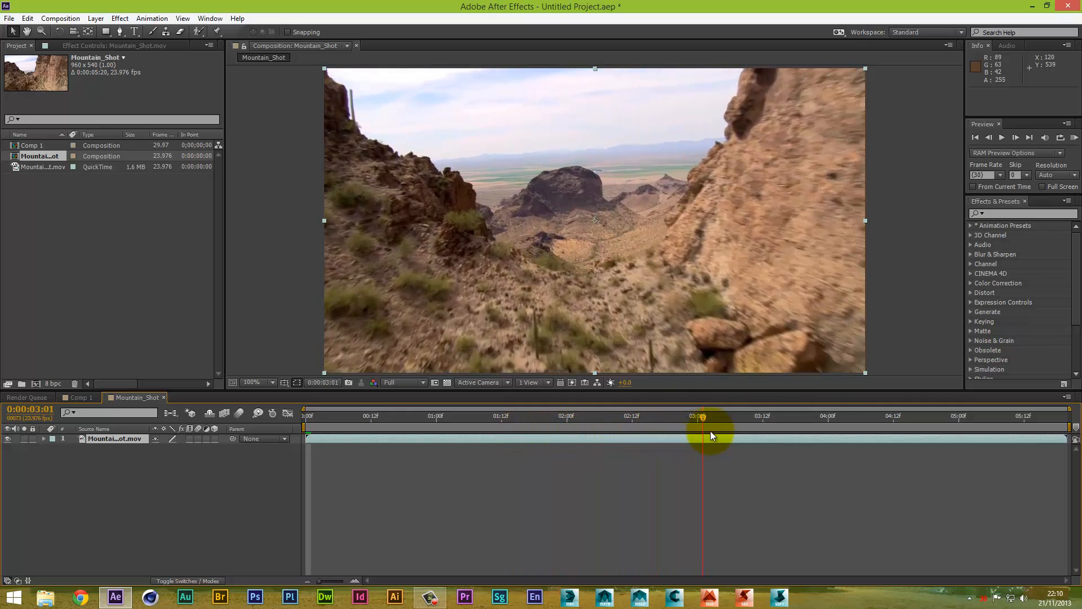
left_click_drag(702, 416, 987, 415)
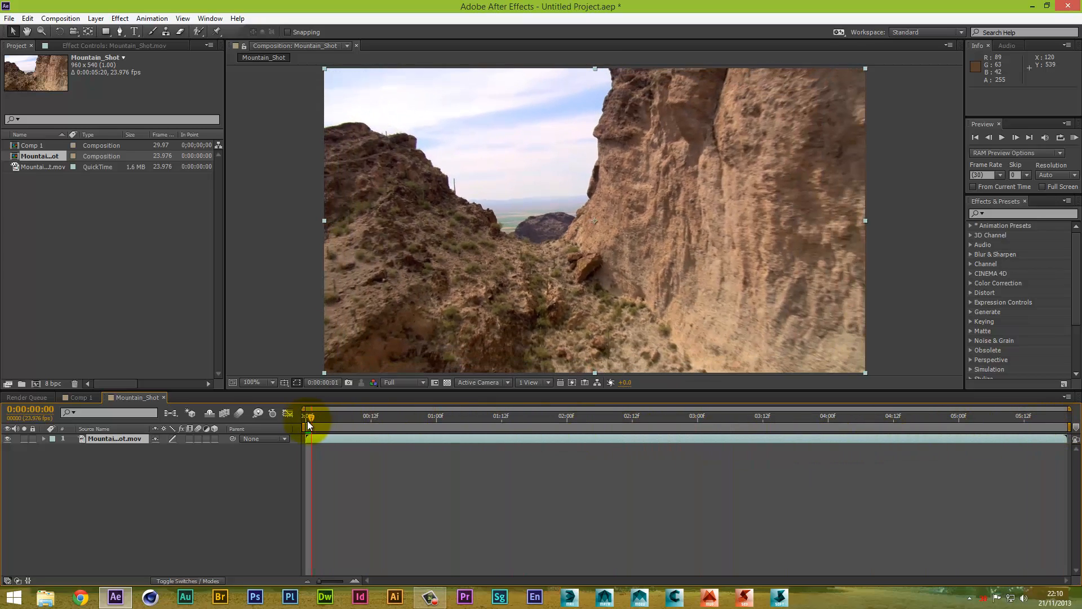
left_click(404, 382)
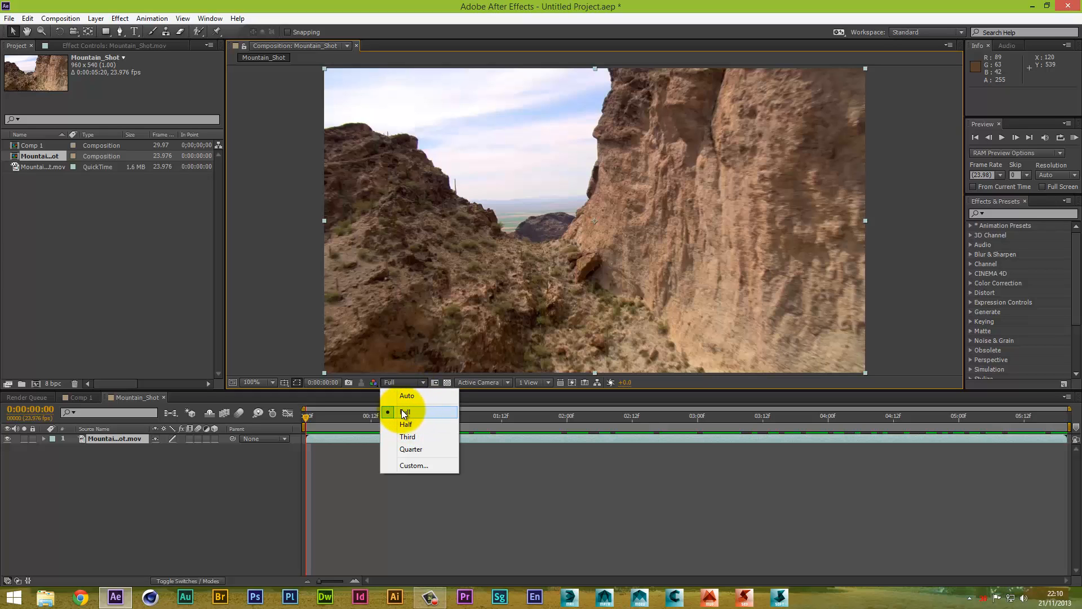
mouse_move(407, 436)
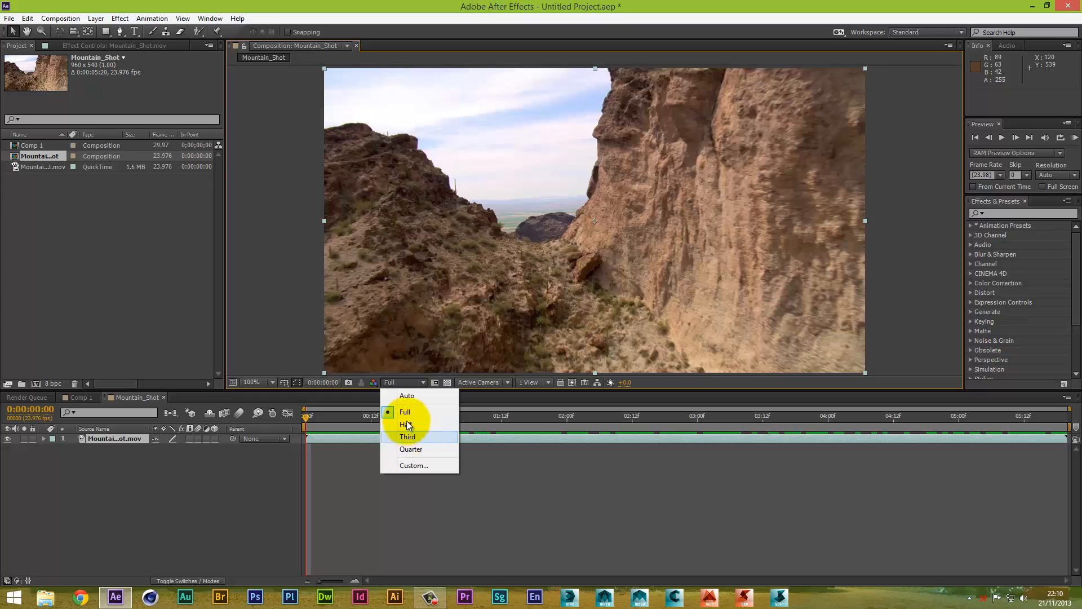
left_click(405, 412)
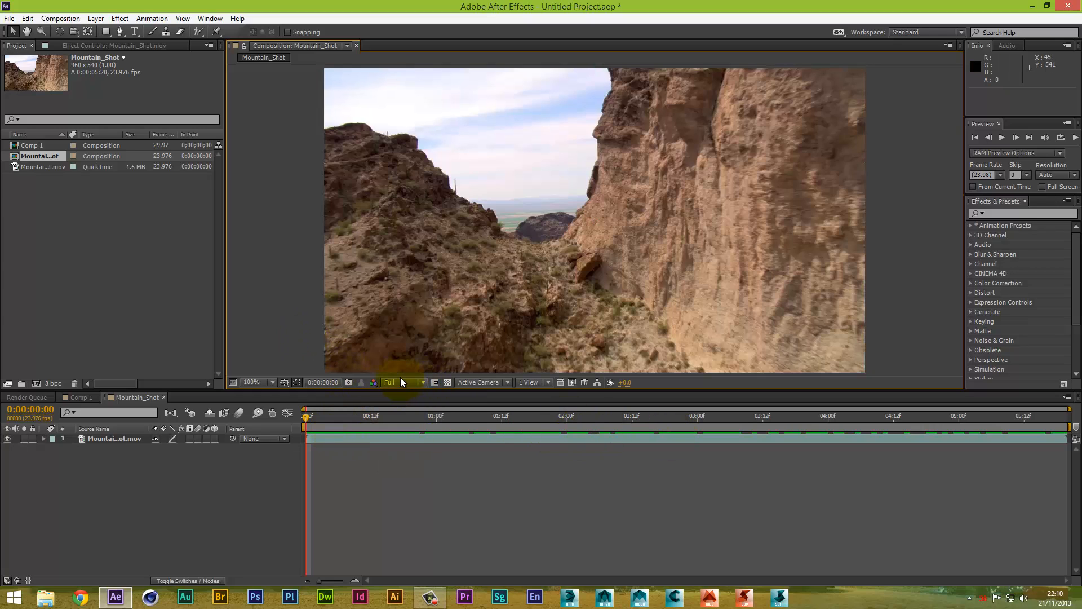
mouse_move(401, 384)
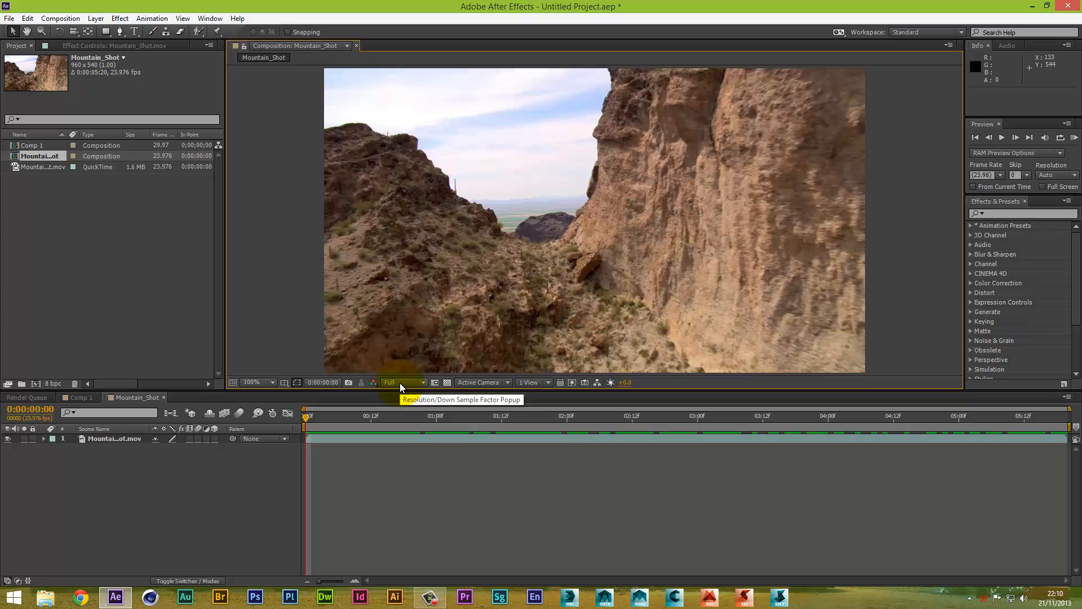
mouse_move(401, 387)
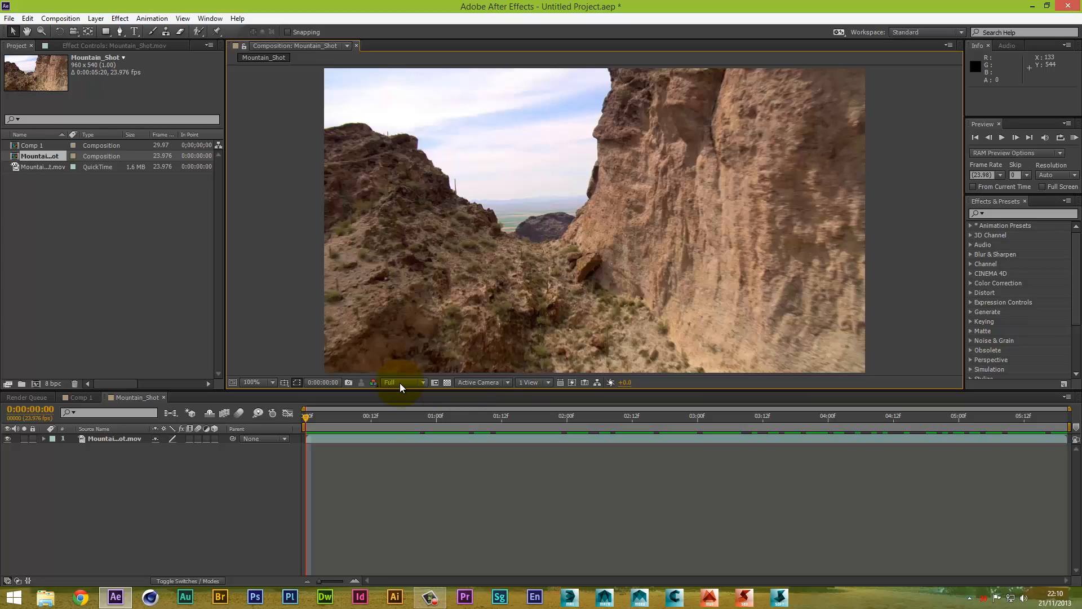
left_click(371, 416)
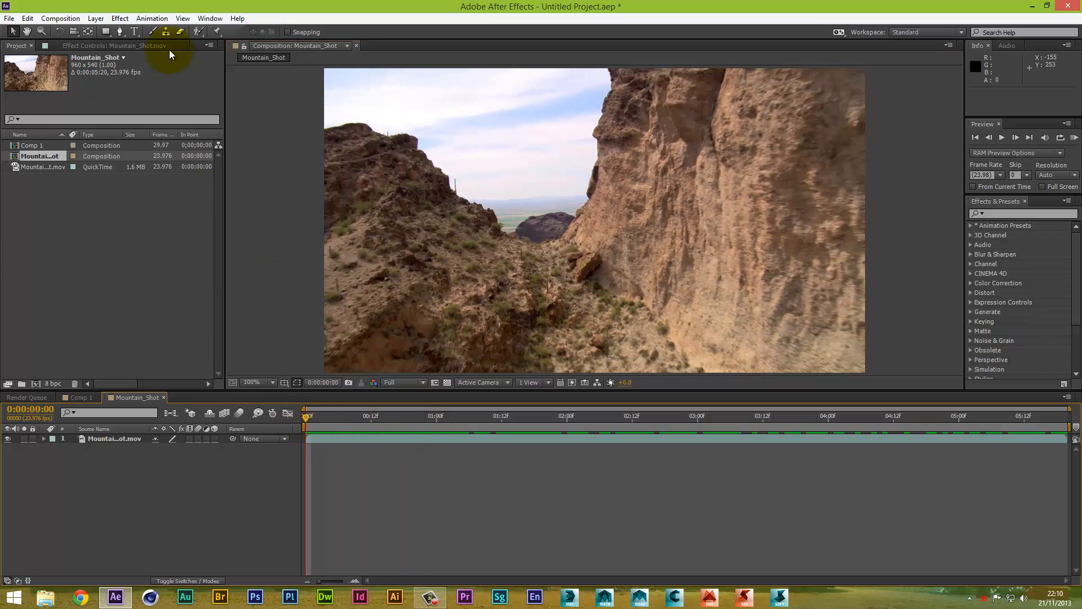
Step: Apply The Foundry's CameraTracker (1.0) effect to the Mountain_Shot.mov layer
left_click(119, 18)
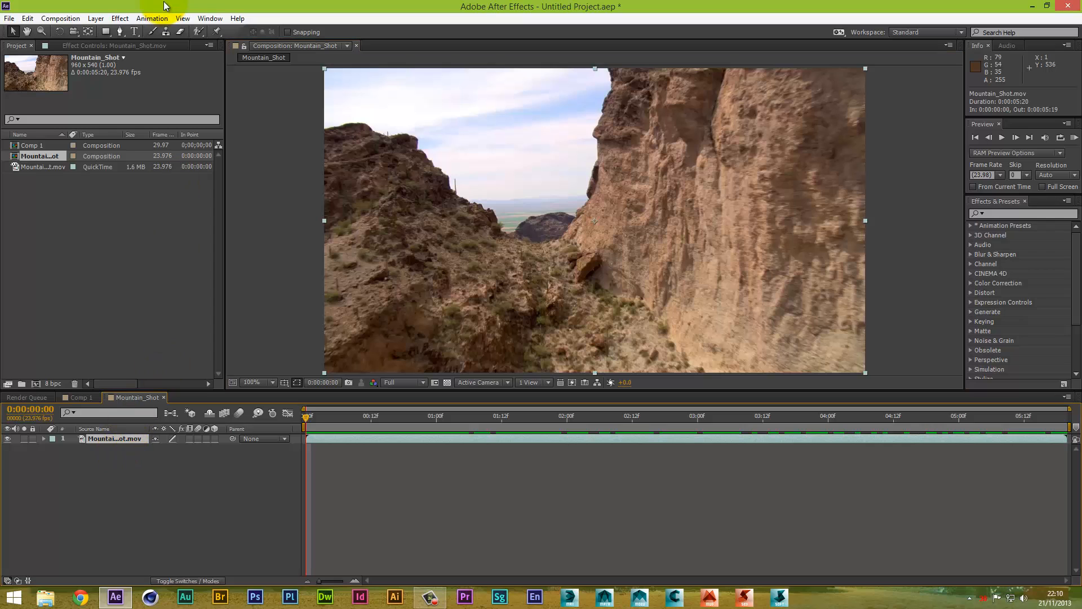
left_click(119, 18)
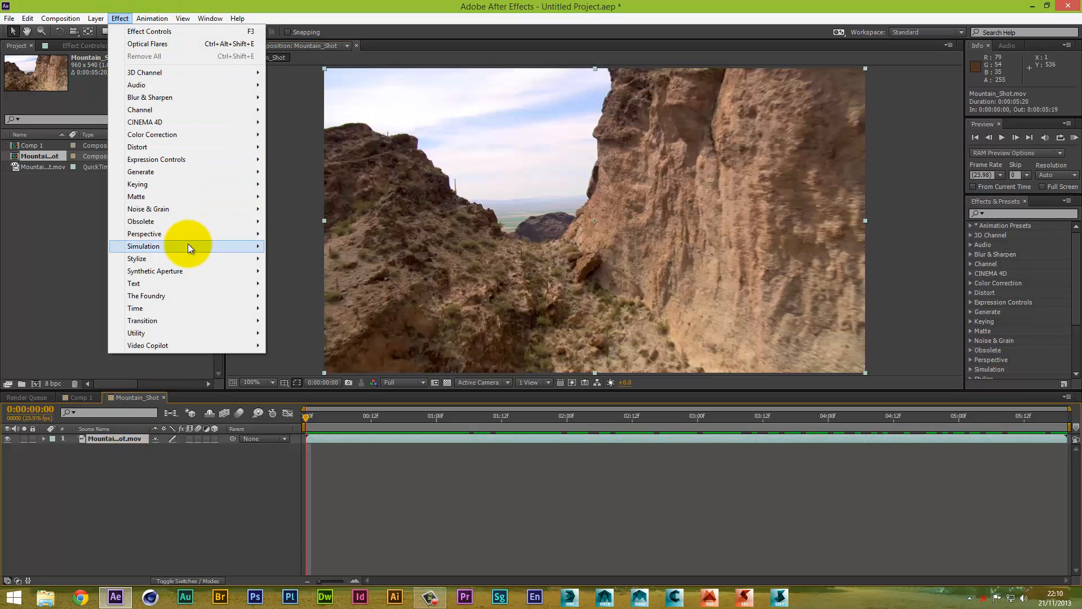
mouse_move(169, 296)
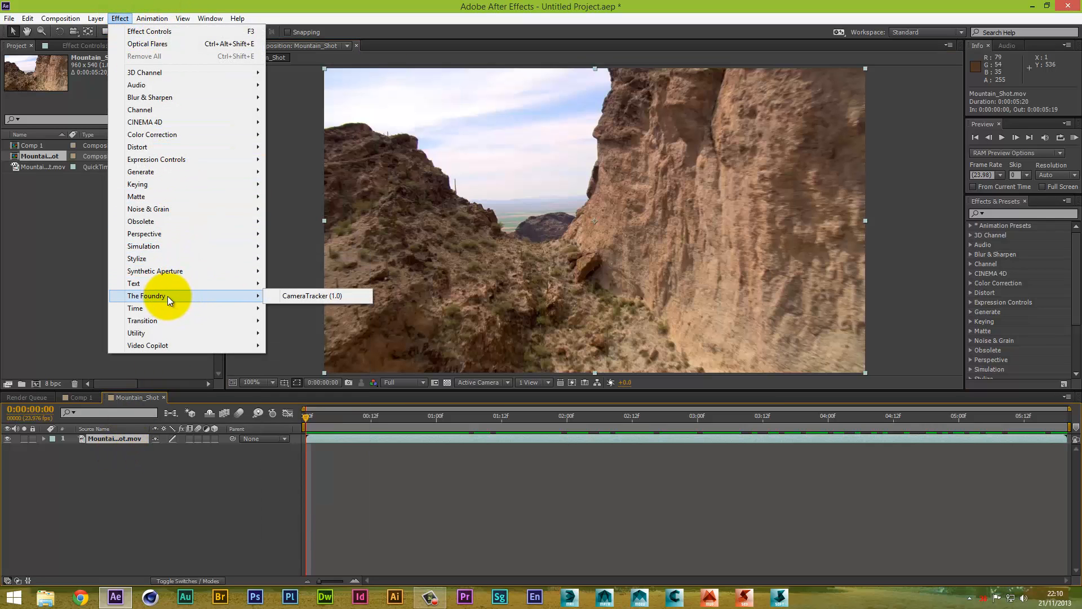
mouse_move(312, 296)
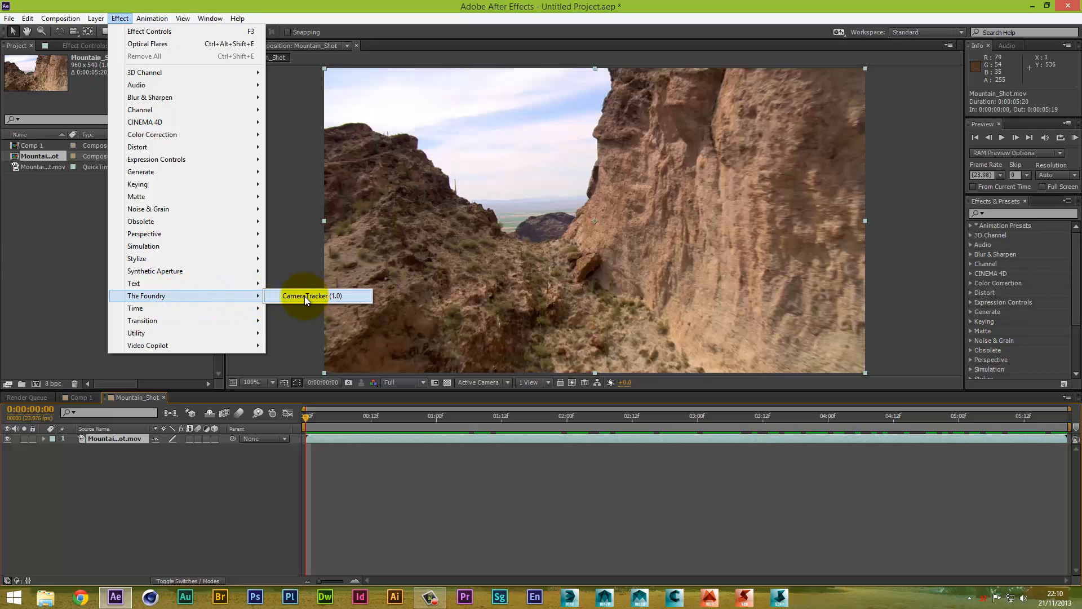
left_click(316, 295)
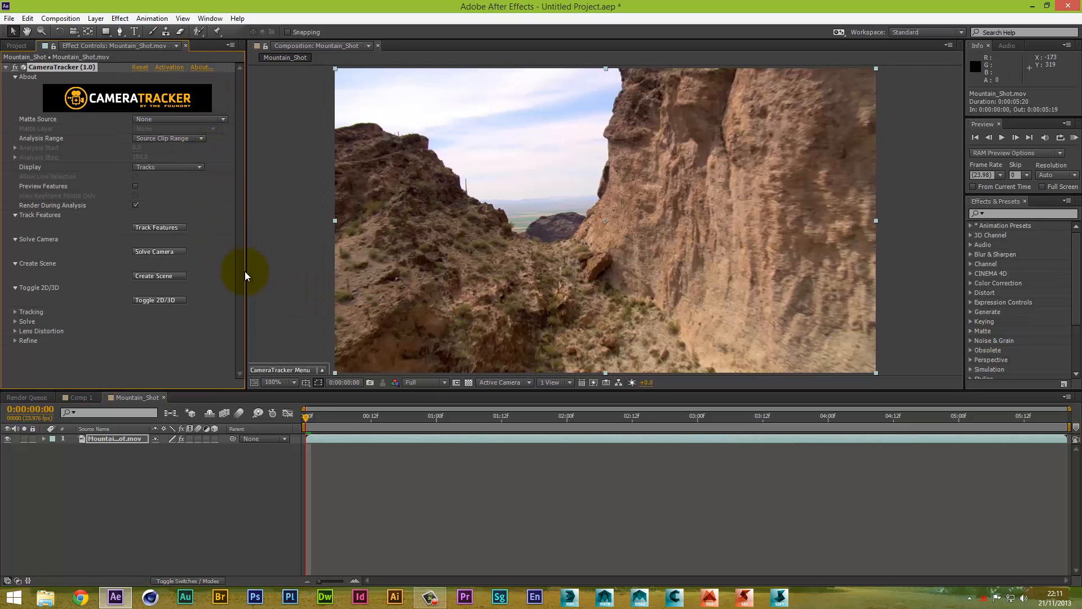
mouse_move(47, 186)
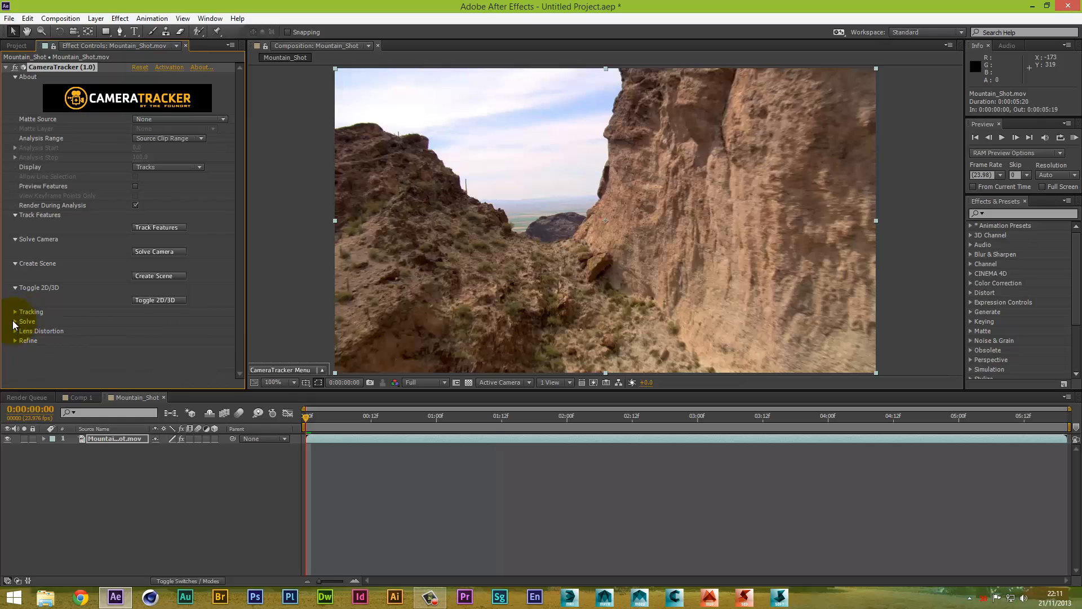
left_click(14, 321)
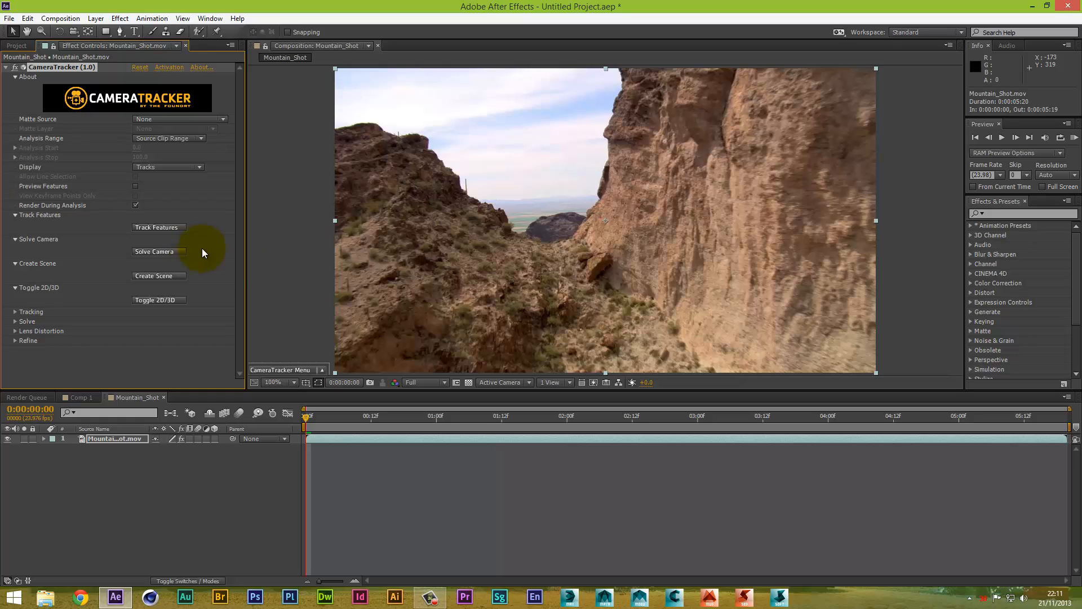
mouse_move(443, 326)
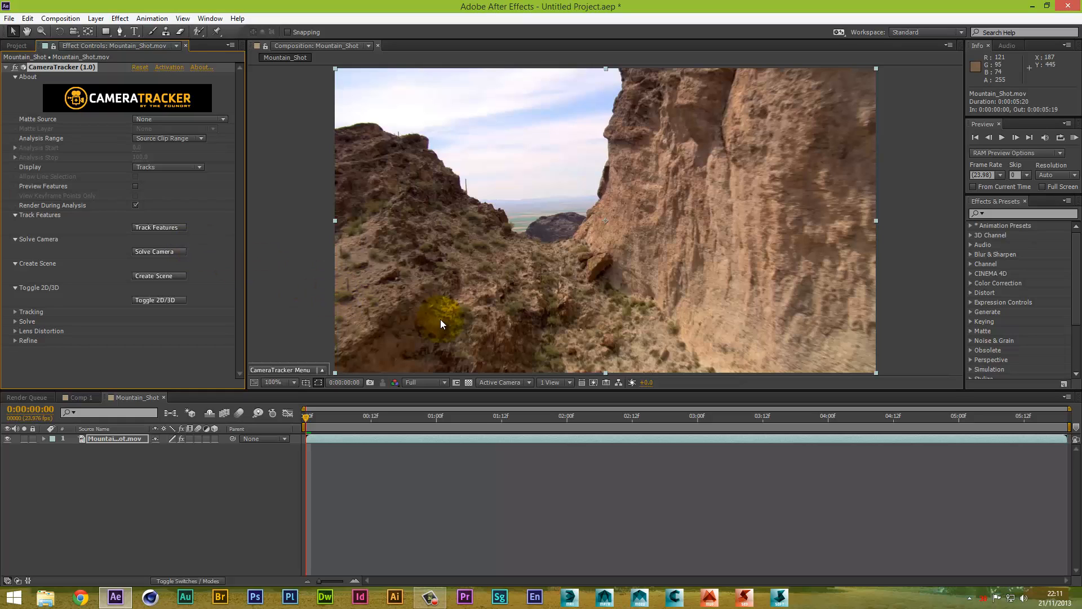
mouse_move(368, 312)
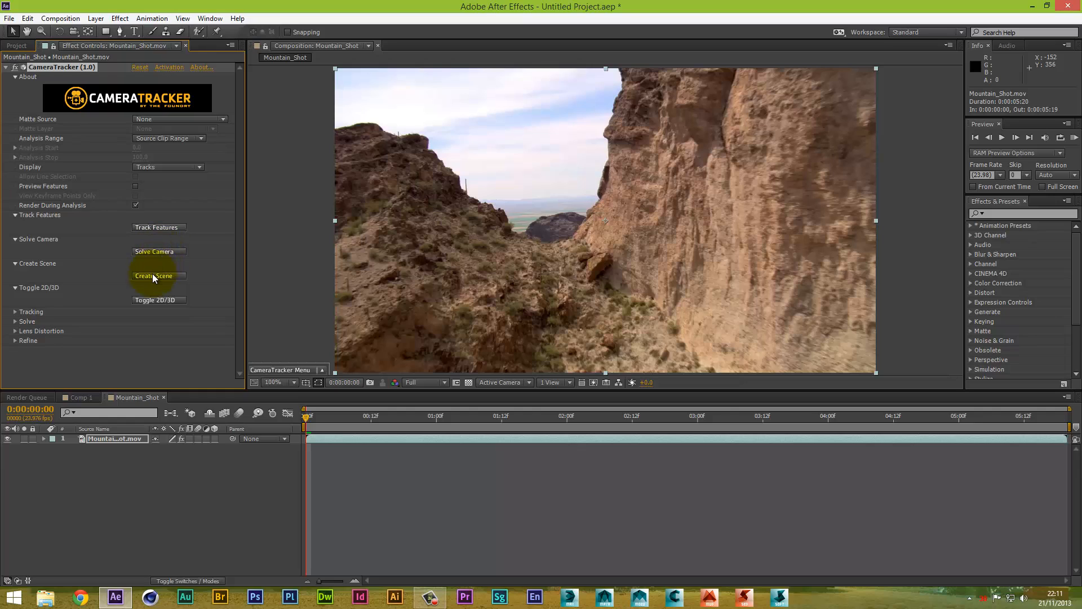
mouse_move(162, 235)
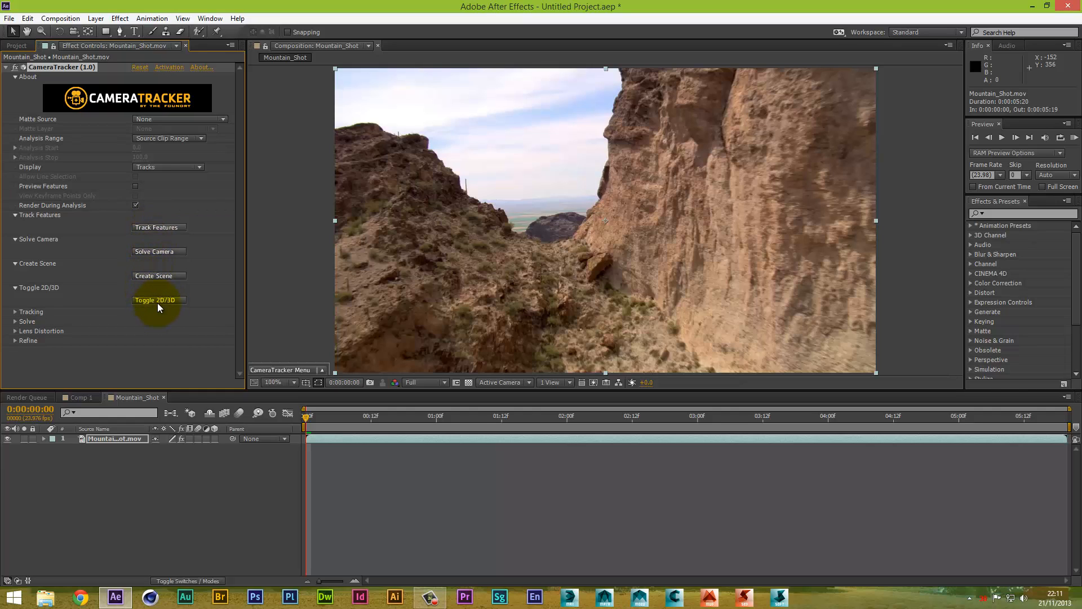
mouse_move(165, 227)
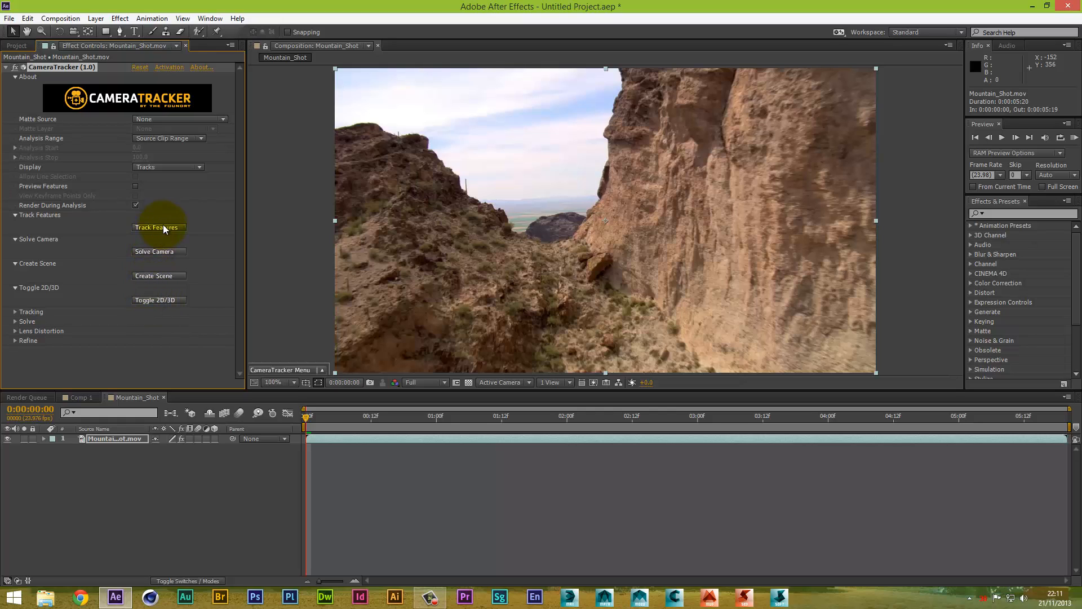
mouse_move(185, 294)
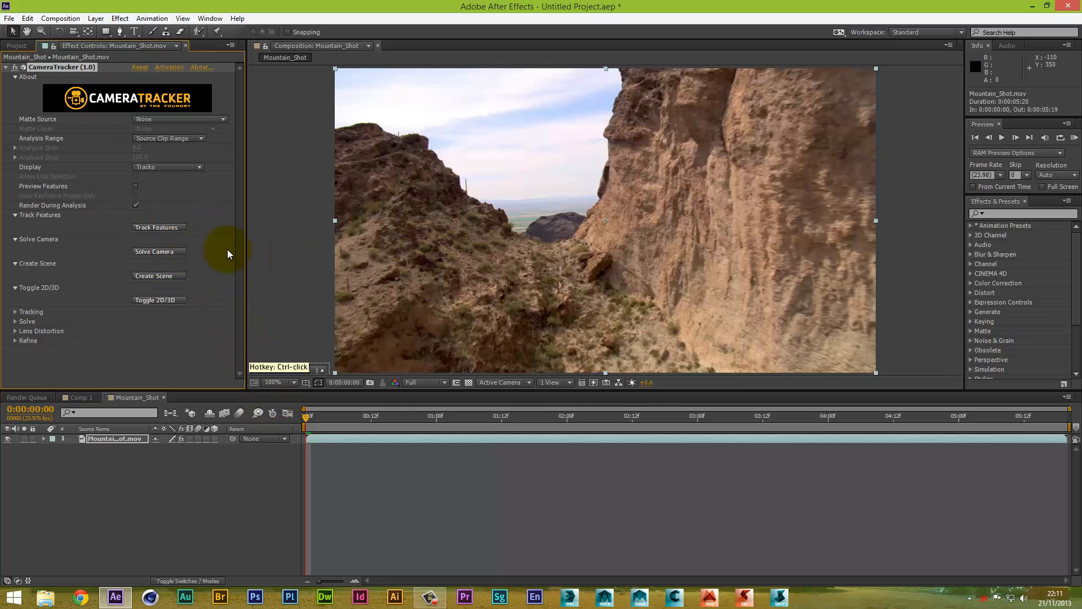
Step: Run Track Features so CameraTracker tracks points through the whole clip
left_click(159, 227)
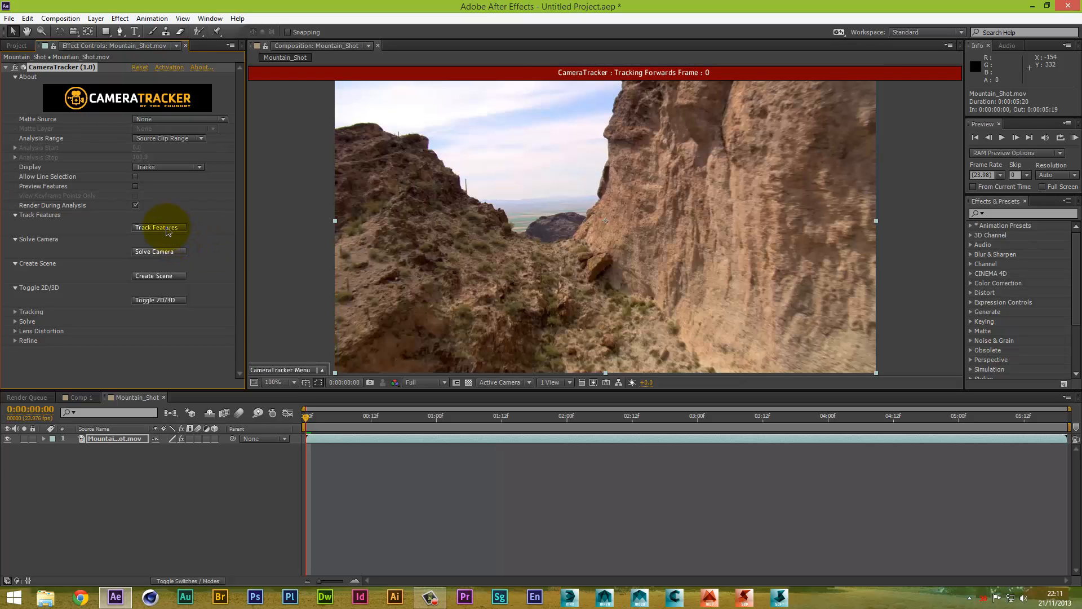
left_click(158, 227)
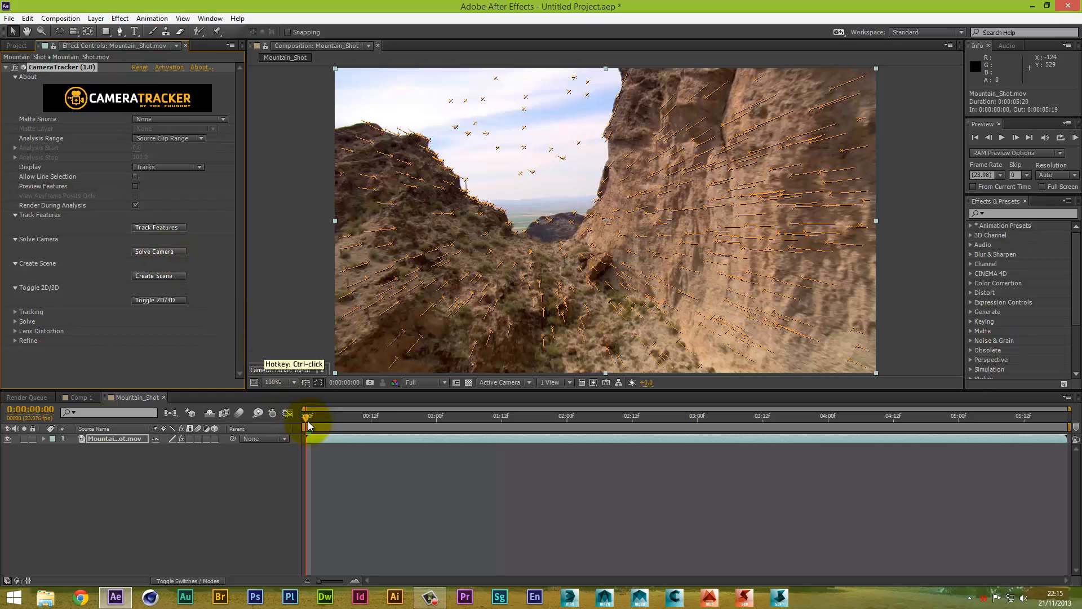
left_click_drag(308, 415, 353, 416)
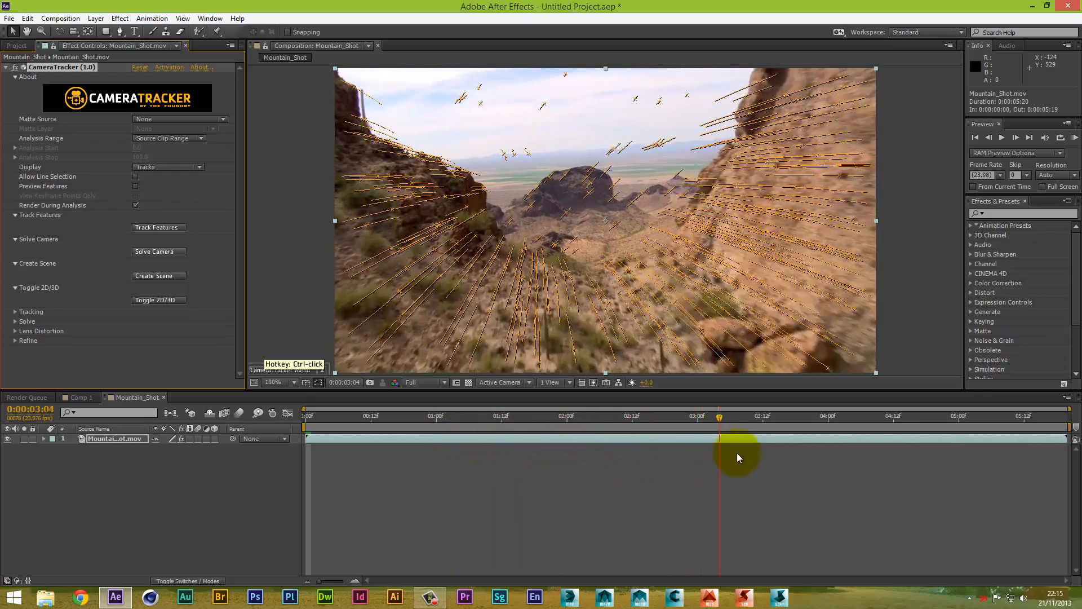
left_click_drag(738, 455, 882, 455)
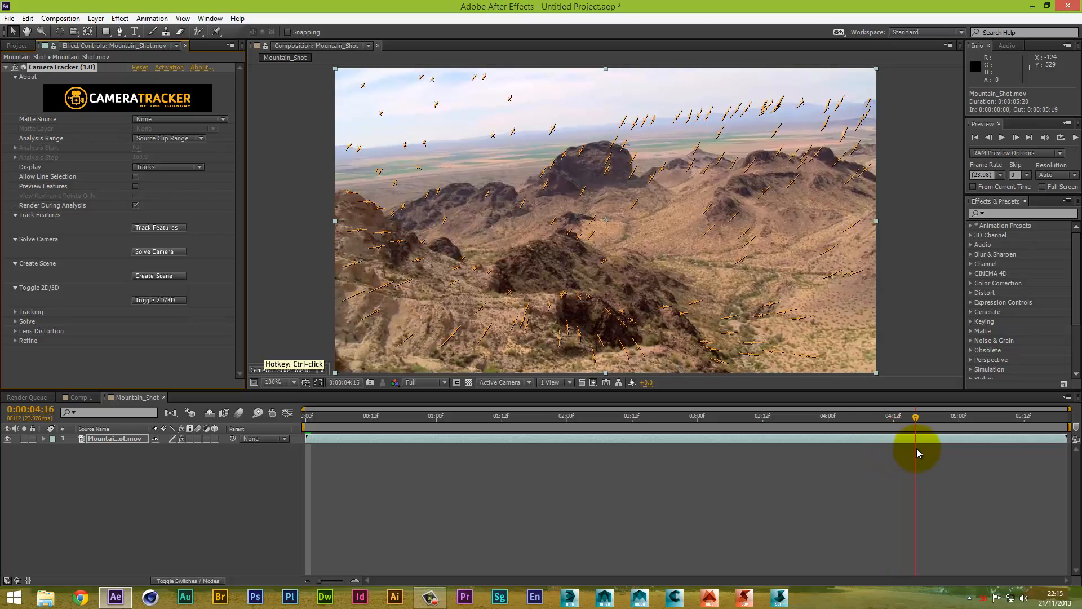
left_click_drag(914, 438, 606, 439)
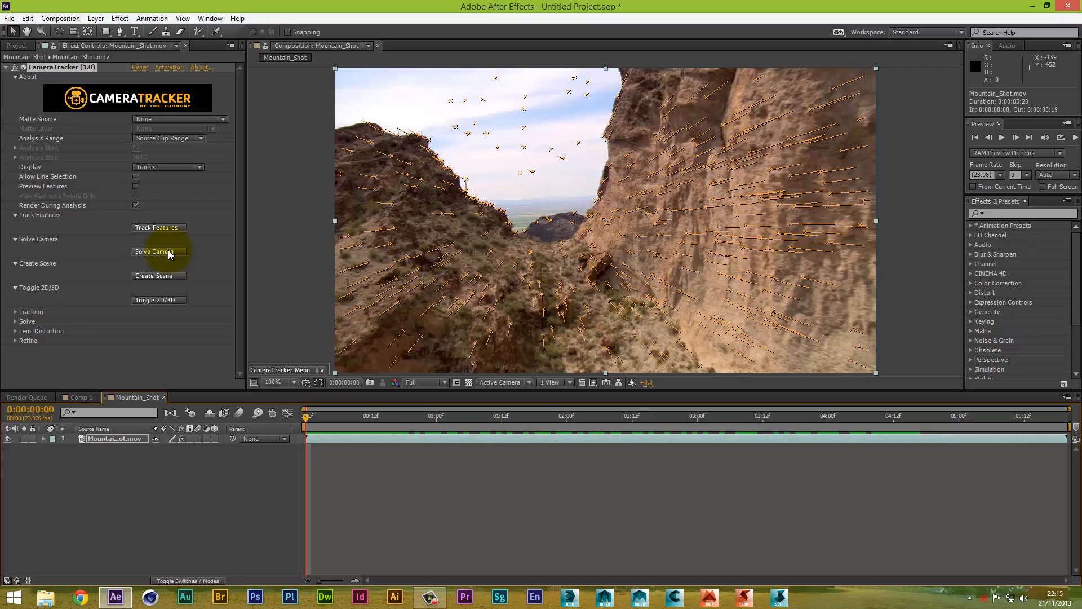
Step: Solve the camera from the tracks and move the 0.725-pixel error report aside
left_click(159, 252)
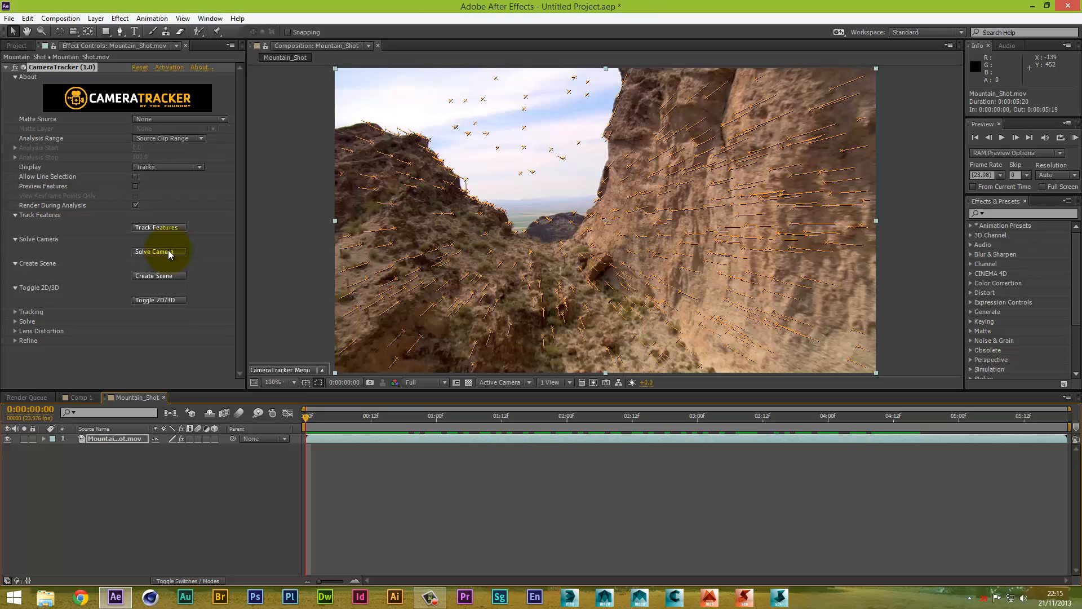
left_click(159, 252)
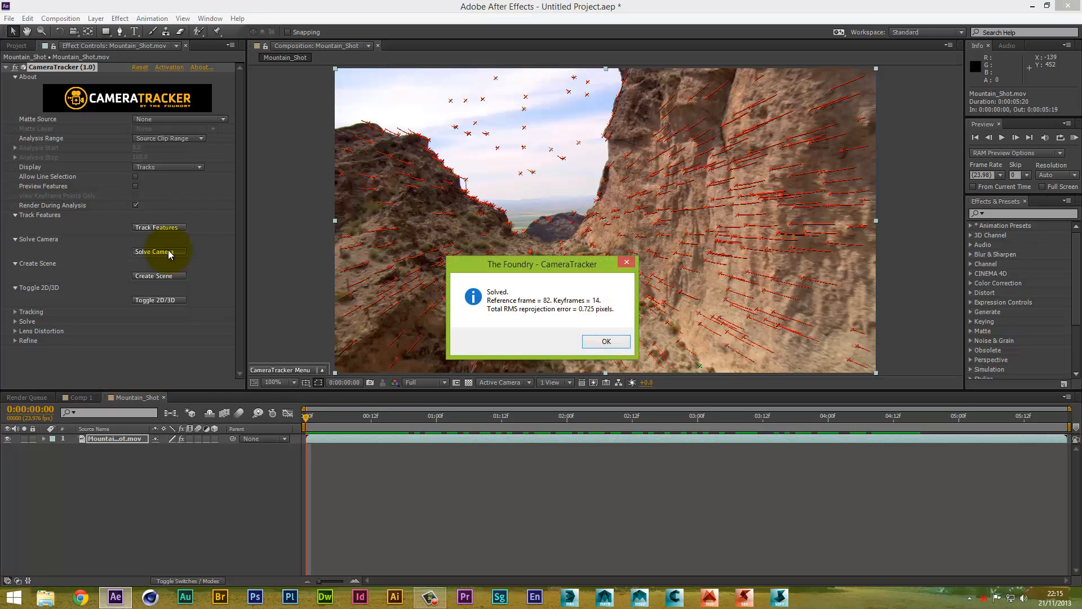
mouse_move(524, 264)
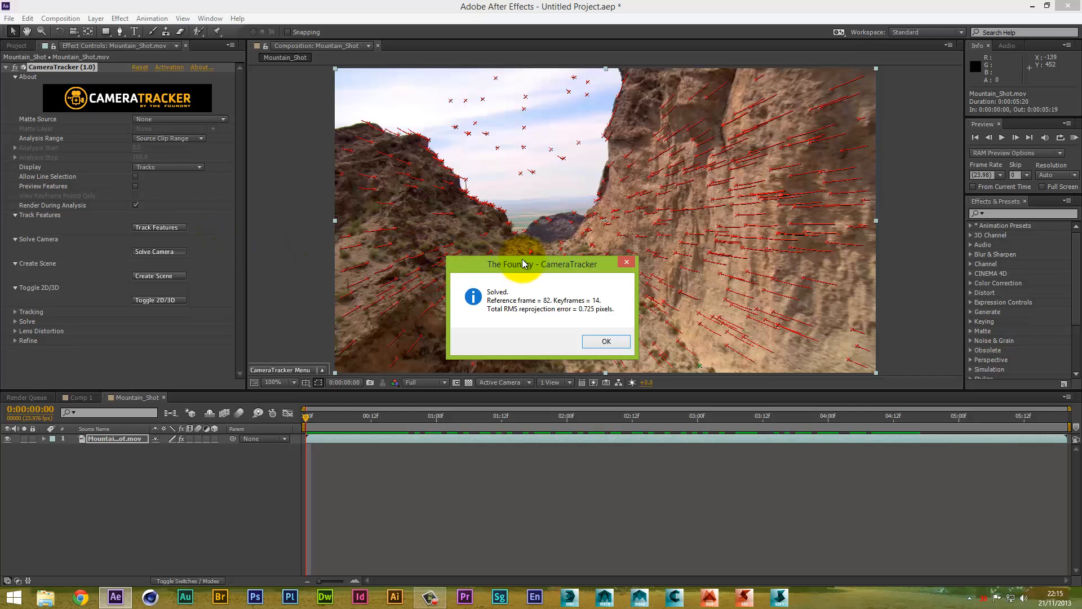
left_click_drag(542, 264, 238, 248)
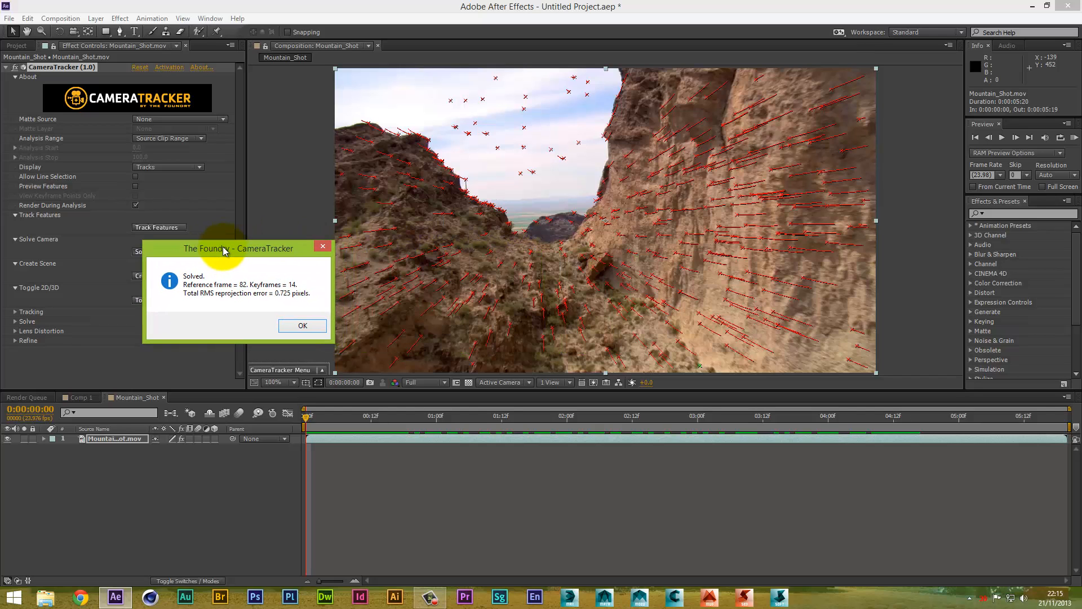
mouse_move(274, 320)
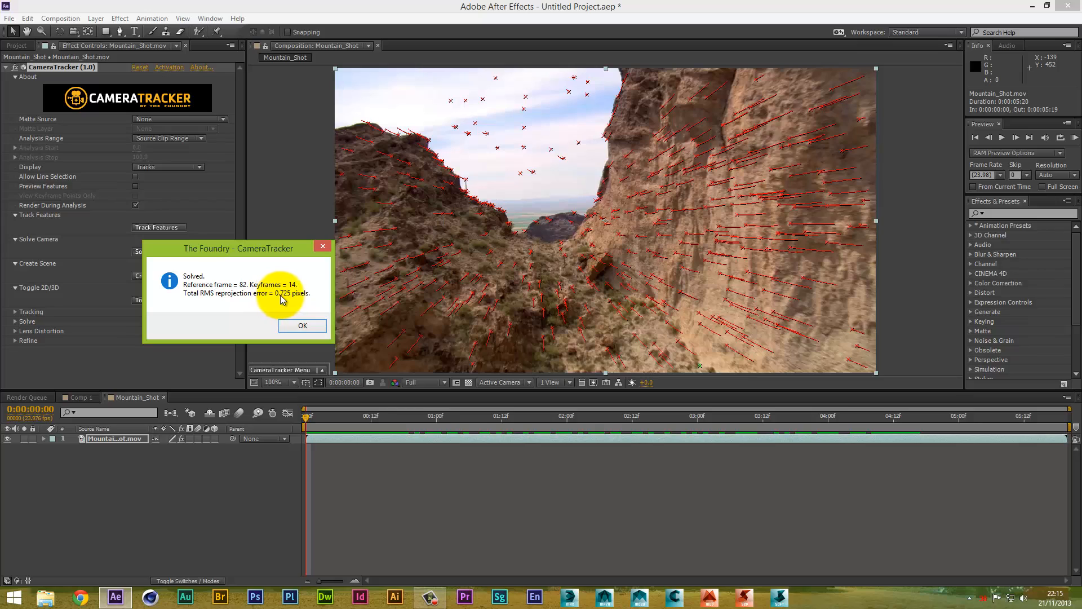
mouse_move(299, 303)
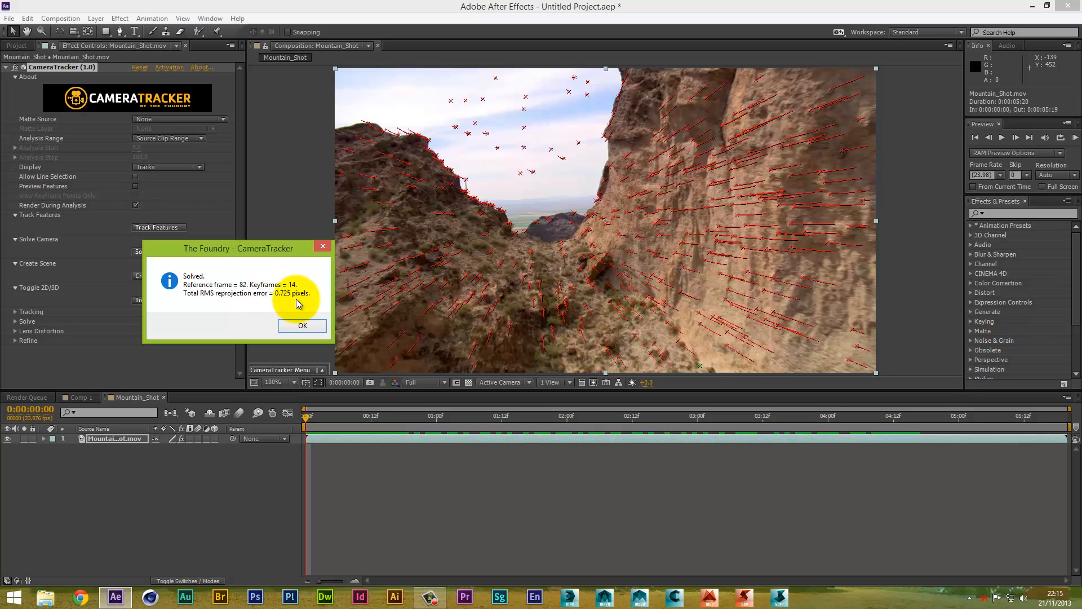
mouse_move(437, 288)
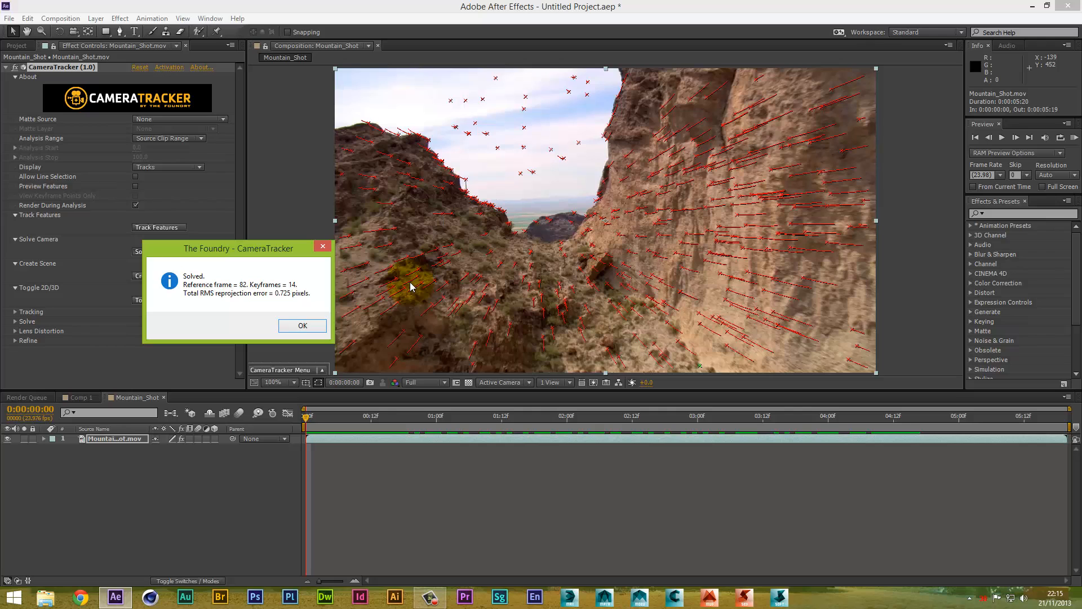
Step: Dismiss the CameraTracker solve report, leaving green solved tracks over the footage
left_click(302, 325)
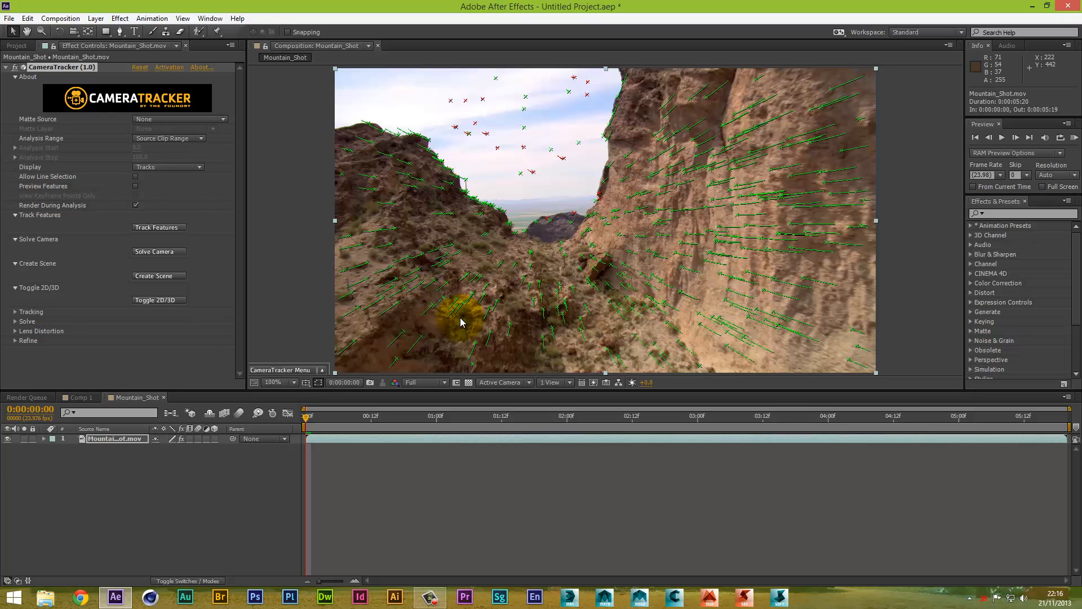
mouse_move(468, 322)
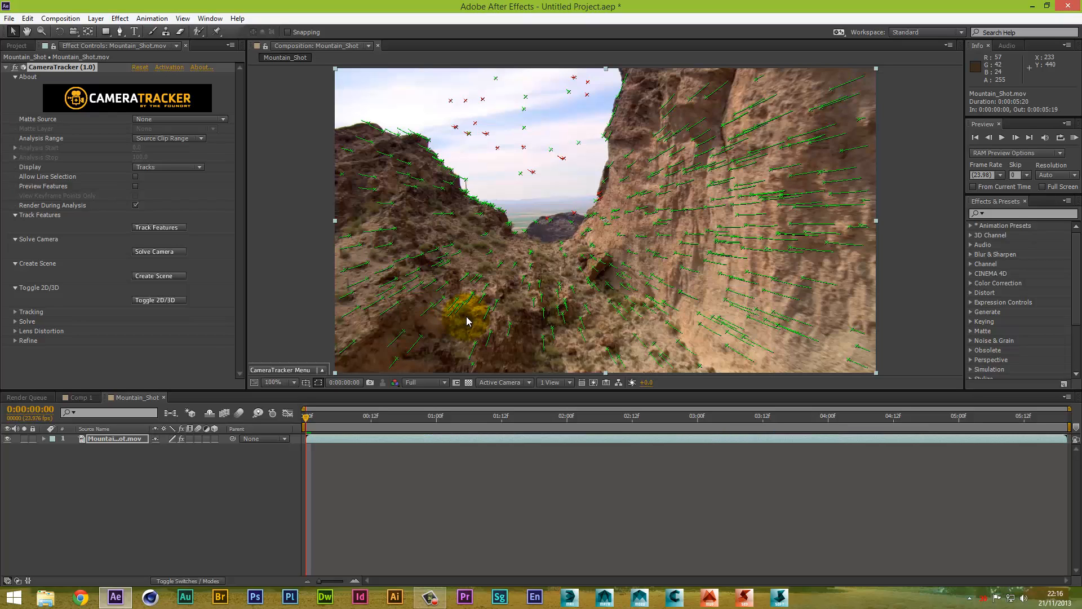
mouse_move(509, 253)
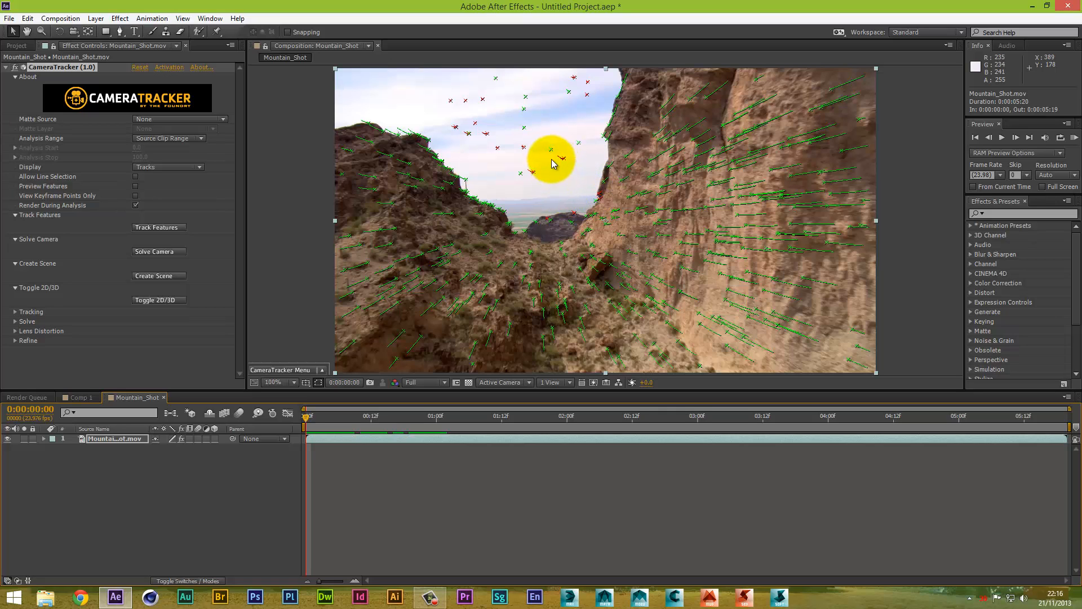
mouse_move(565, 164)
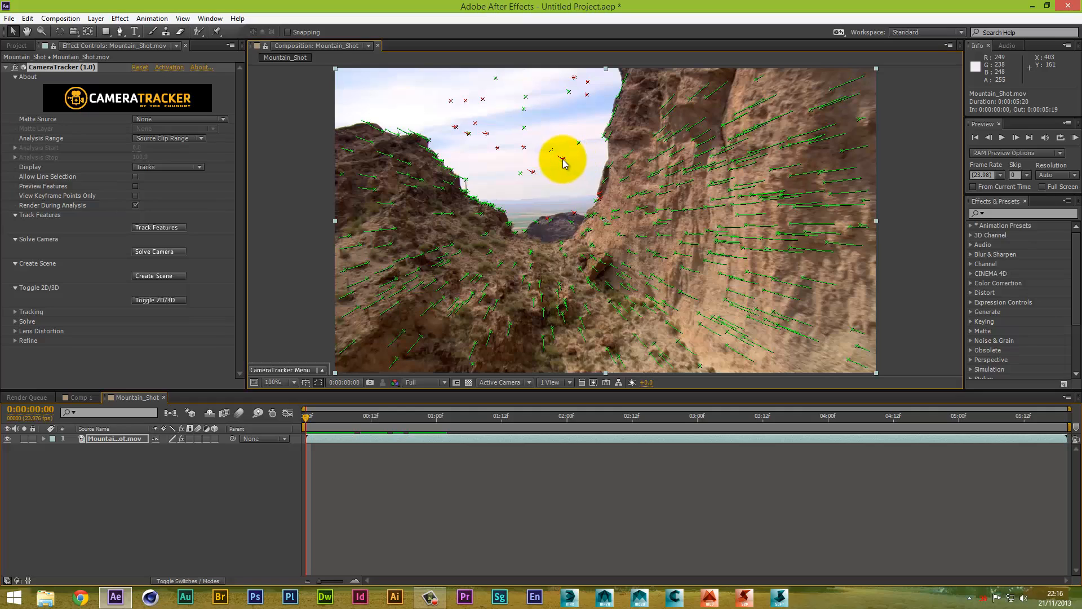
mouse_move(565, 164)
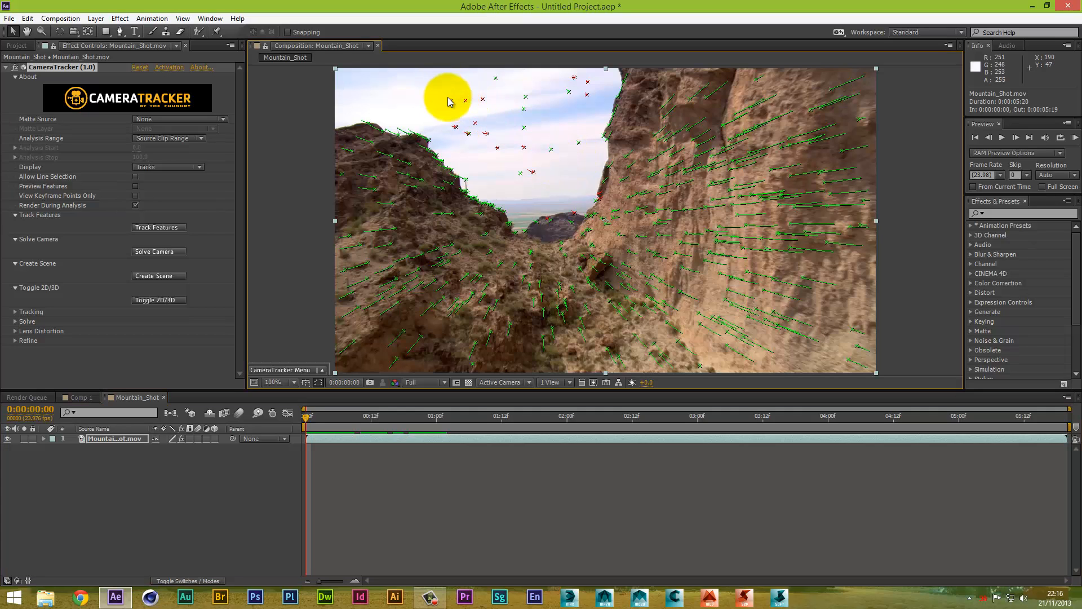
mouse_move(489, 110)
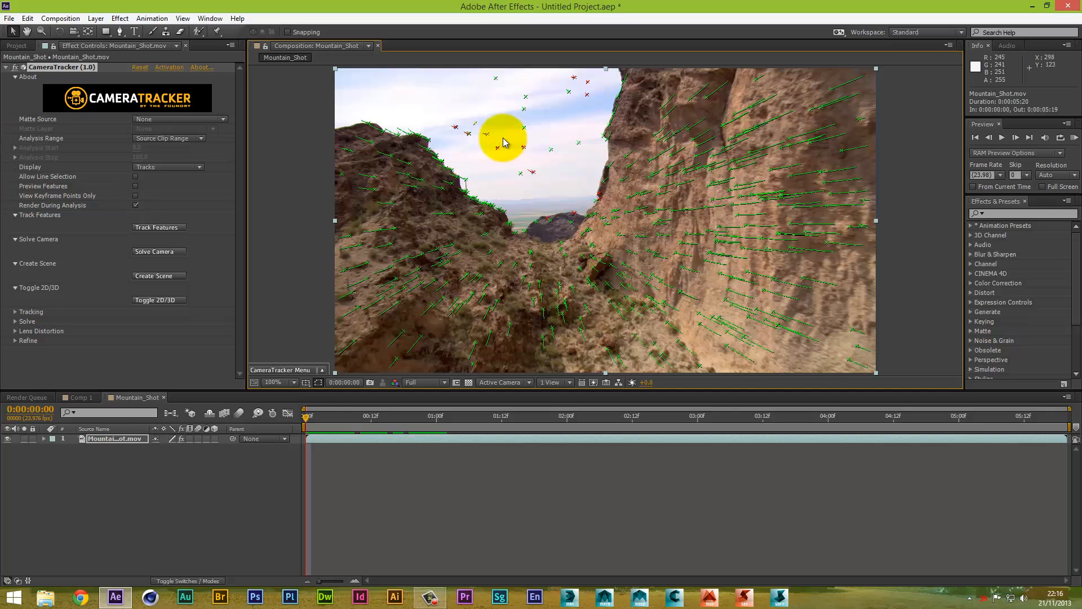
mouse_move(495, 152)
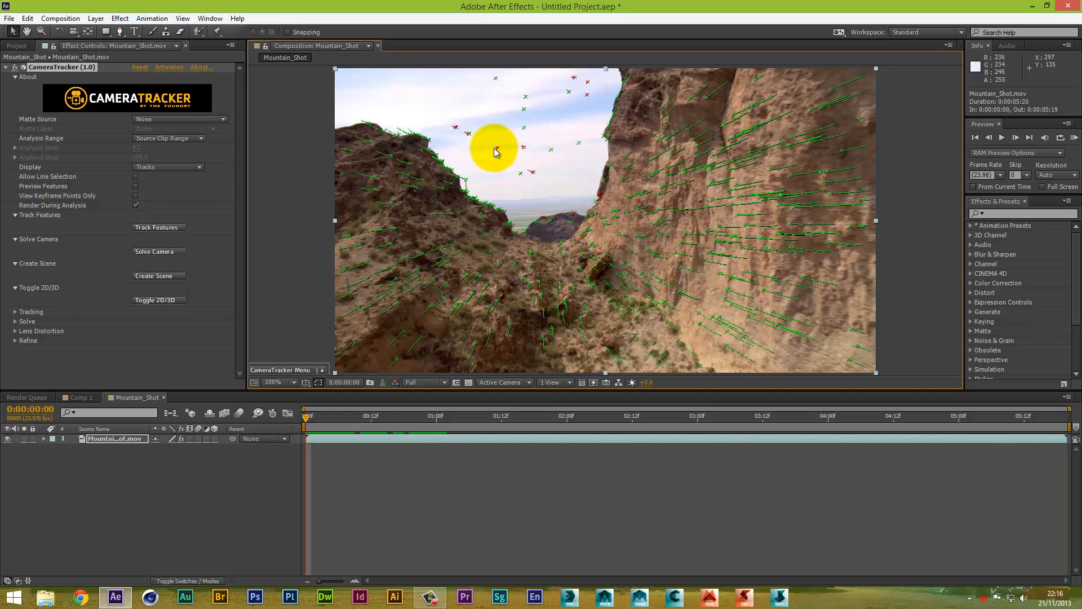
mouse_move(527, 158)
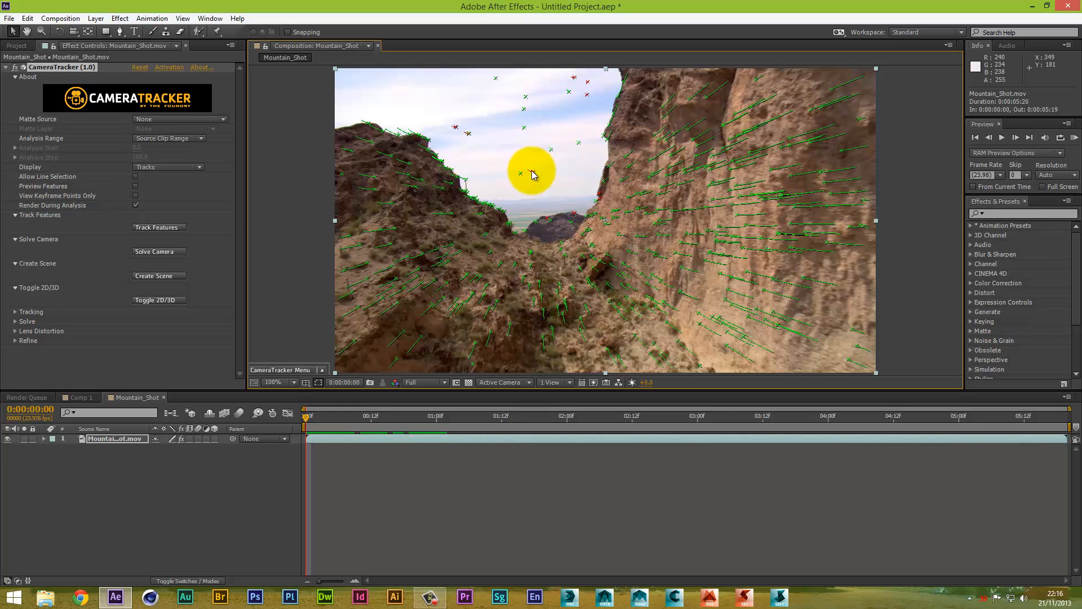
mouse_move(538, 176)
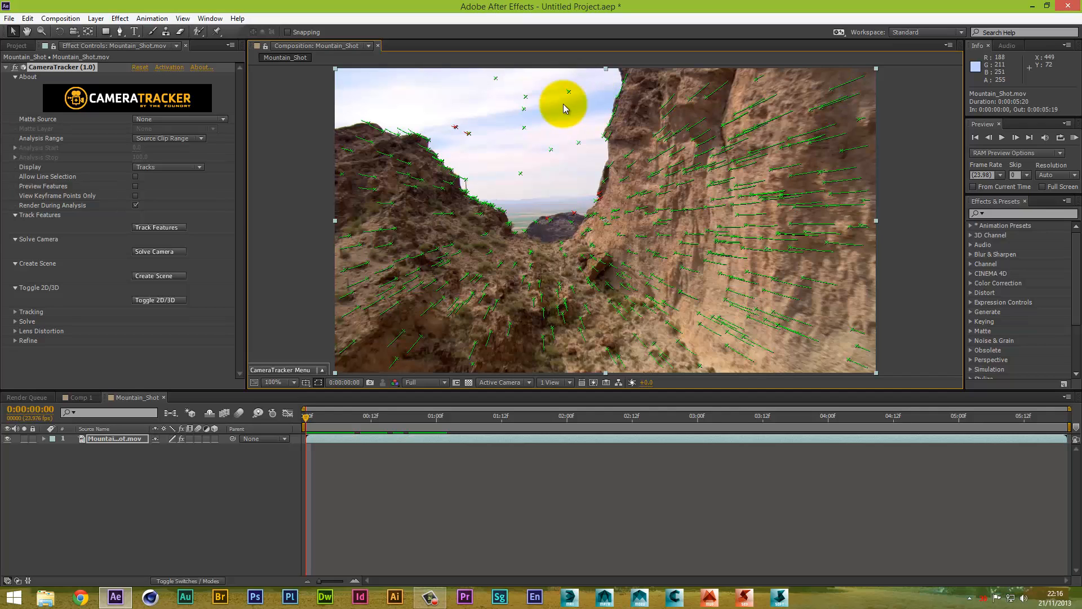
mouse_move(458, 141)
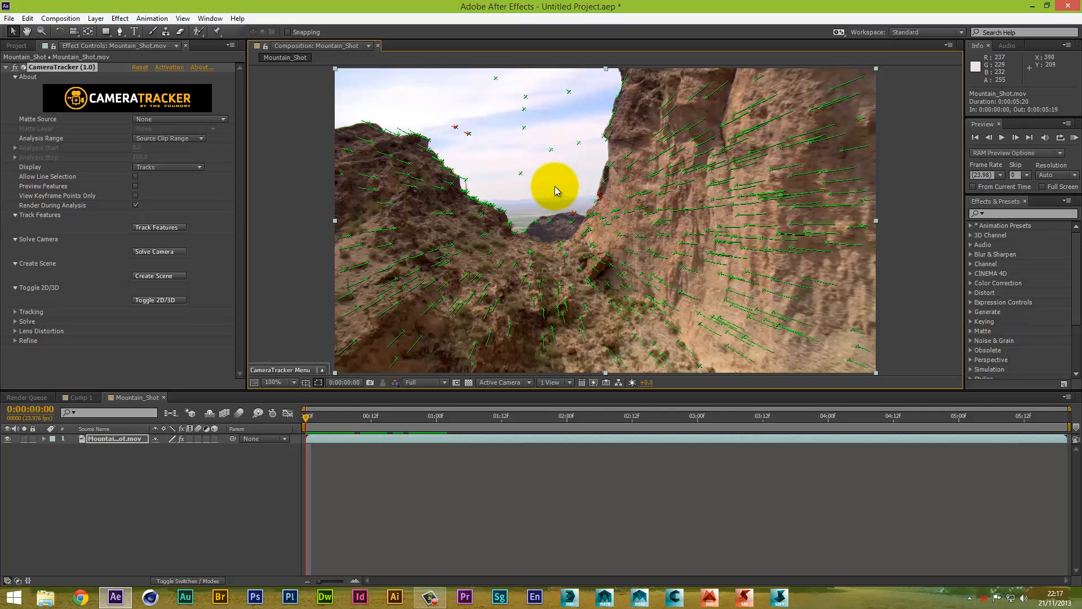
mouse_move(573, 217)
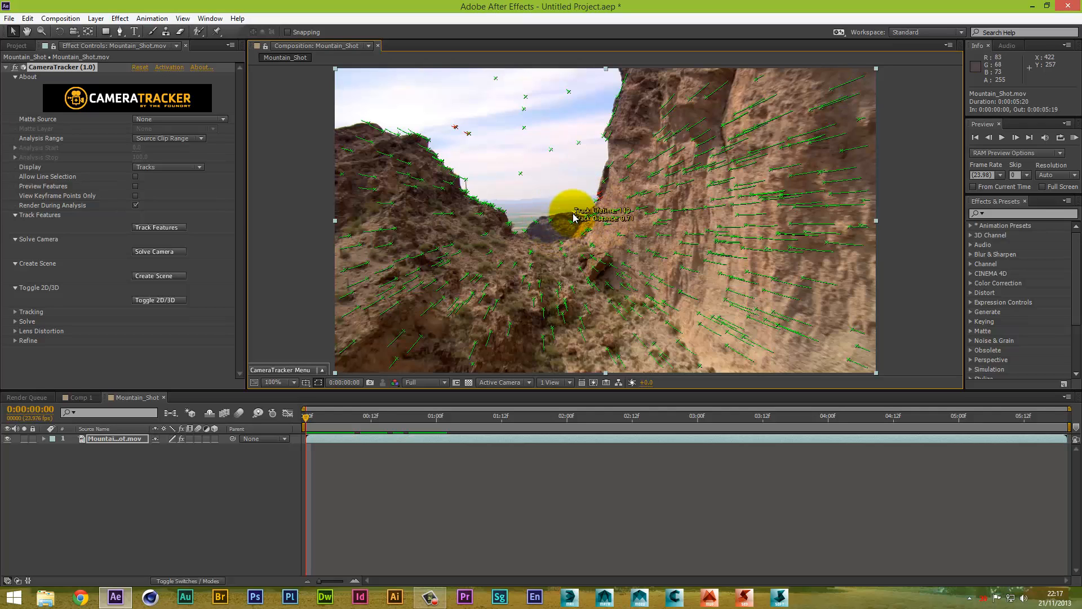
mouse_move(619, 201)
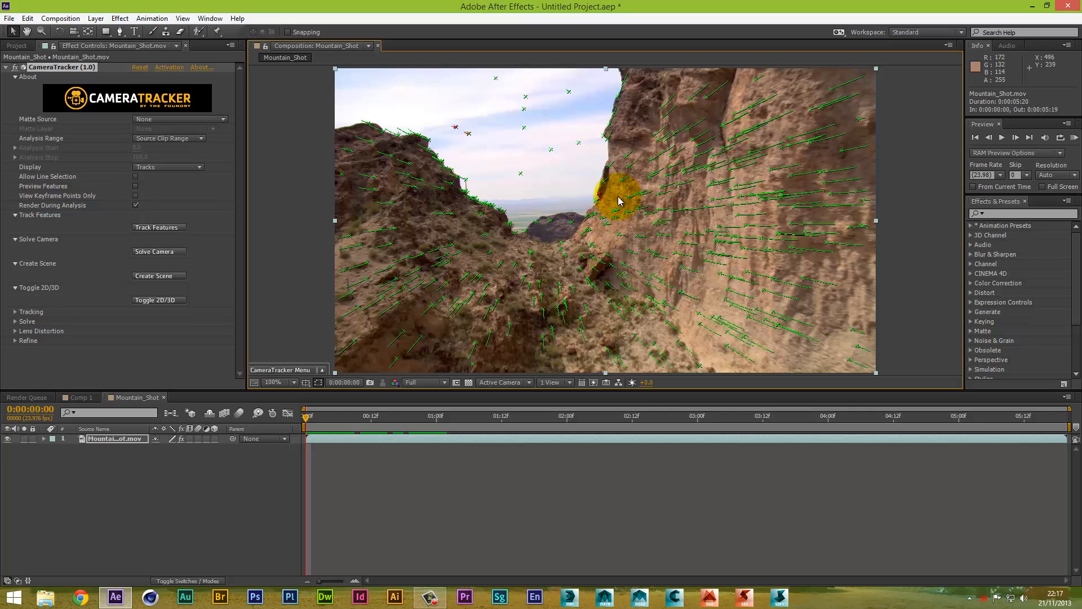
mouse_move(606, 217)
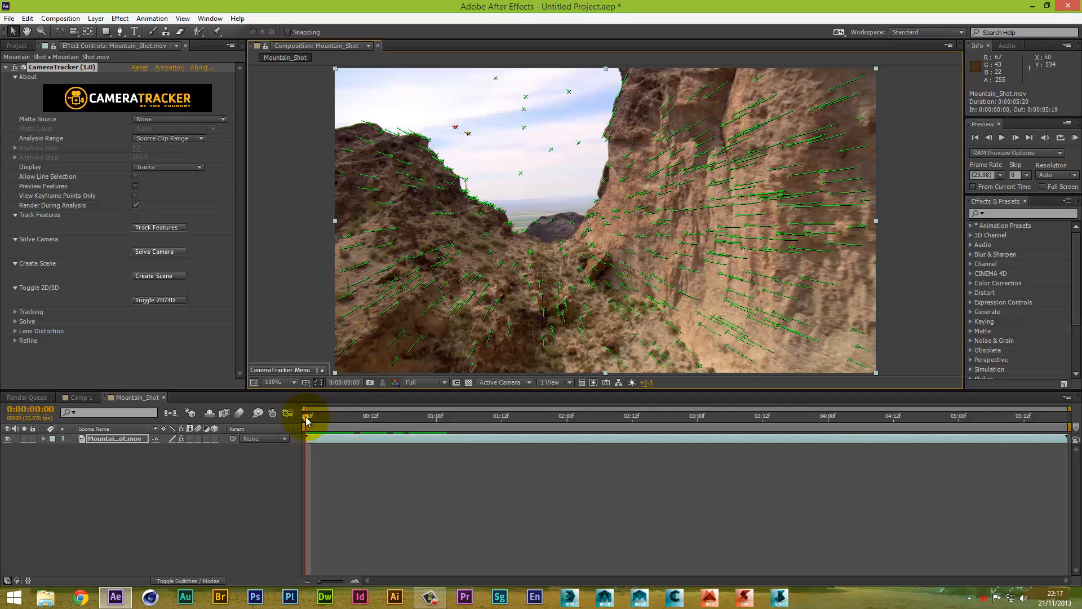
Step: Scrub to a later frame and marquee-select the stray tracks floating in the sky
left_click_drag(307, 415, 350, 416)
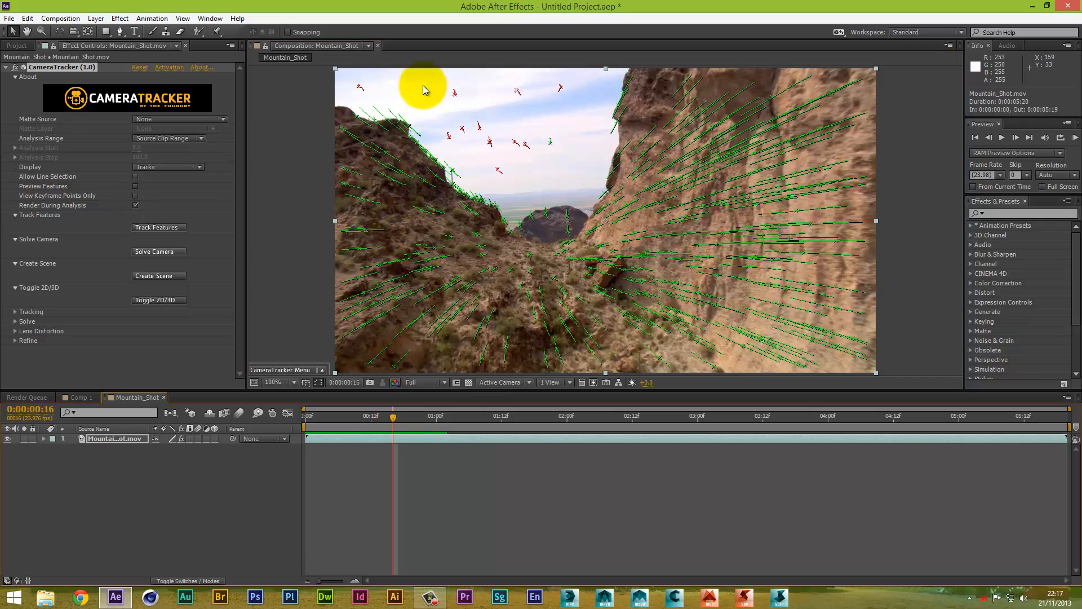
left_click_drag(424, 88, 500, 148)
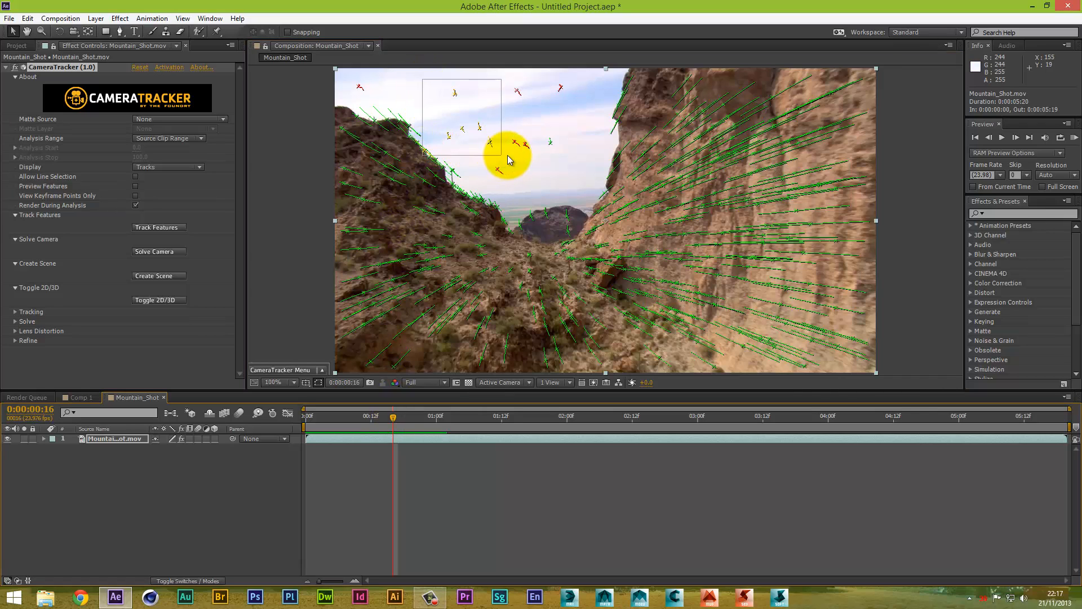
mouse_move(529, 158)
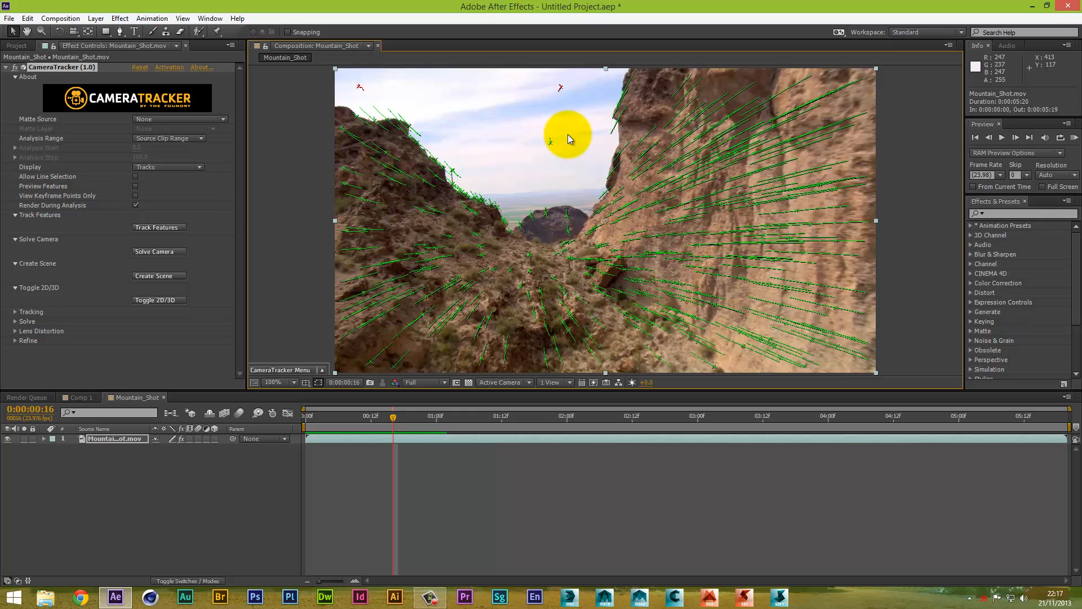
mouse_move(551, 79)
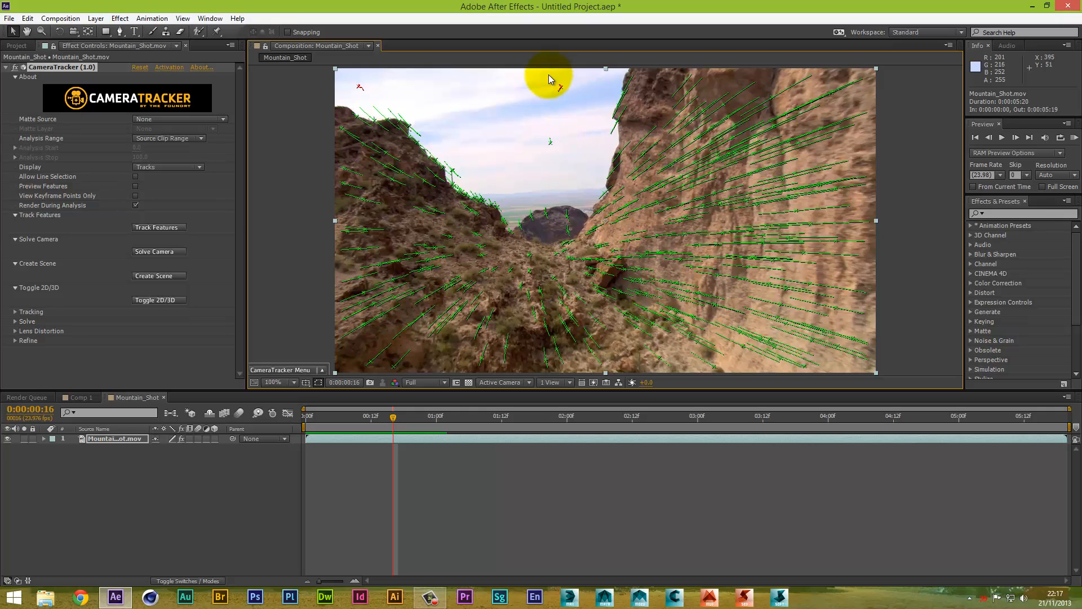
mouse_move(571, 101)
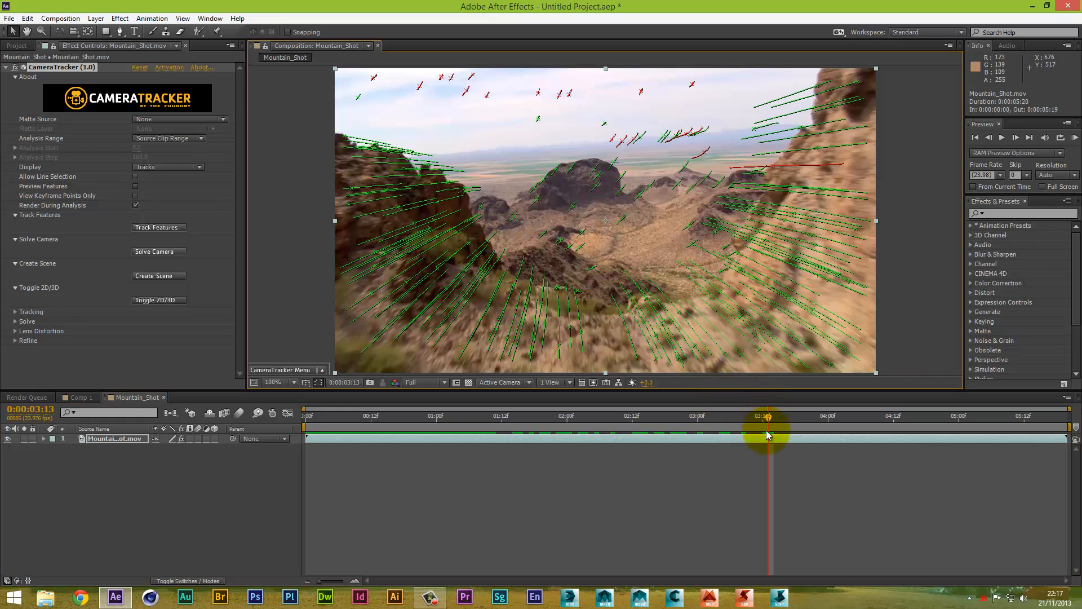
Step: Scrub further into the flyby to reach the remaining bad sky and cliff tracks
left_click_drag(765, 435, 562, 434)
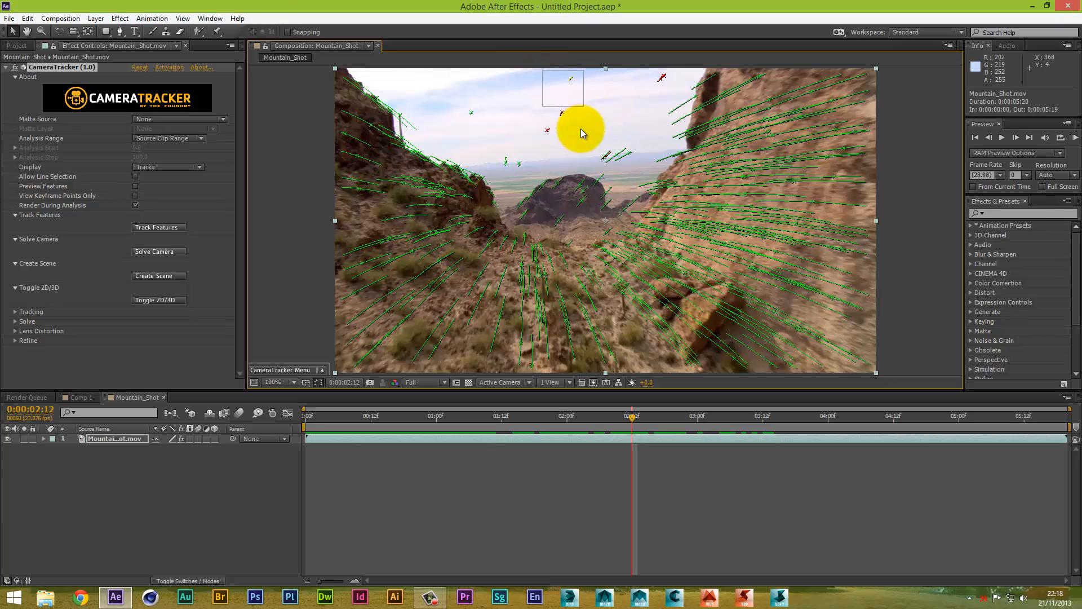
mouse_move(580, 140)
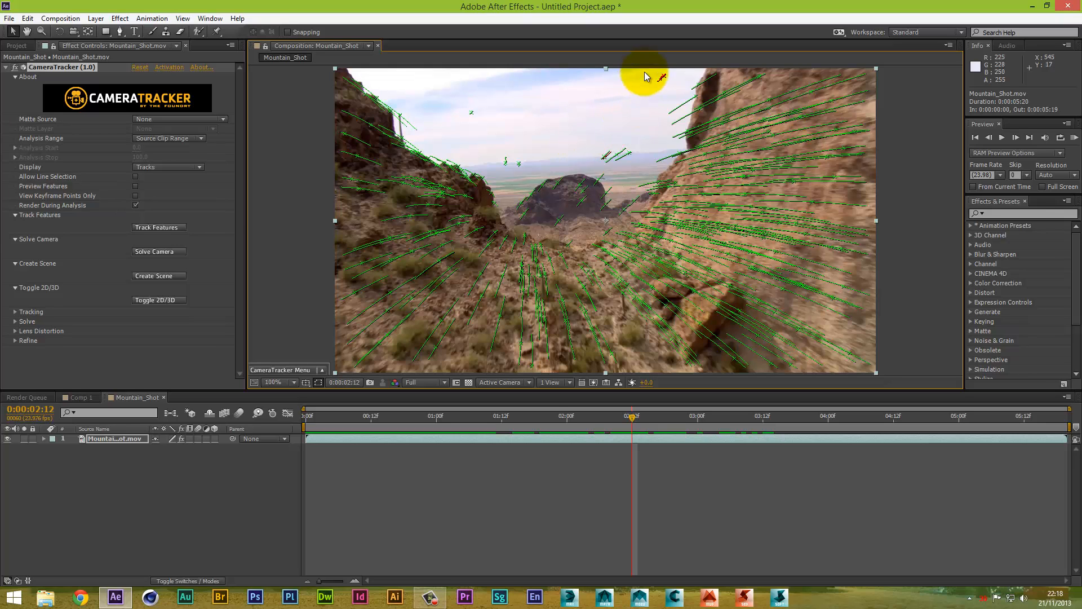
mouse_move(671, 87)
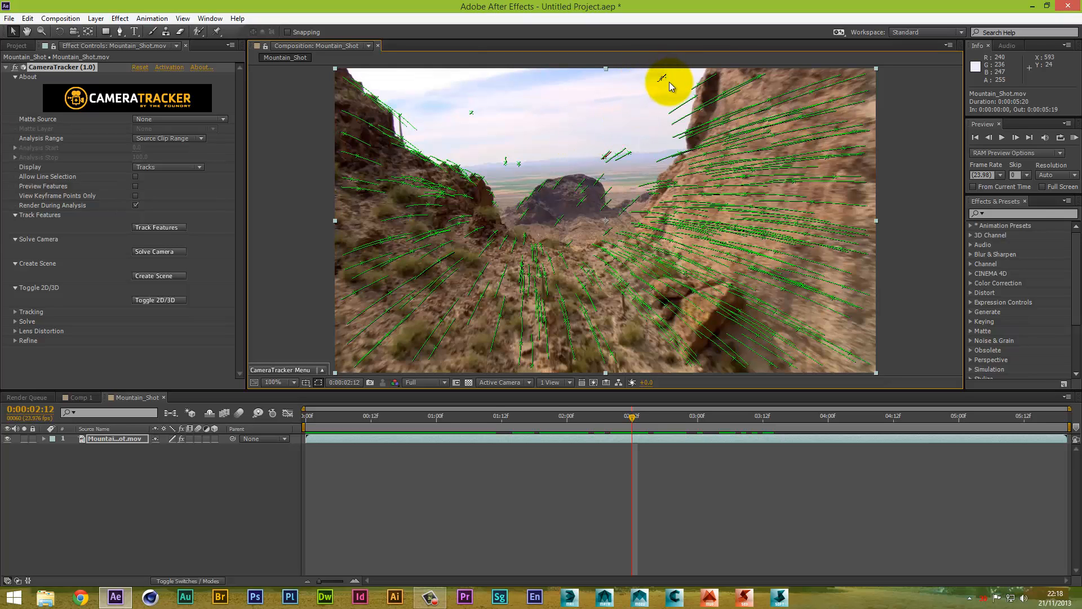
mouse_move(647, 458)
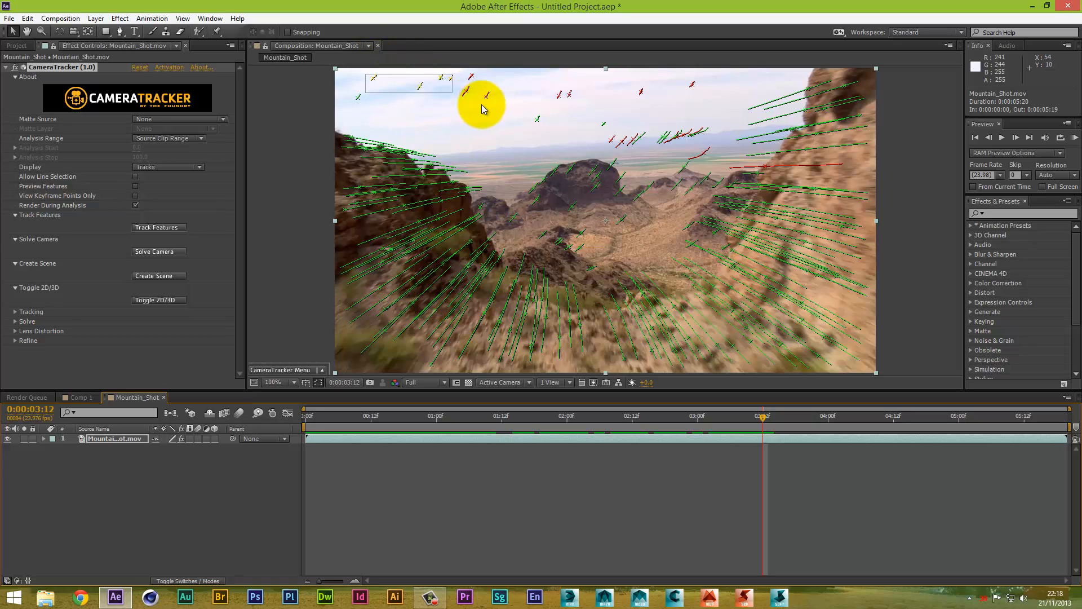
mouse_move(496, 105)
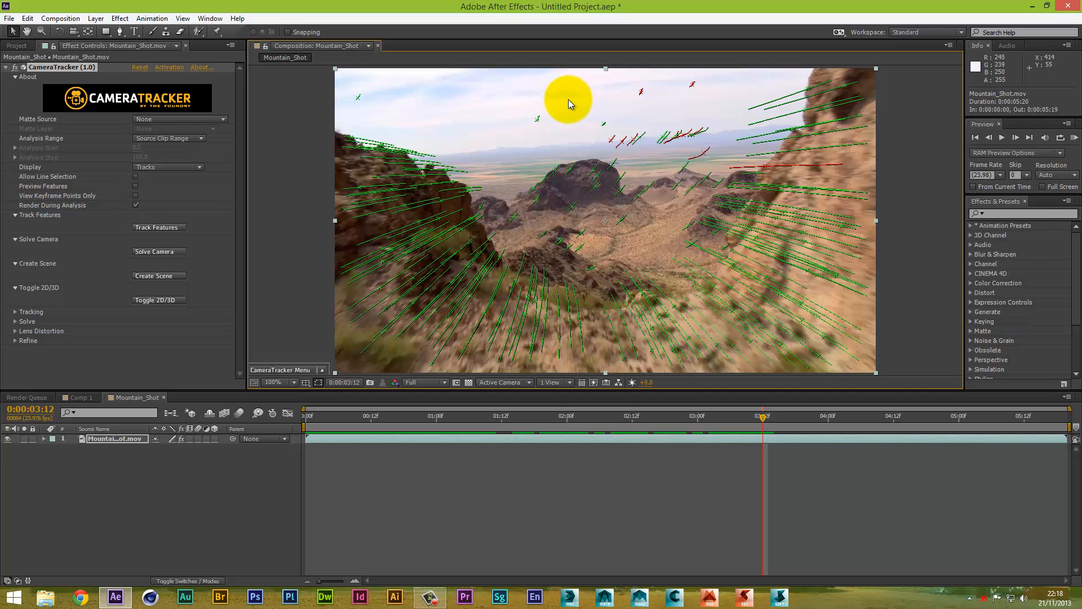
mouse_move(674, 107)
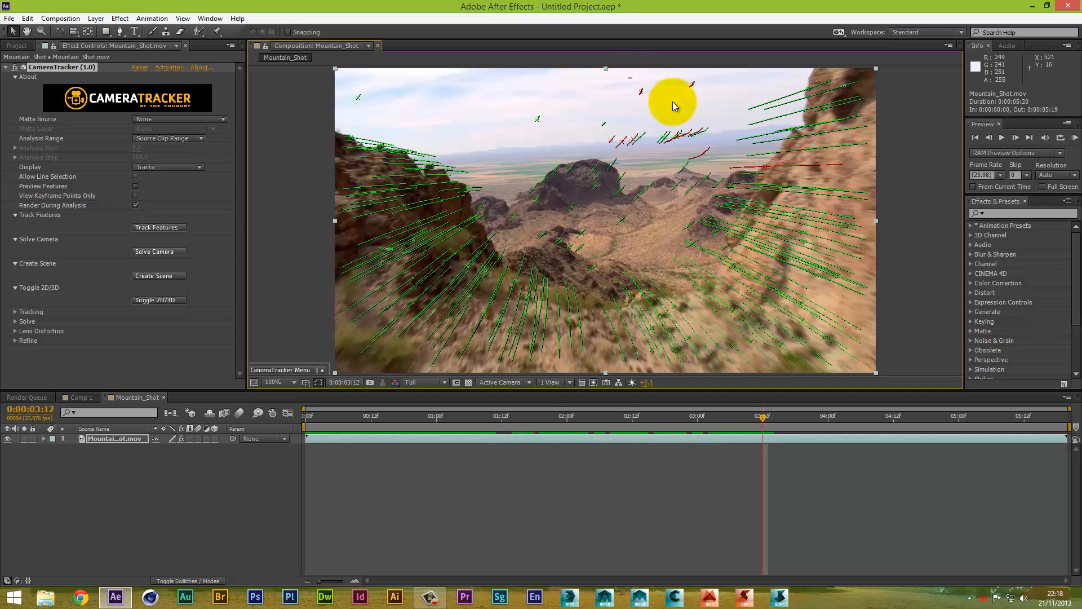
mouse_move(706, 102)
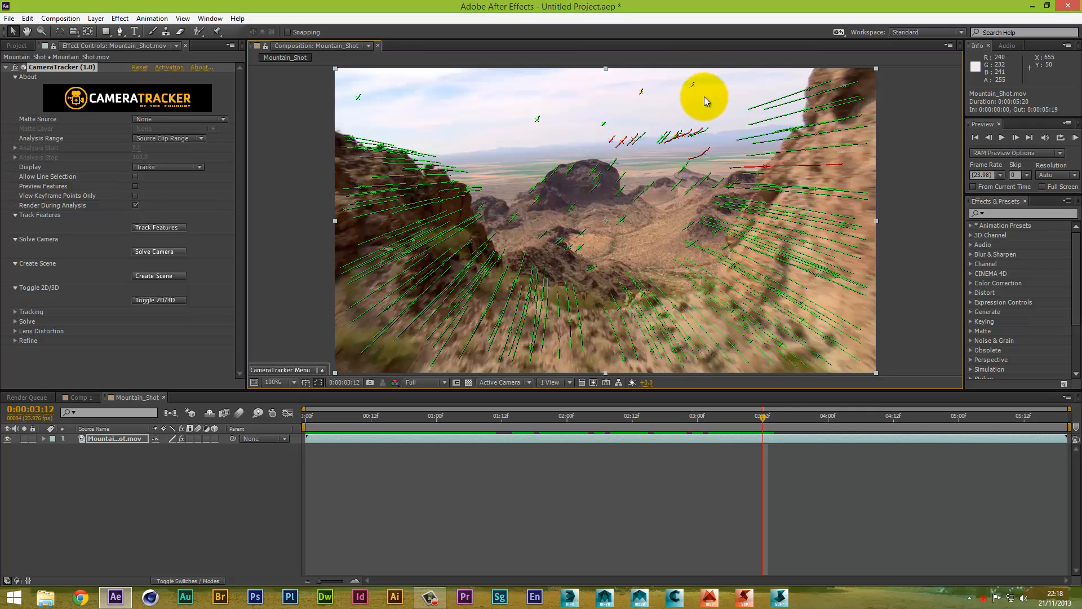
mouse_move(781, 174)
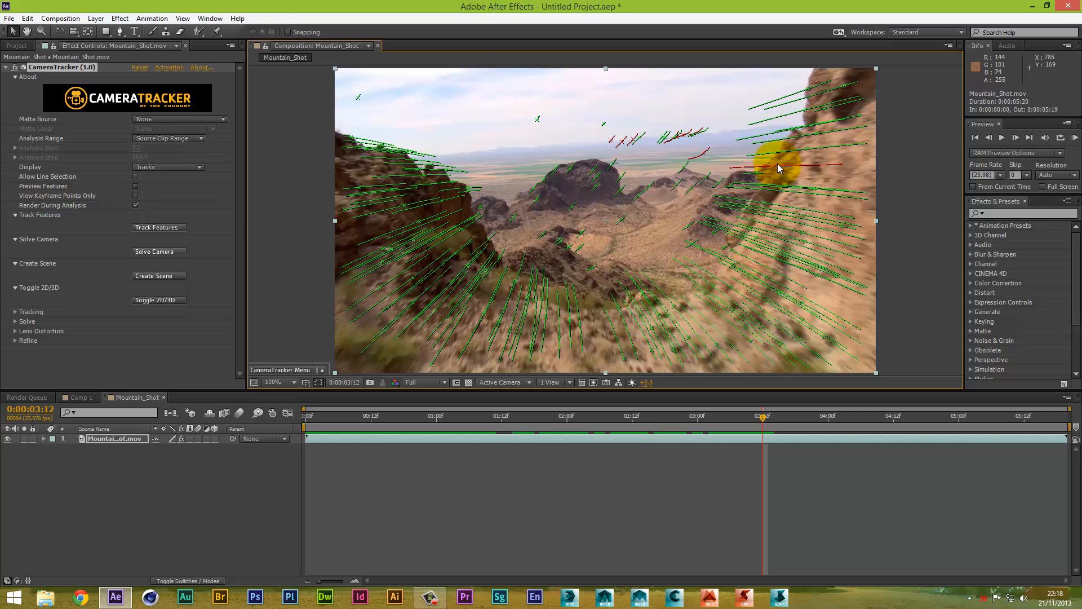
mouse_move(763, 171)
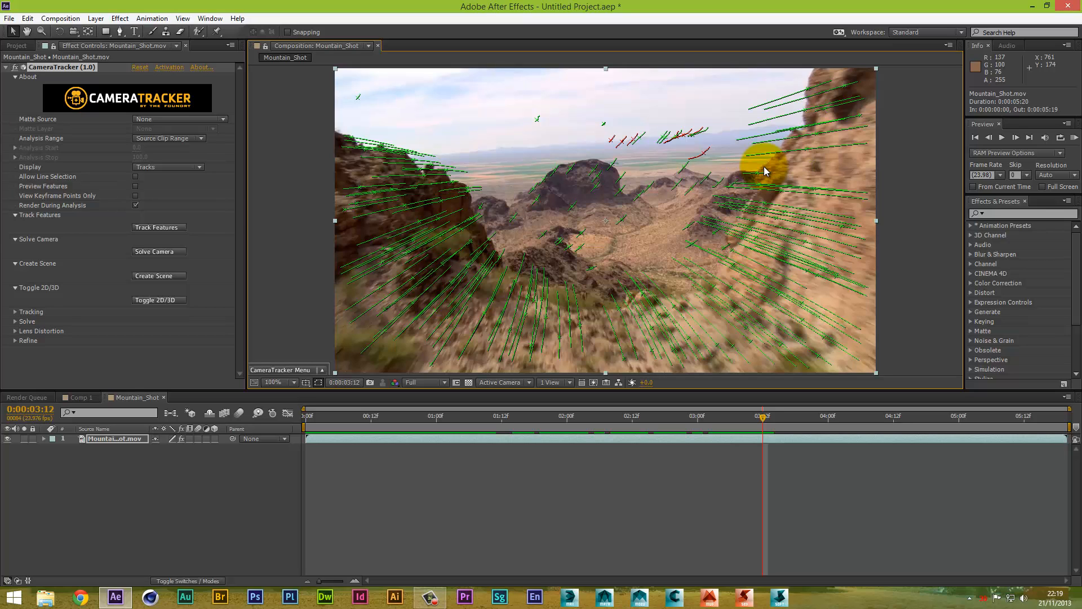
mouse_move(704, 159)
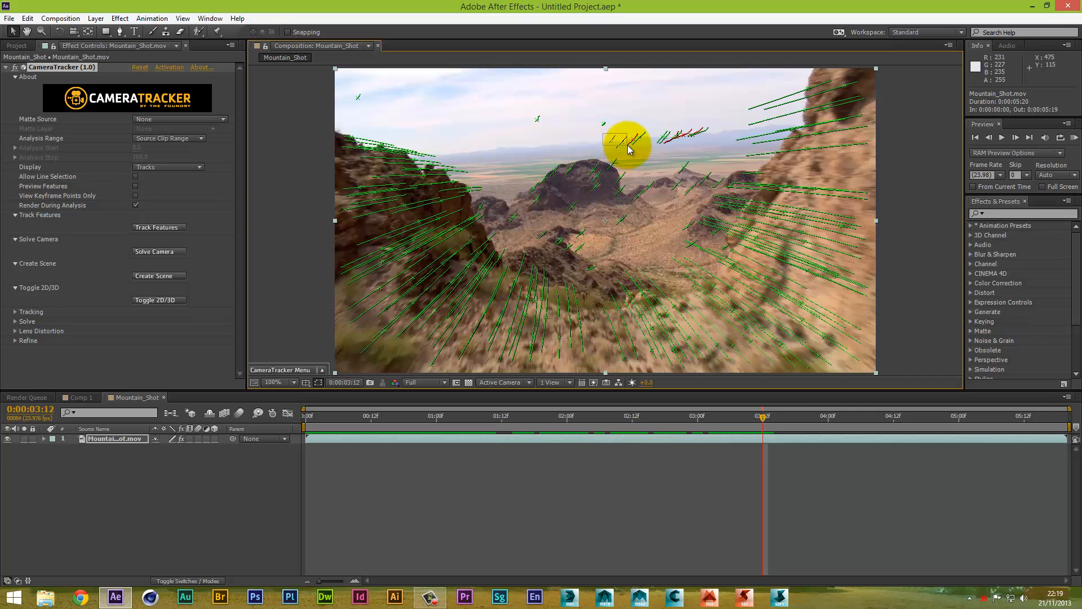
mouse_move(634, 154)
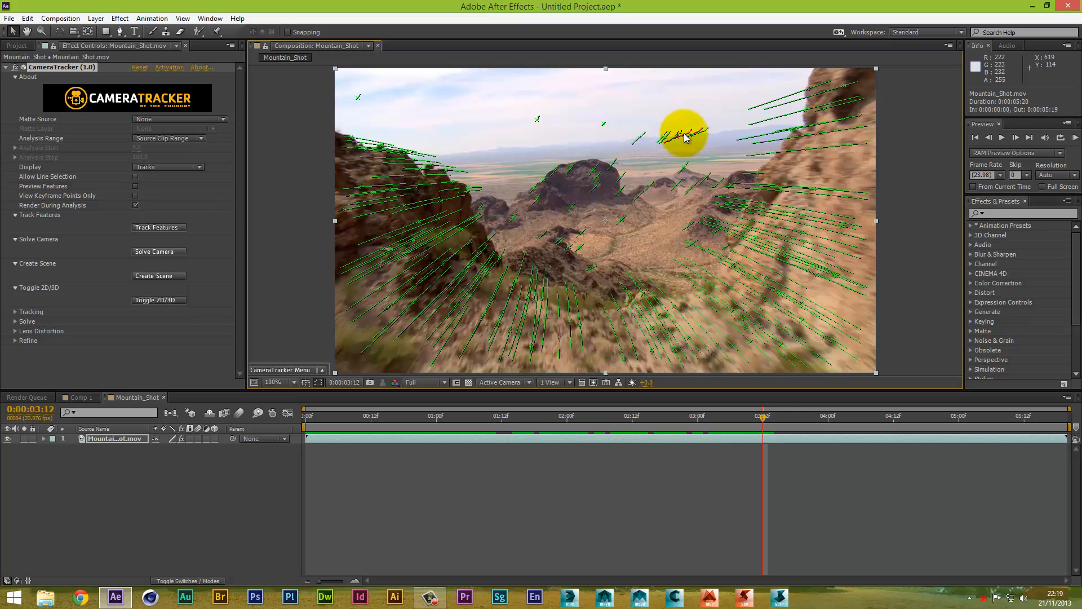
mouse_move(686, 141)
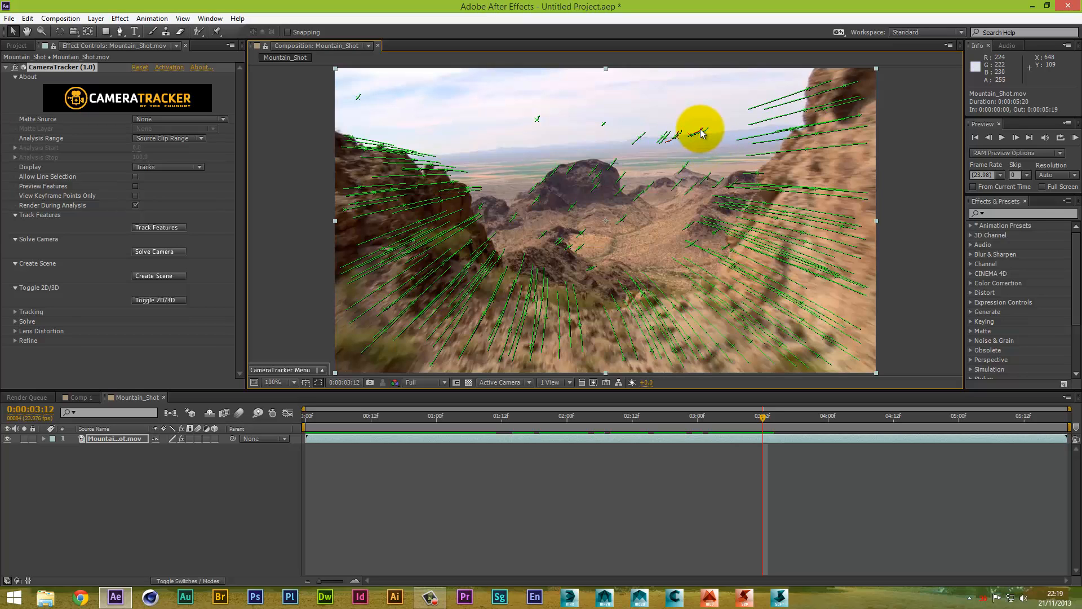
mouse_move(667, 140)
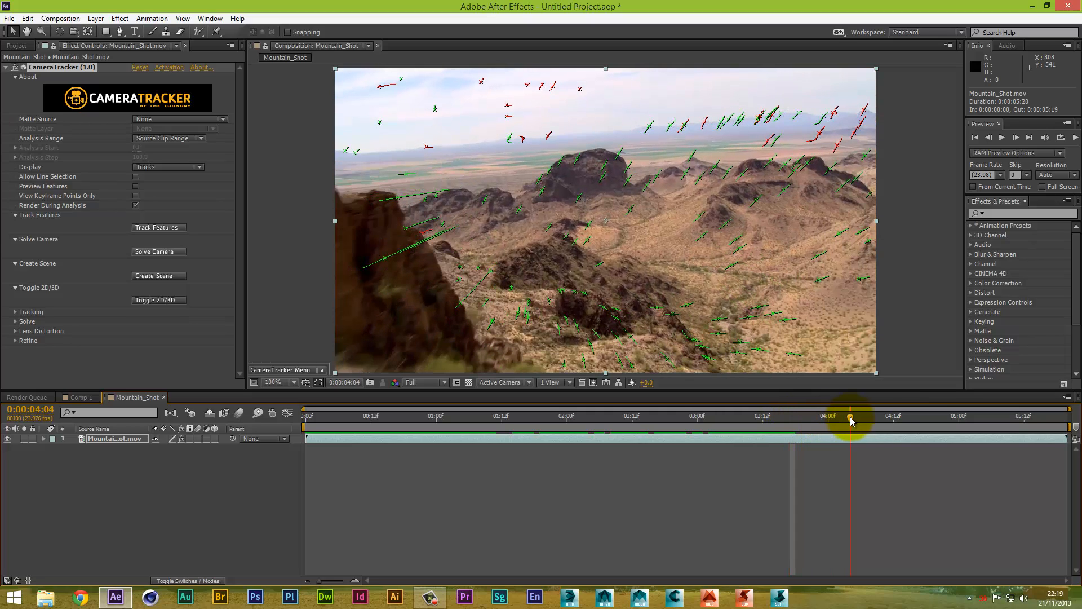
Step: Check the cleaned tracks near the end and around one second, then return to the first frame
left_click_drag(851, 421, 897, 421)
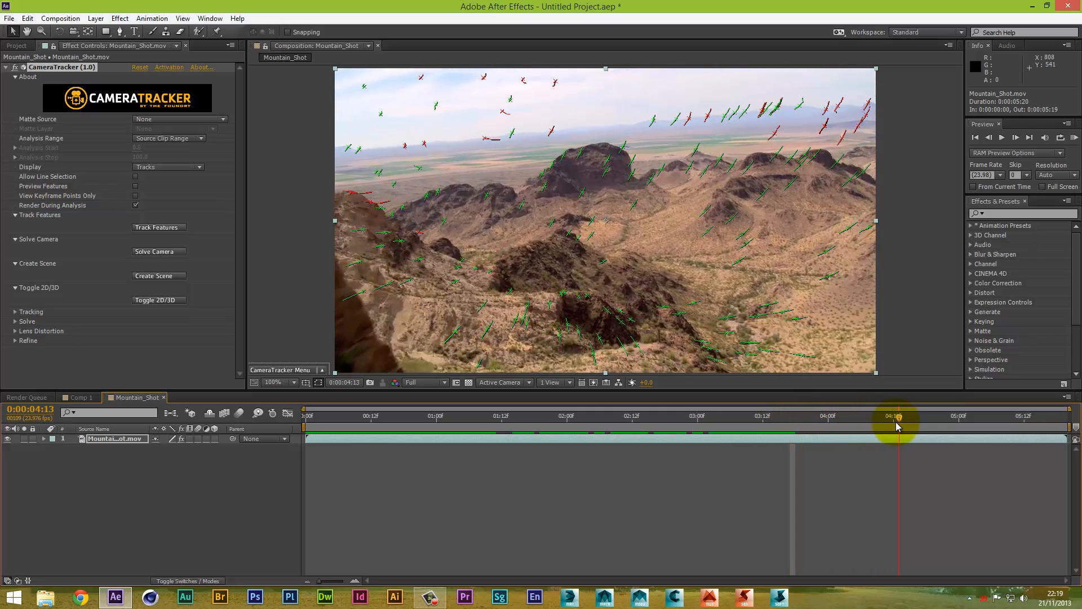
left_click(621, 416)
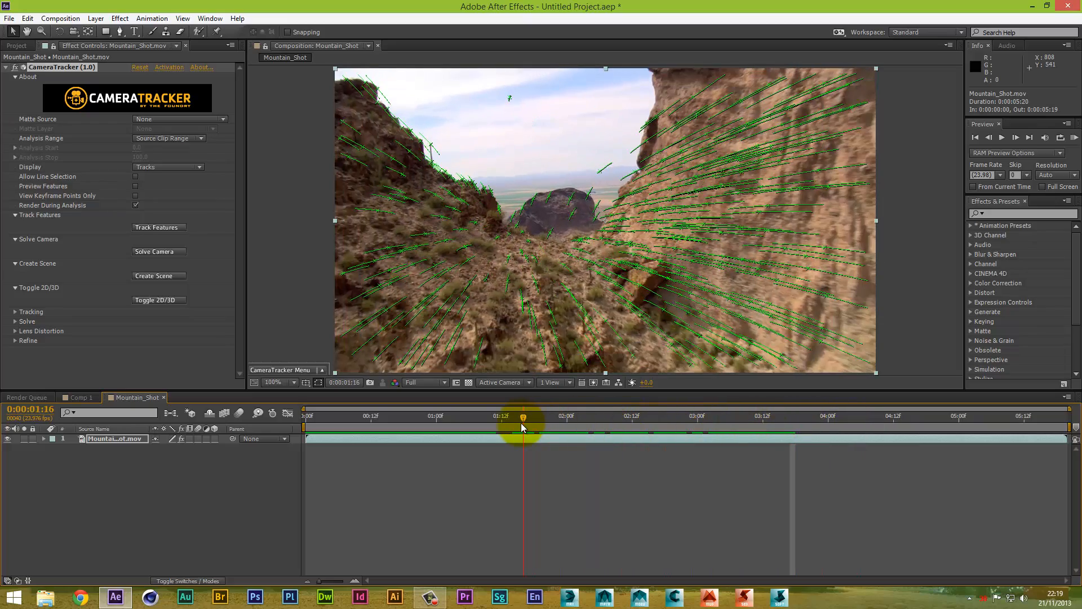
left_click_drag(521, 427, 502, 427)
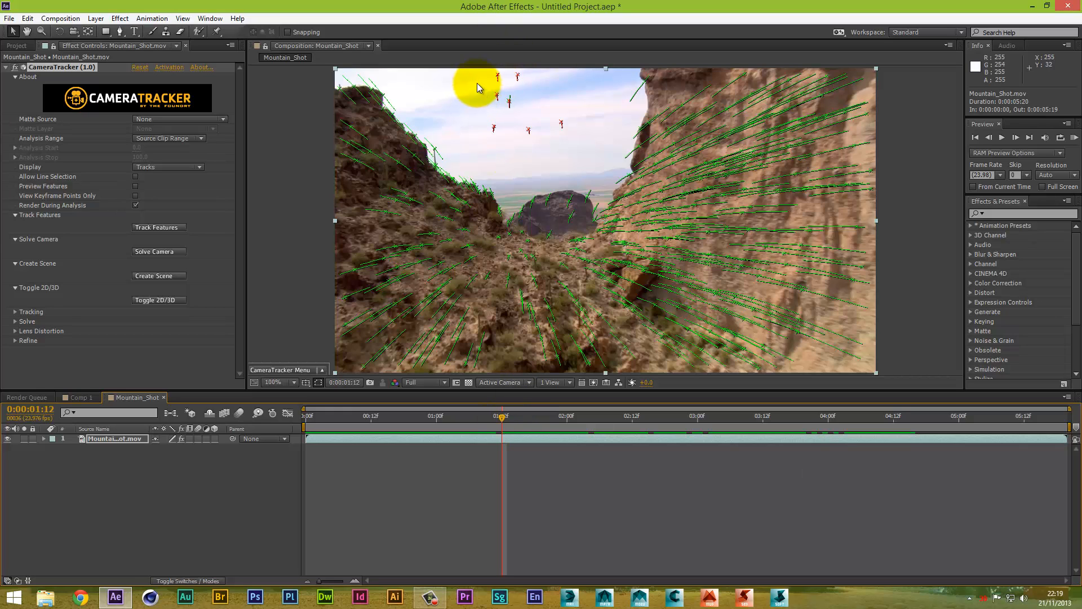
left_click_drag(475, 75, 573, 141)
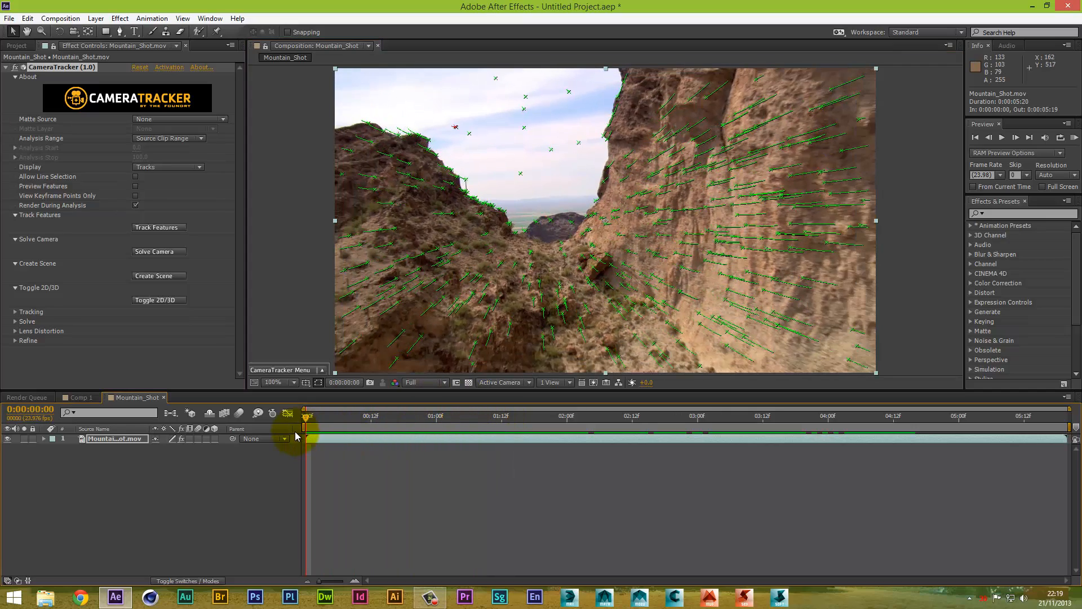
mouse_move(298, 436)
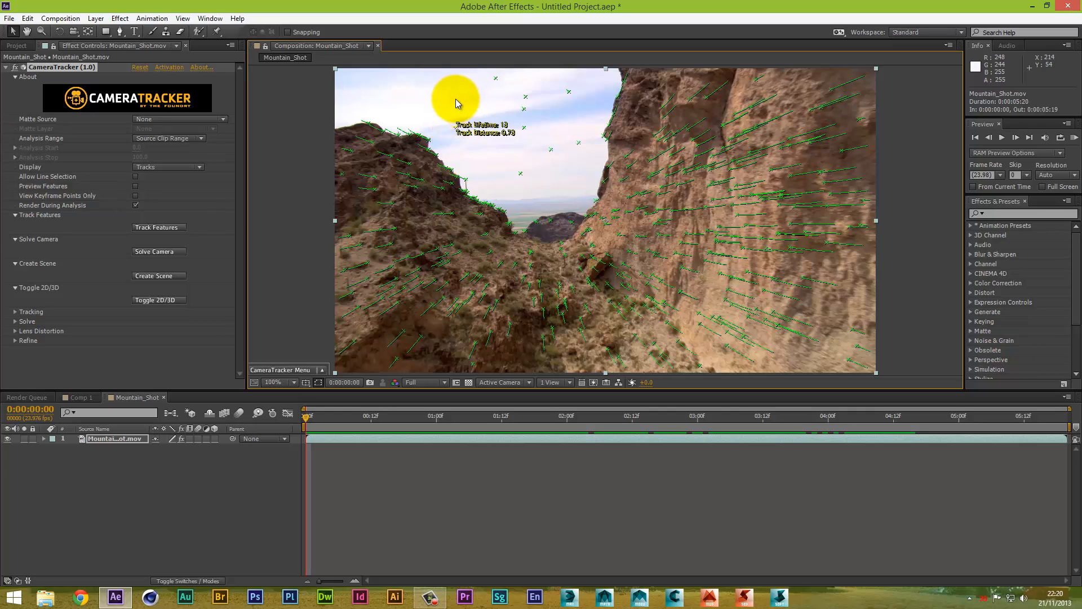
mouse_move(457, 131)
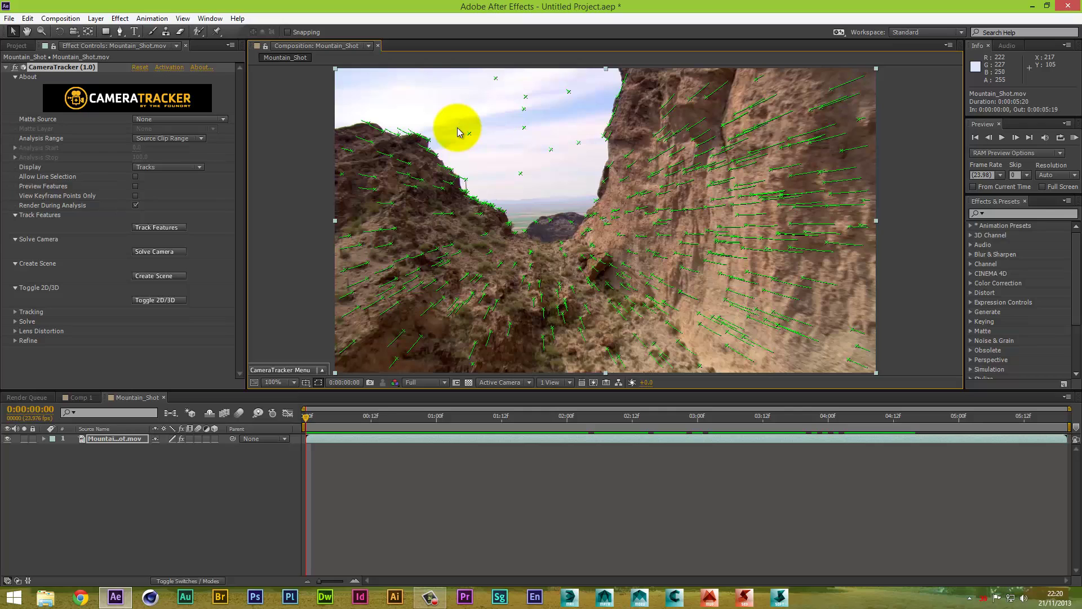
mouse_move(454, 282)
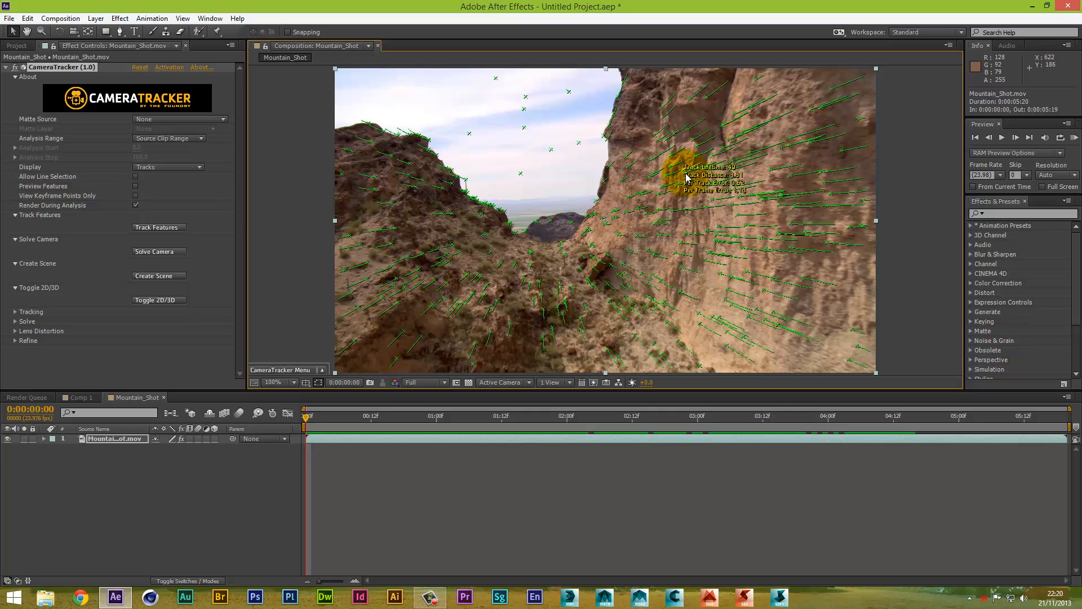
mouse_move(281, 309)
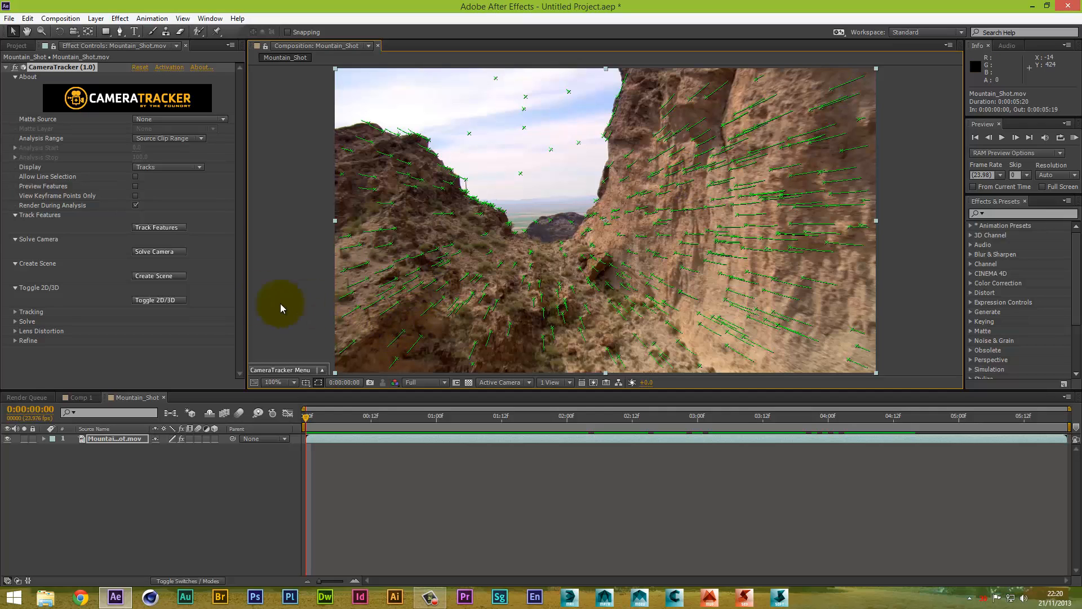
mouse_move(160, 279)
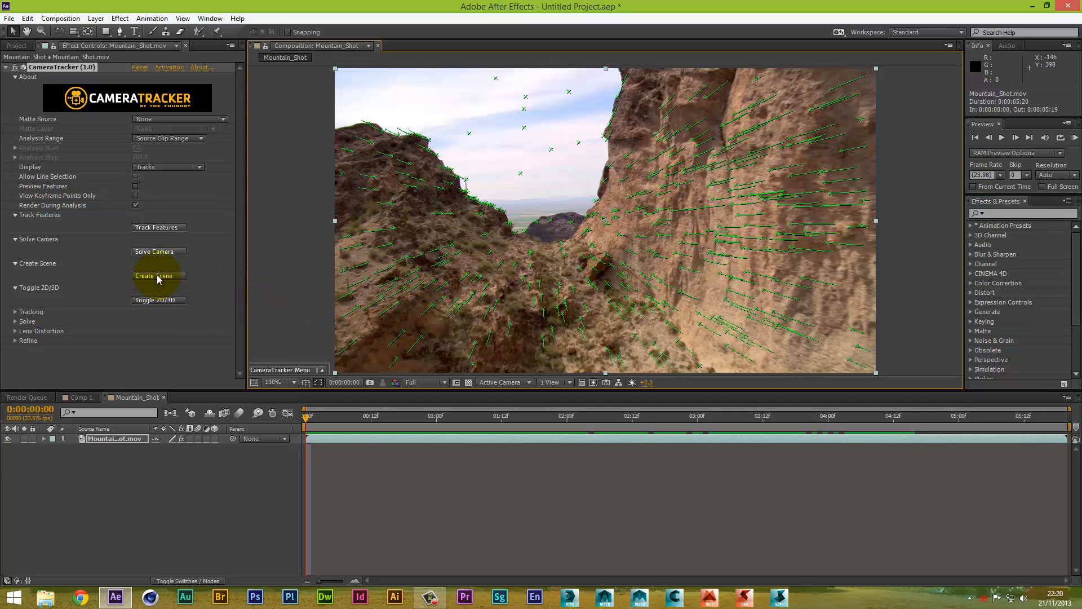
Step: Create the CameraTracker scene from the solved track and select the new null layer
left_click(159, 275)
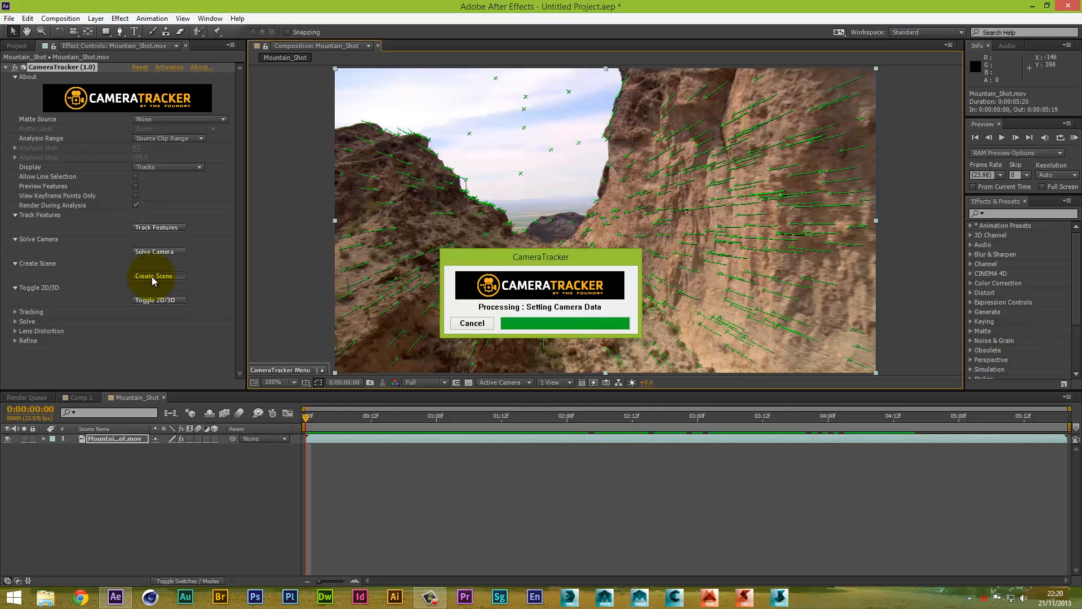
left_click(158, 276)
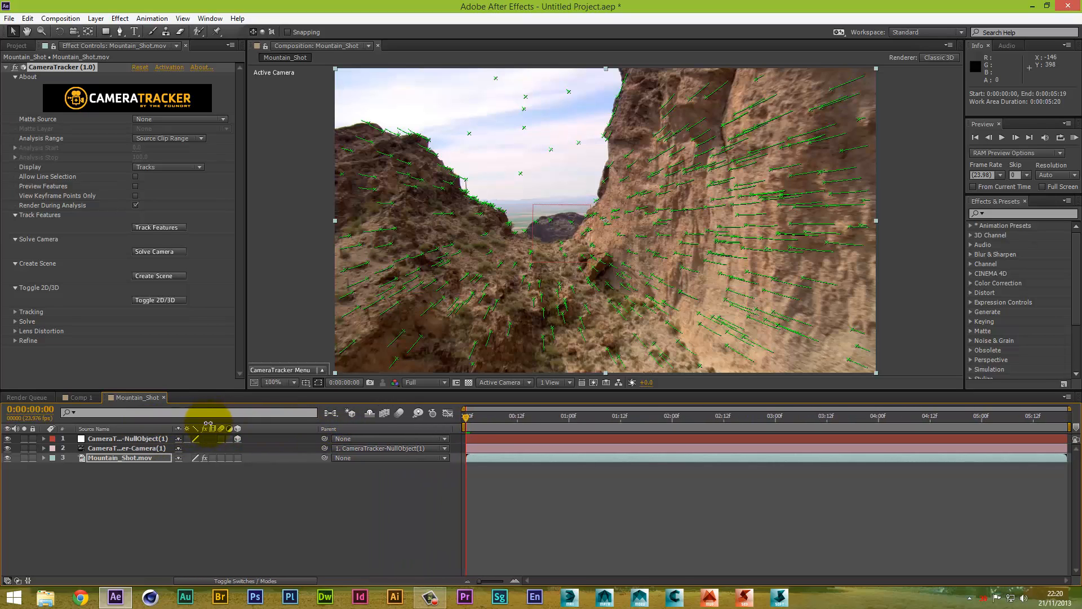
left_click(127, 439)
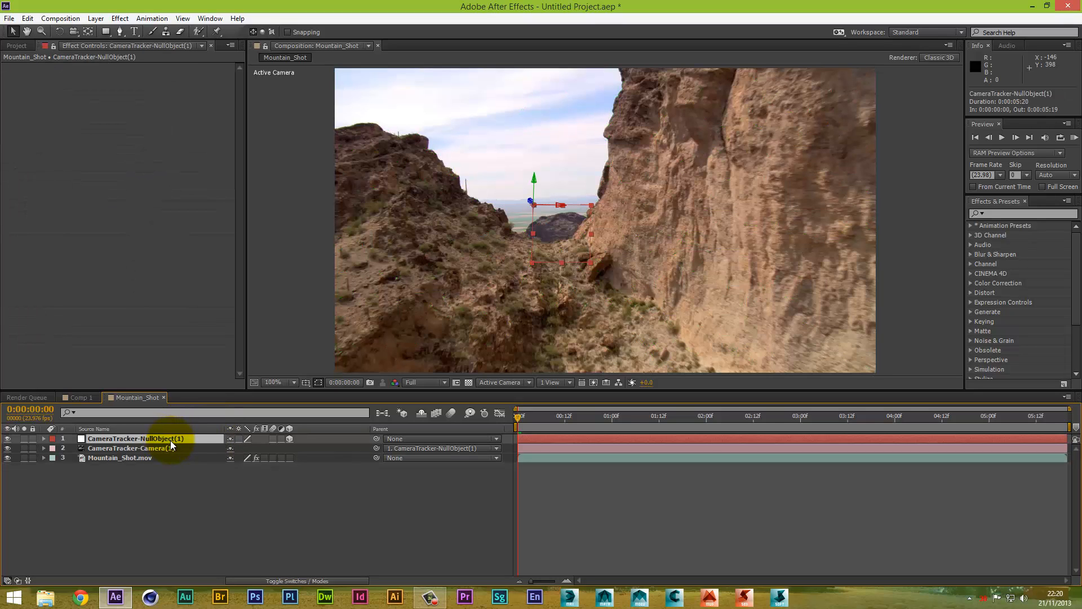
mouse_move(172, 440)
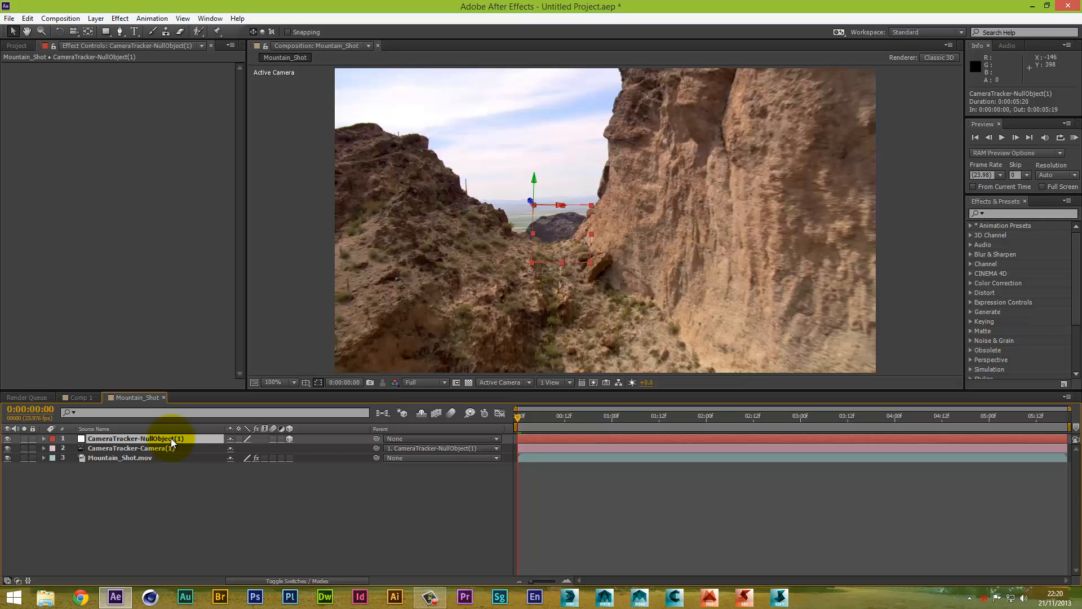
mouse_move(73, 185)
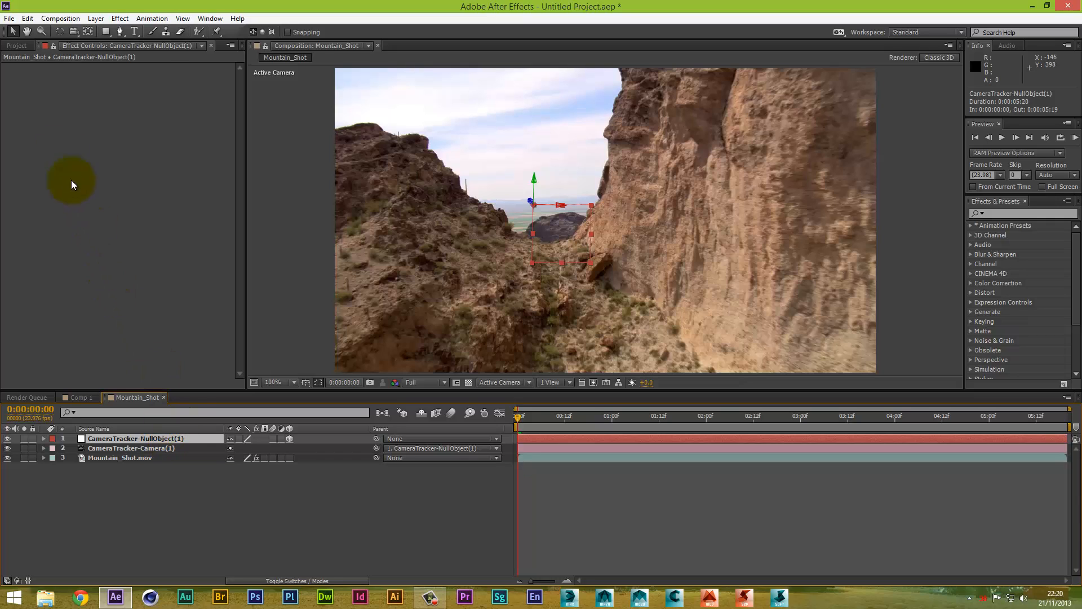
Step: Import the christmas wallpaper JPEG from the Pictures folder via File > Import > File
left_click(10, 19)
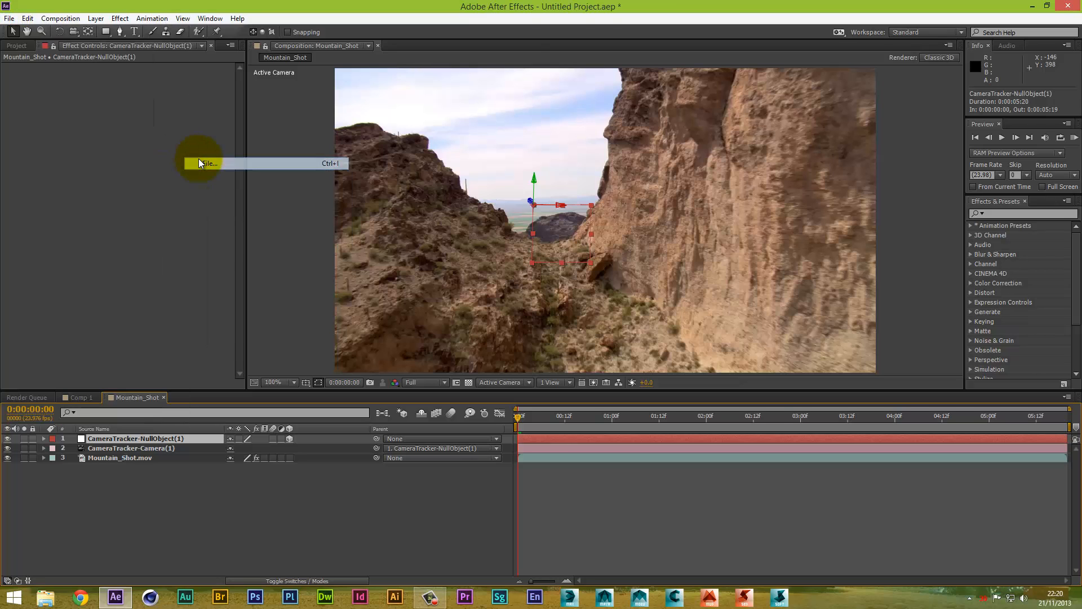
left_click(206, 164)
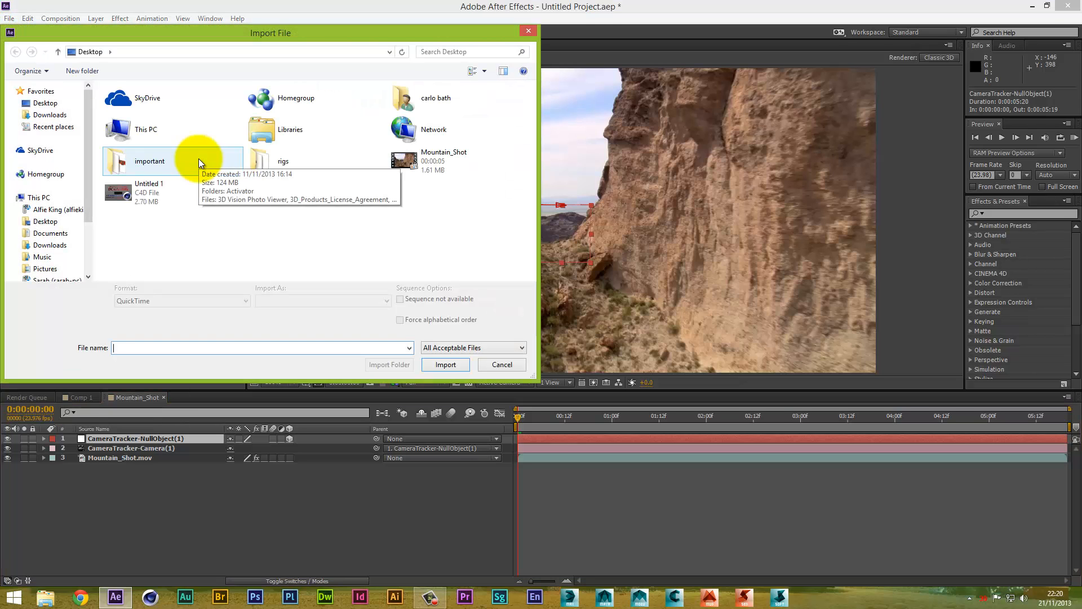
mouse_move(88, 201)
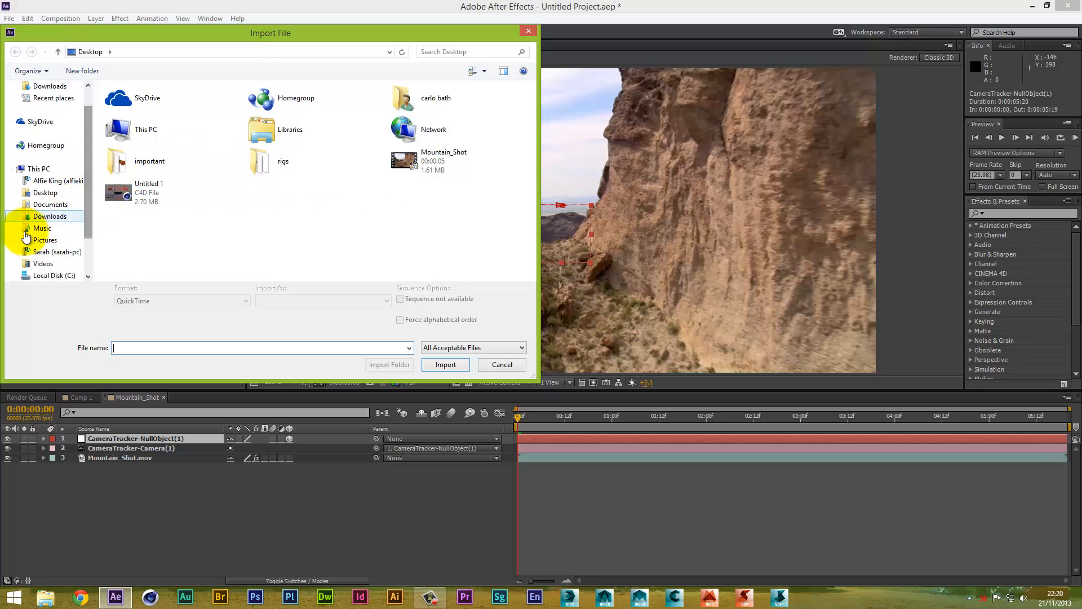
left_click(45, 239)
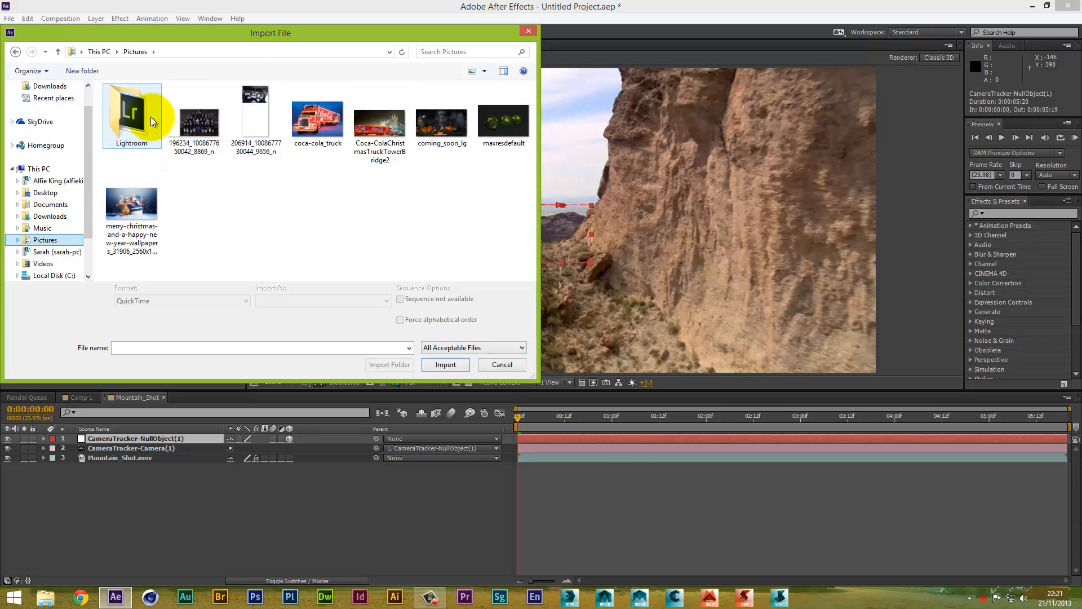
double_click(130, 113)
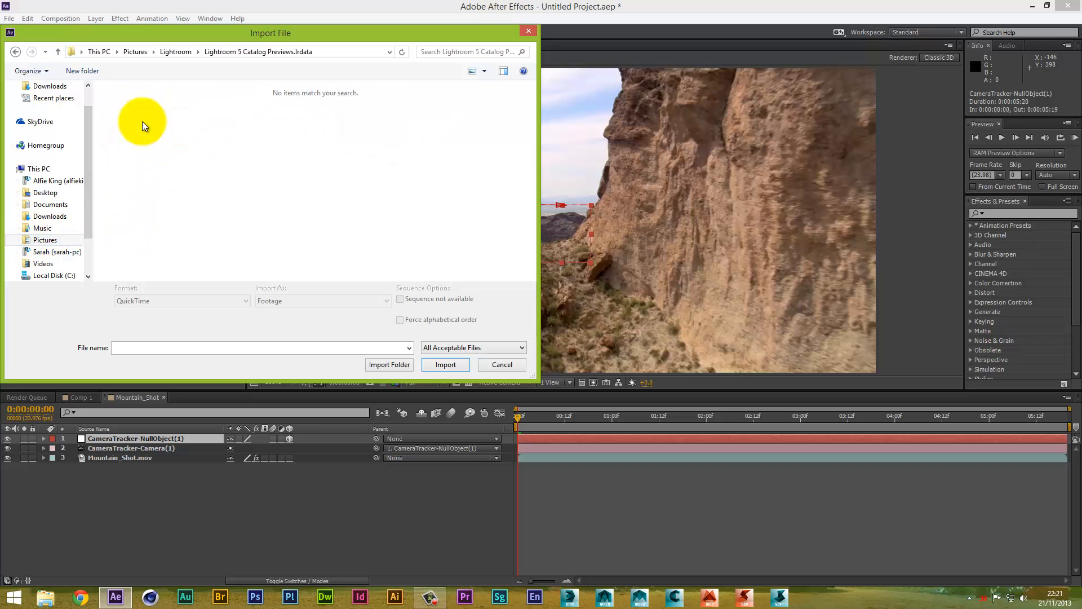
left_click(15, 51)
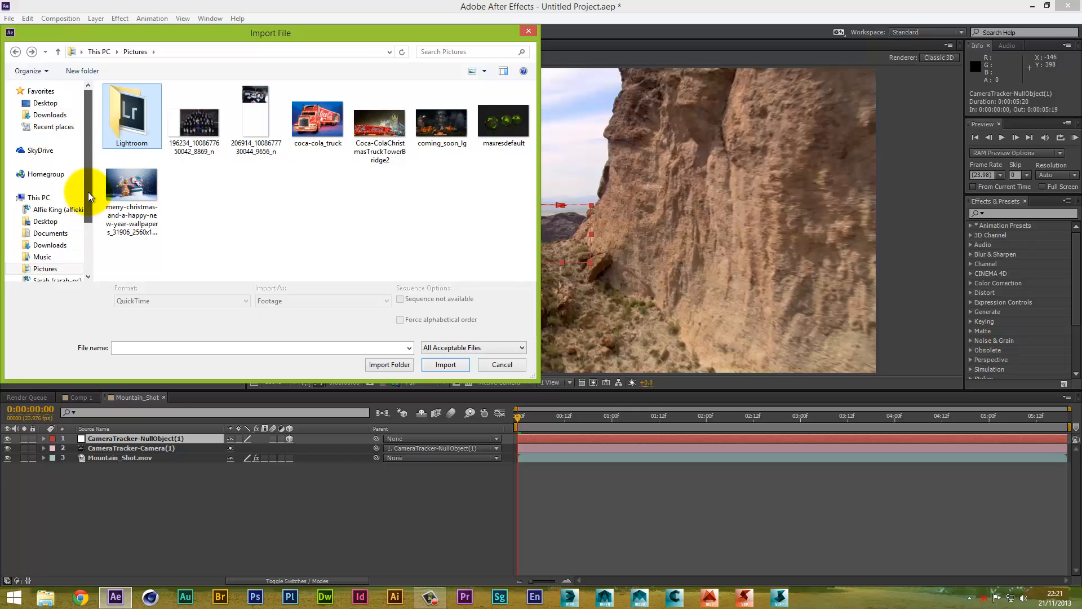
scroll("down", 3)
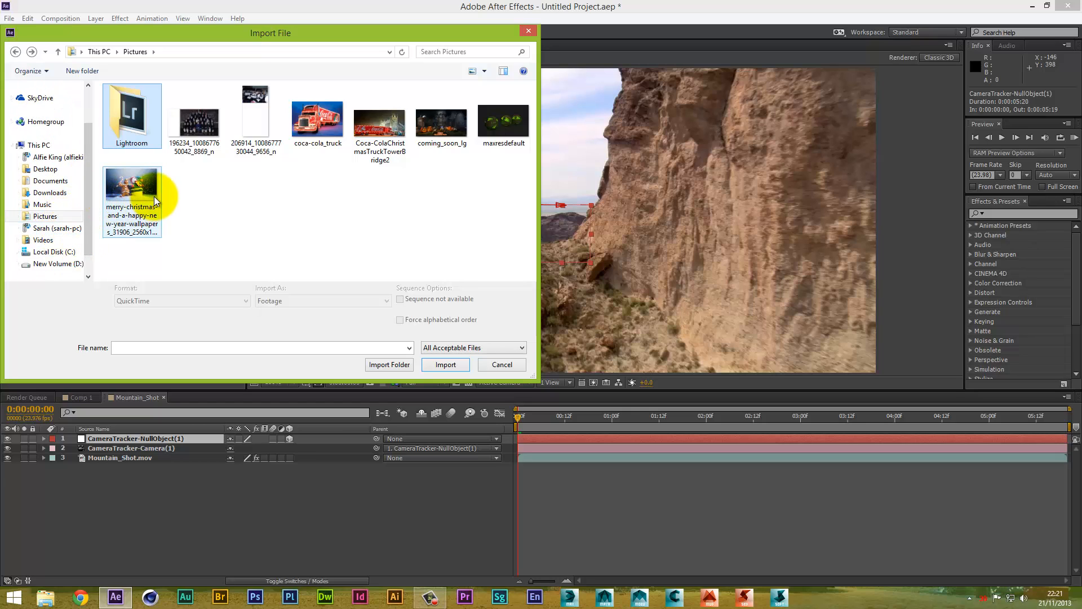
left_click(445, 364)
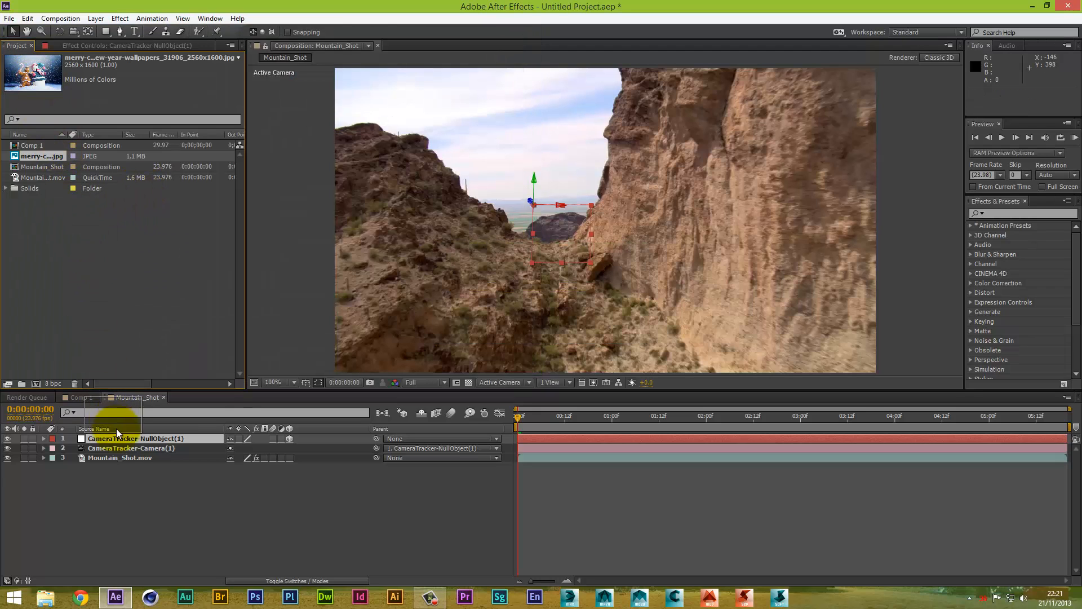
left_click_drag(42, 156, 145, 467)
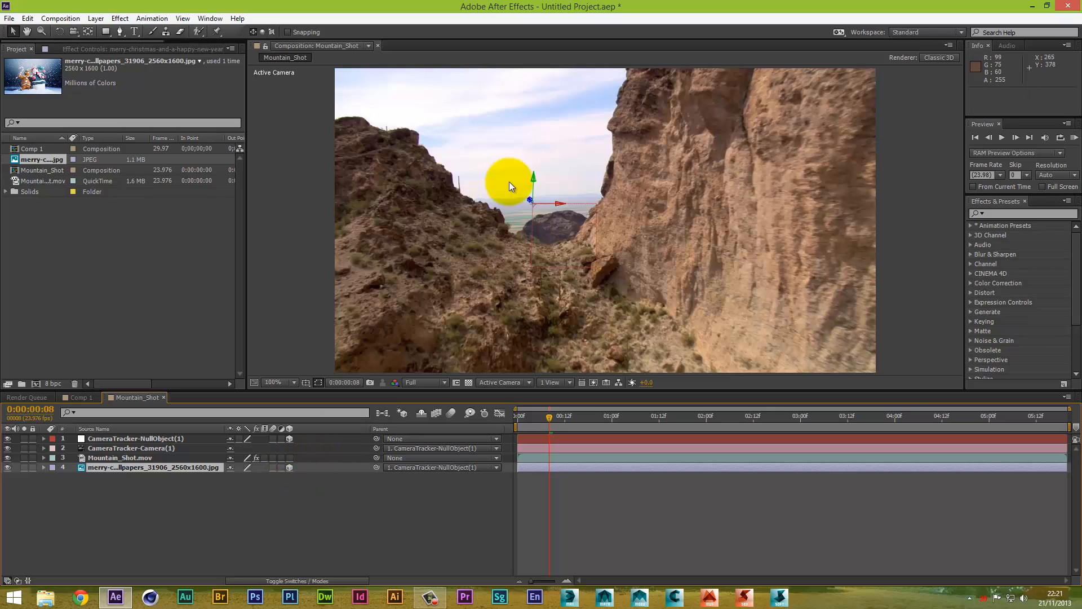
left_click_drag(508, 185, 528, 202)
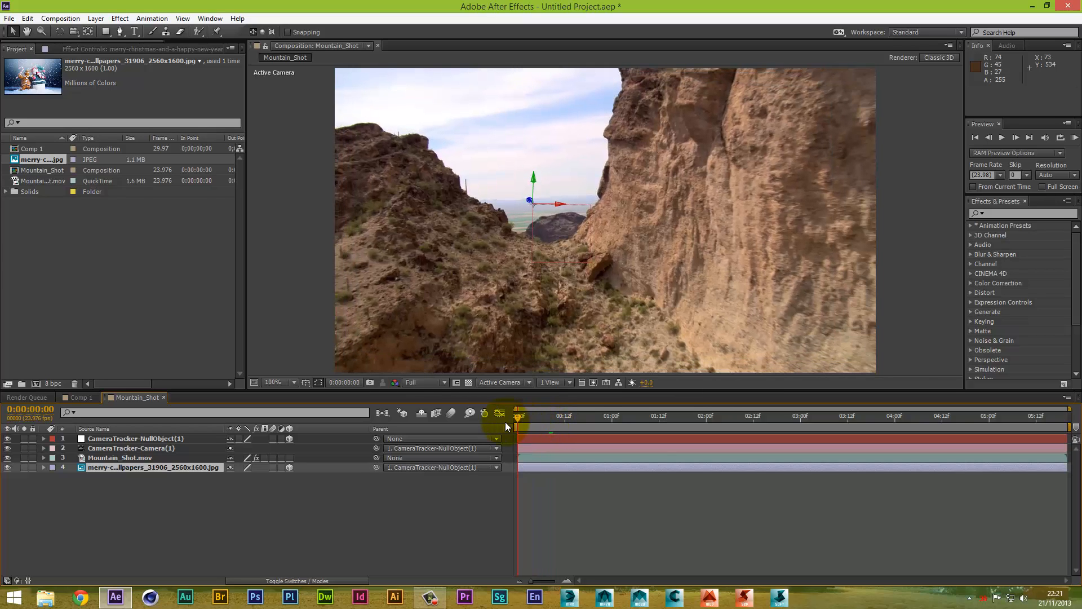
left_click(110, 468)
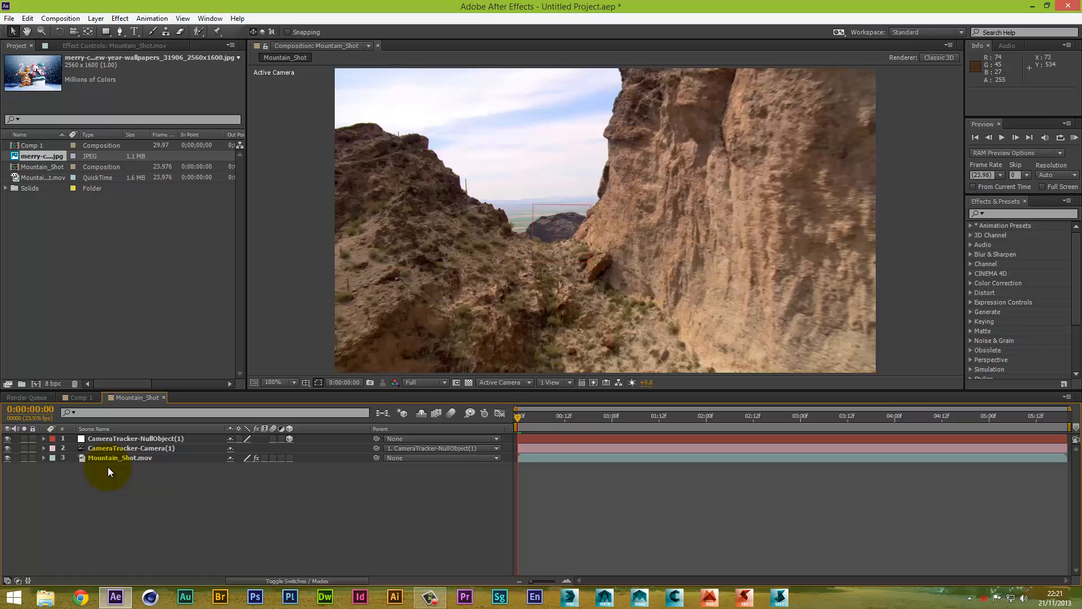
left_click(120, 457)
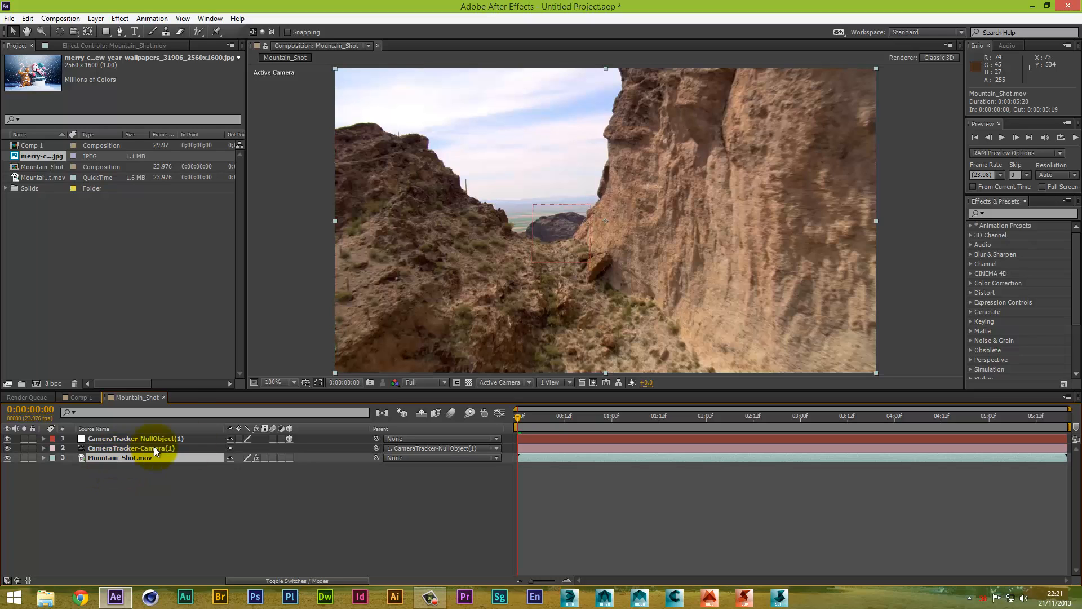
left_click(544, 416)
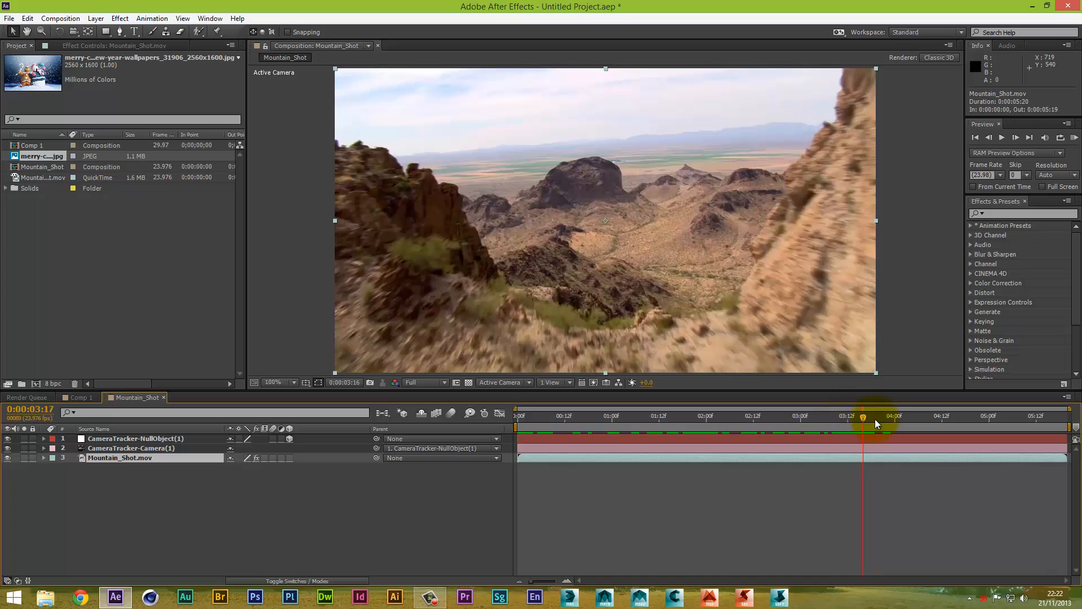
Step: Scrub through the flyby frames and return the Mountain_Shot clip to its first frame
left_click_drag(876, 428, 749, 427)
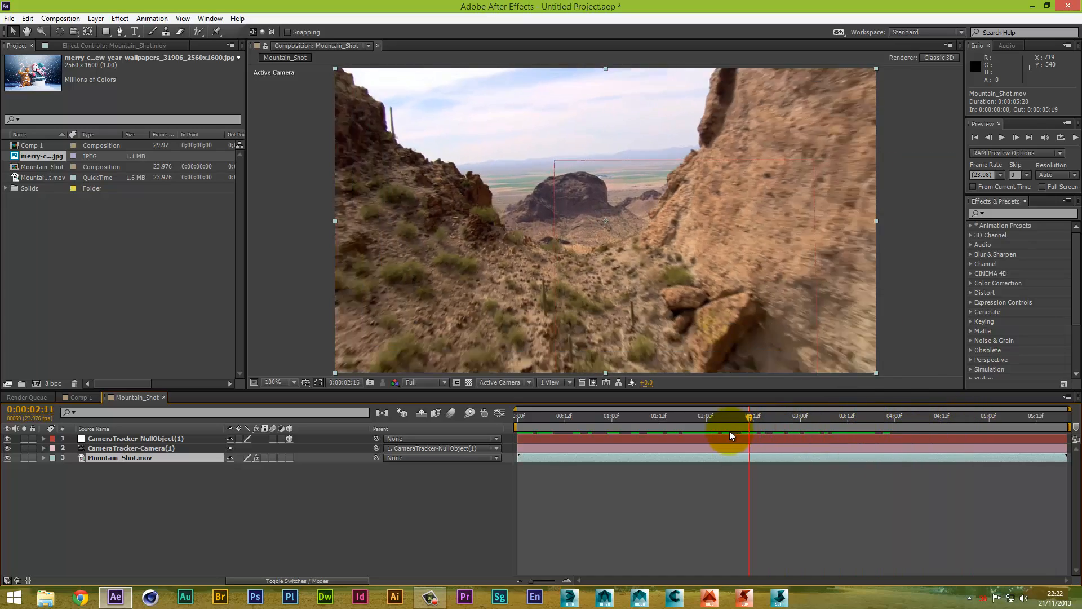
left_click(516, 416)
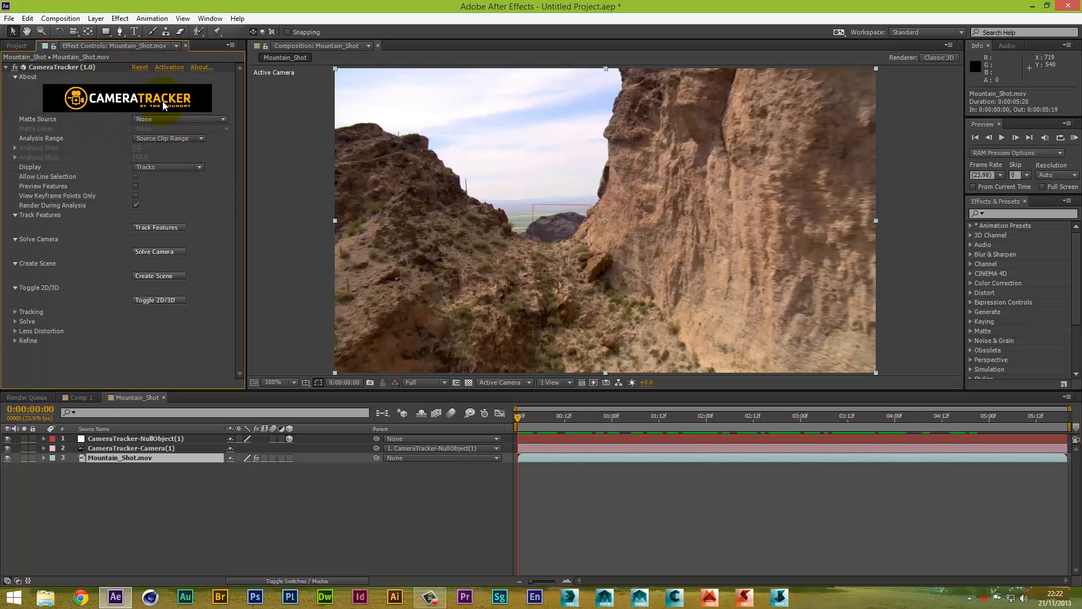
mouse_move(174, 113)
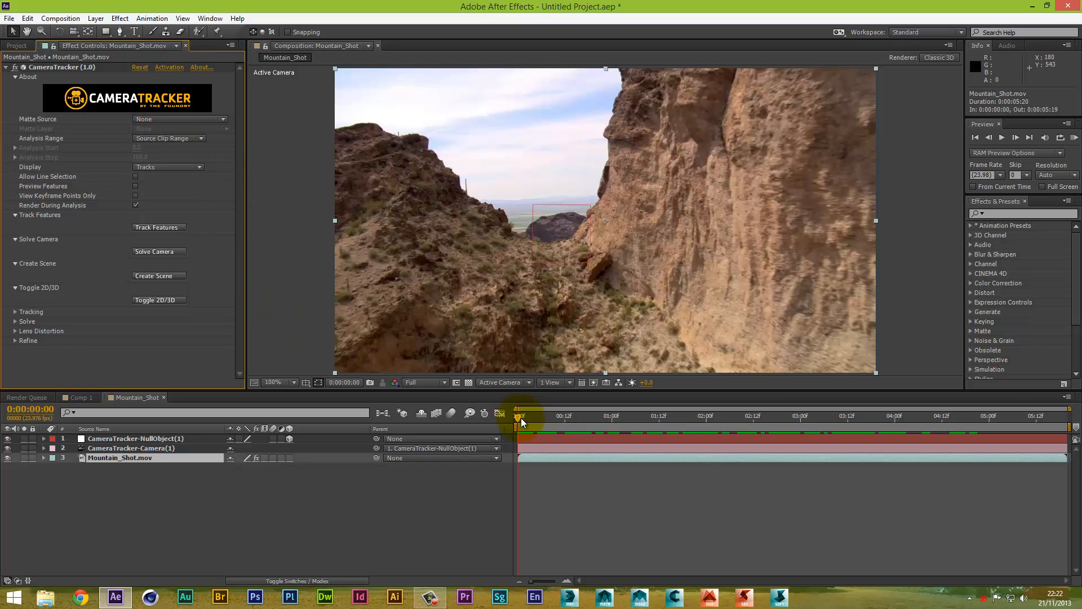
left_click(519, 418)
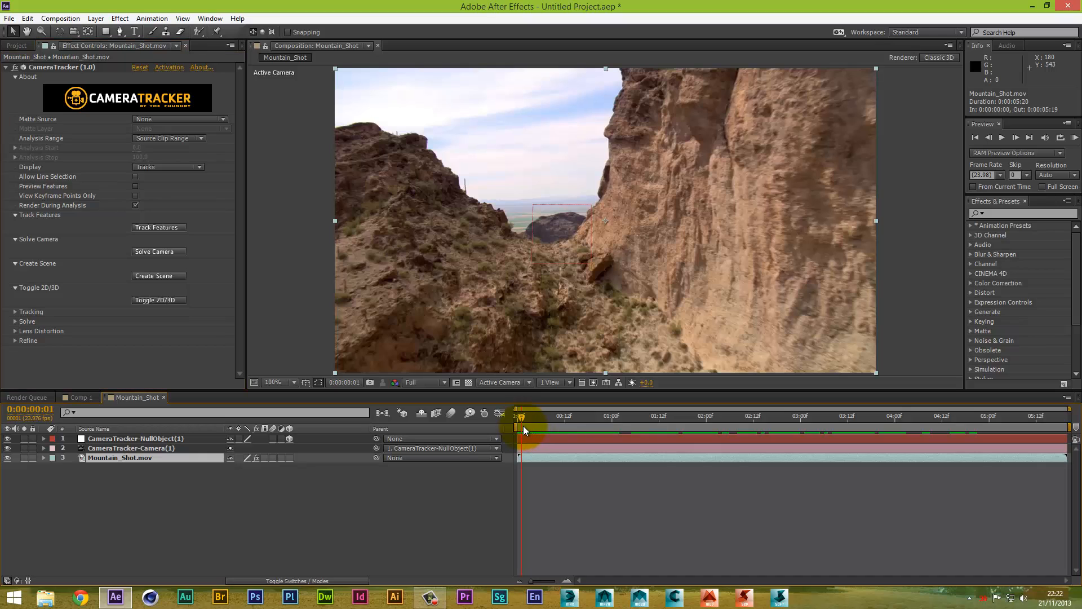
left_click(523, 418)
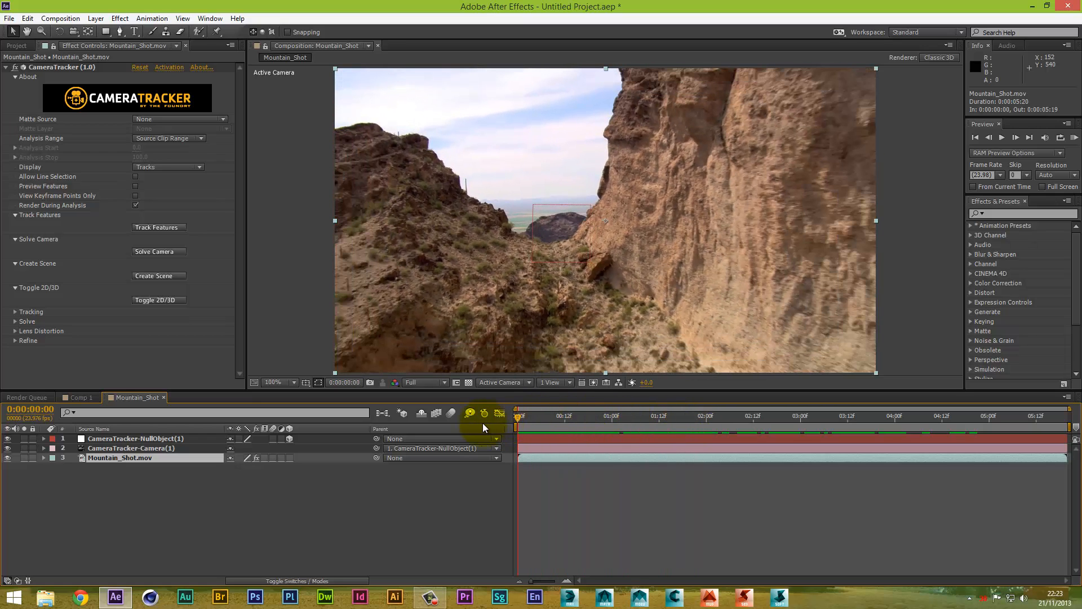
mouse_move(484, 427)
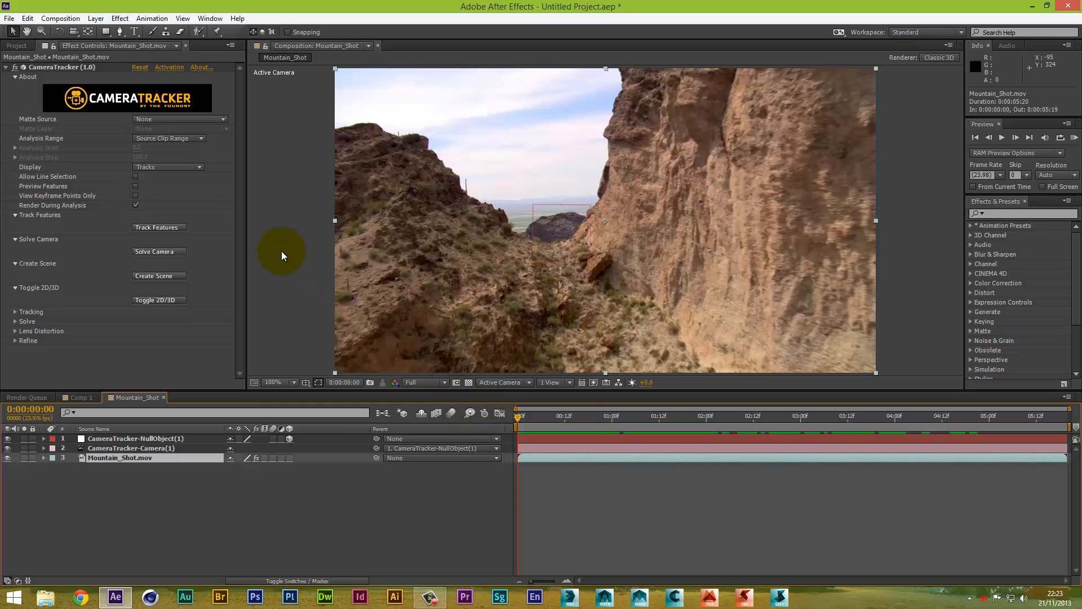
mouse_move(288, 388)
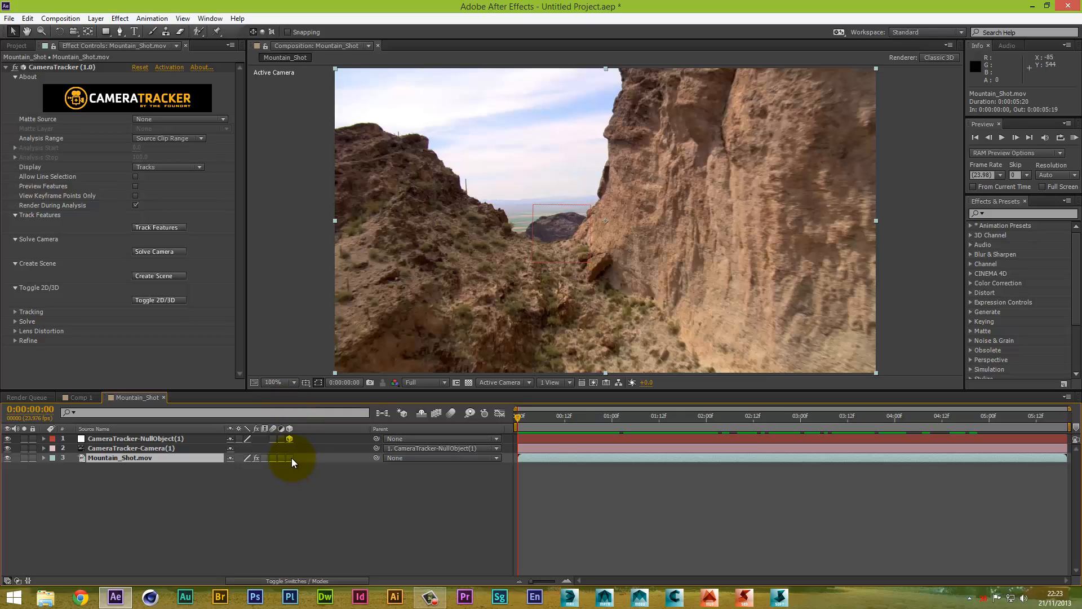
left_click(290, 458)
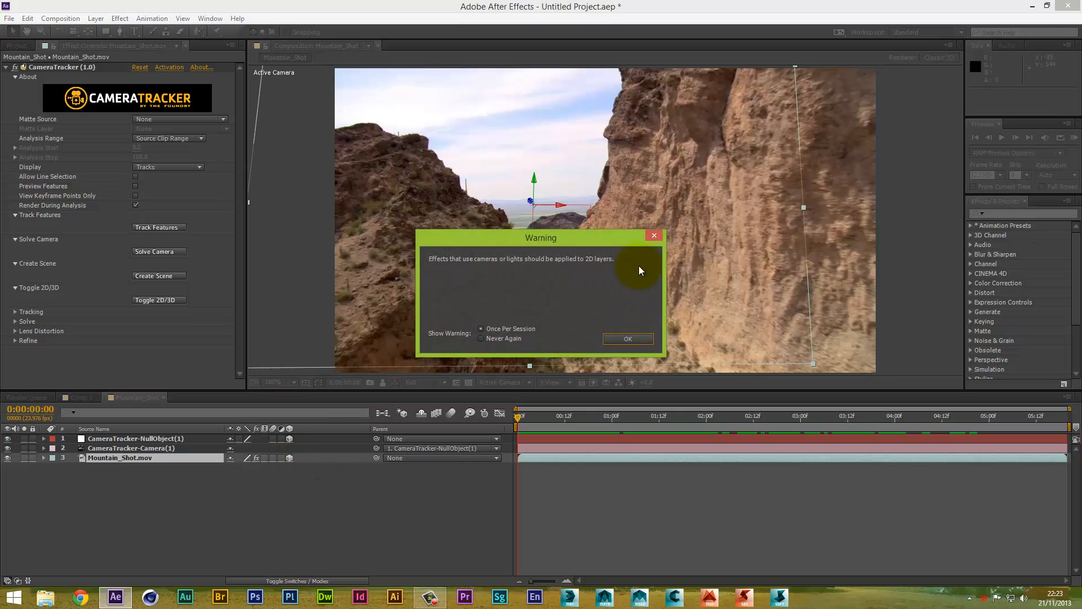
left_click(628, 338)
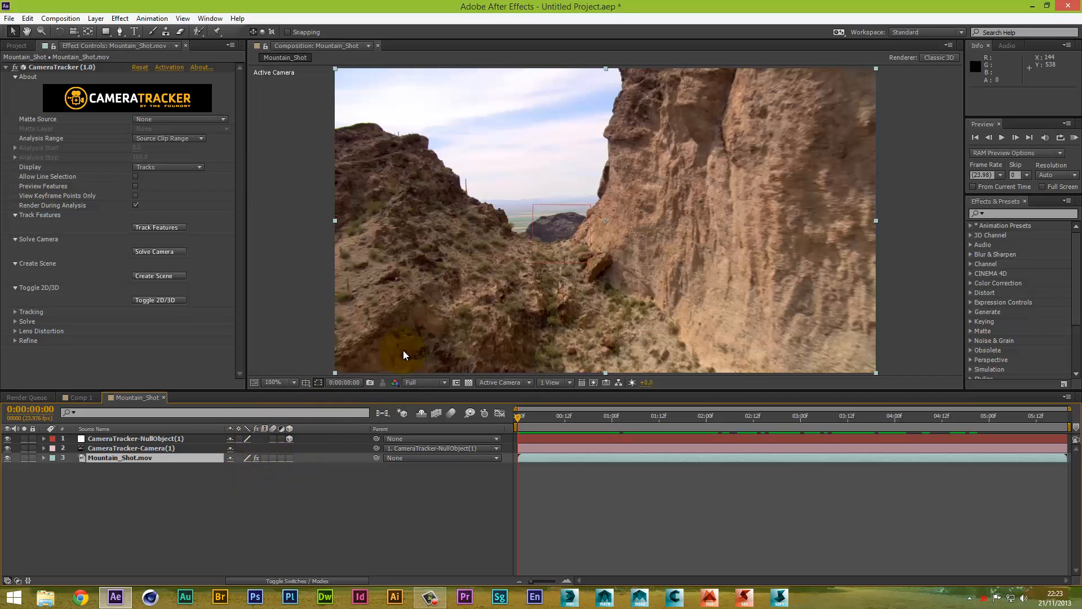
mouse_move(650, 253)
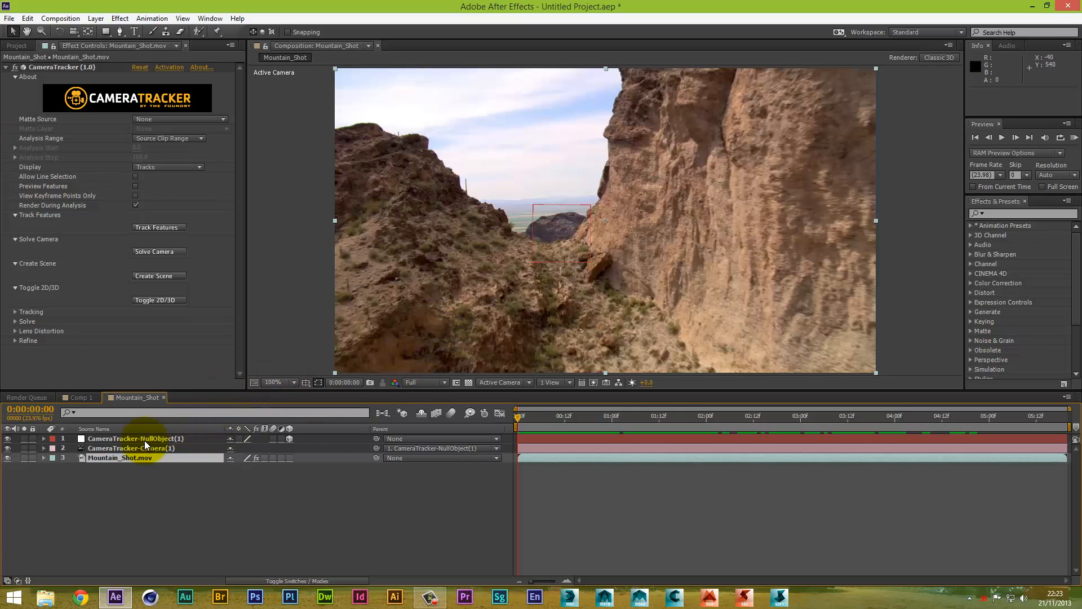
right_click(136, 439)
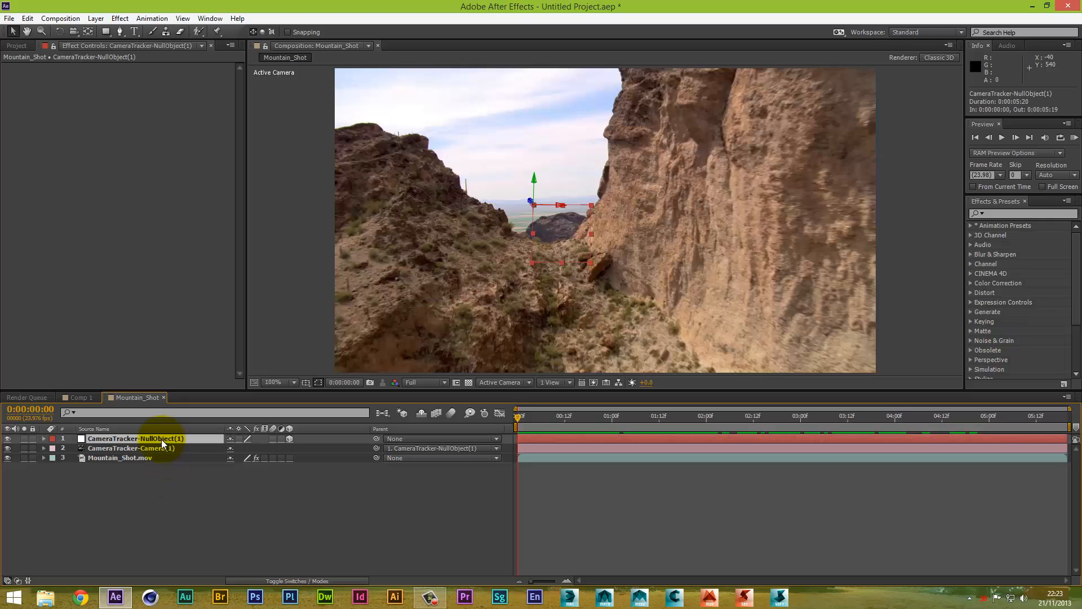
mouse_move(167, 452)
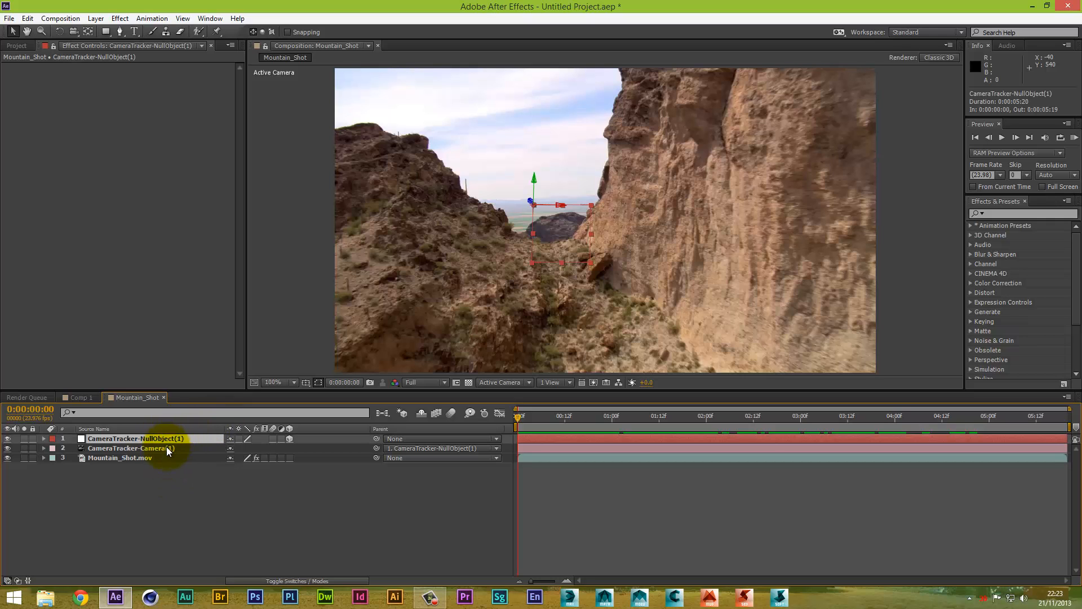
left_click(158, 448)
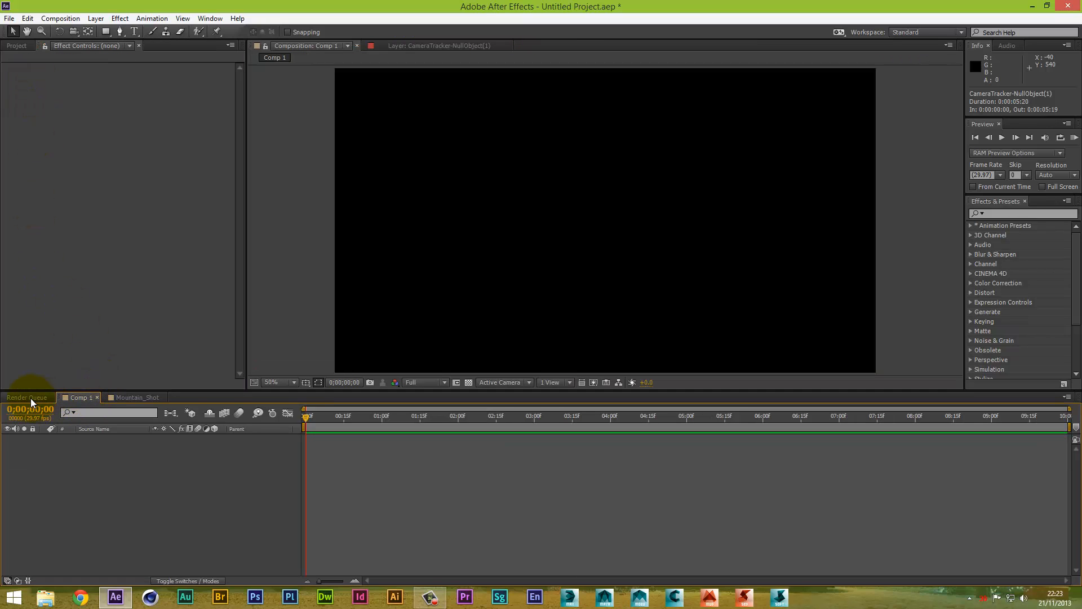
left_click(137, 397)
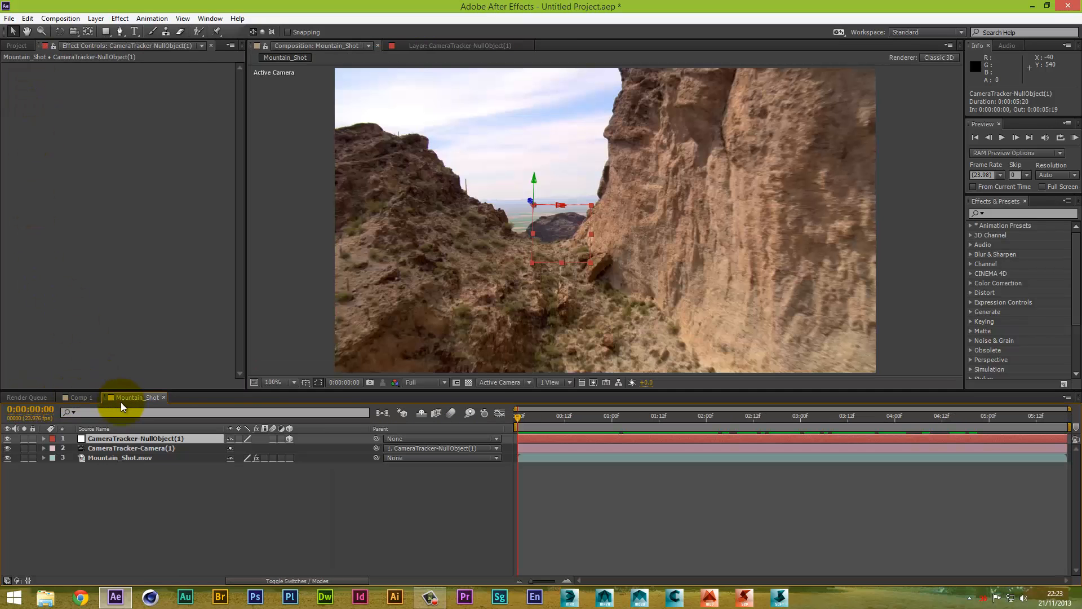
left_click(130, 448)
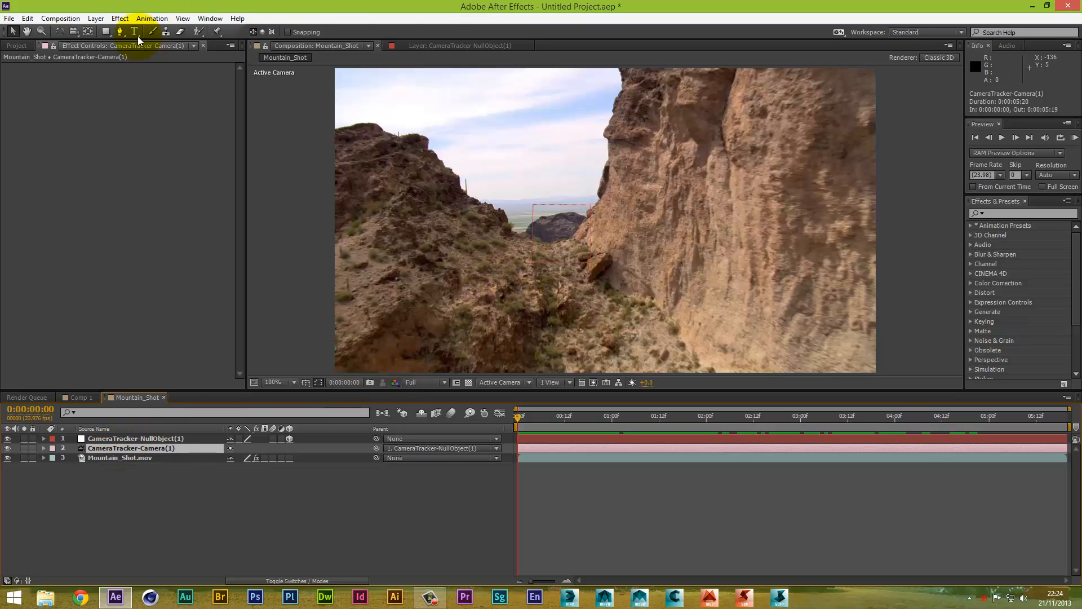
Step: Create a text layer with the Horizontal Type tool reading 'carlo bath'
left_click(130, 32)
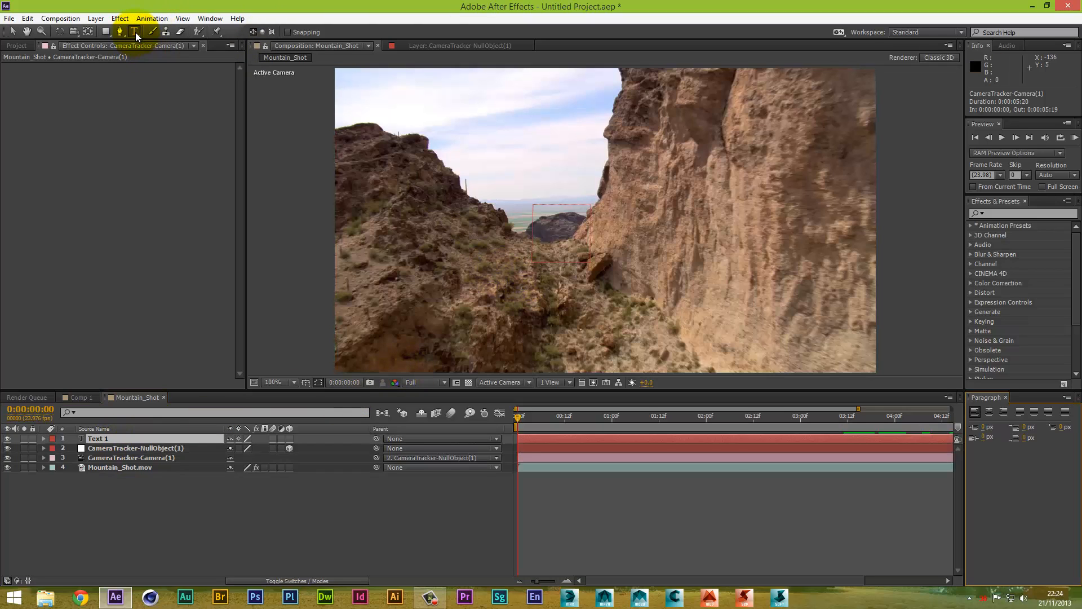
left_click(135, 32)
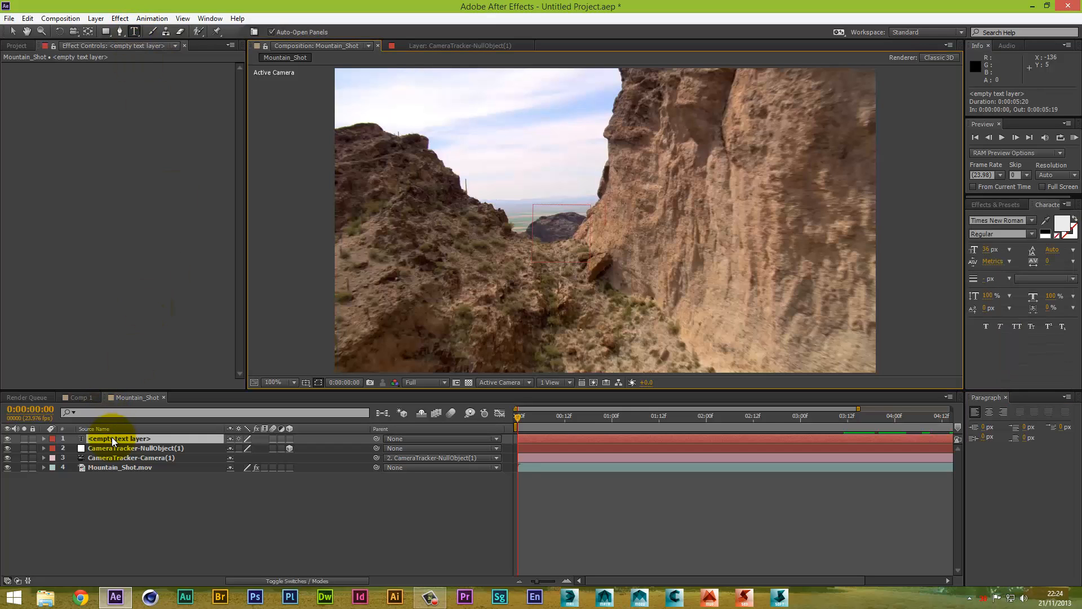
type("ca")
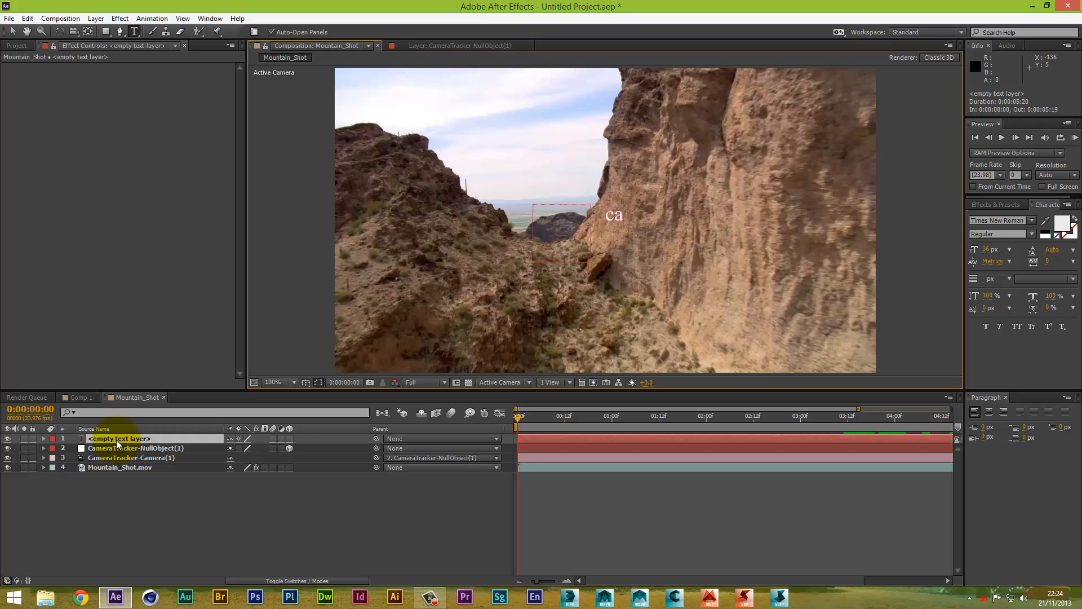
type("rlo ba")
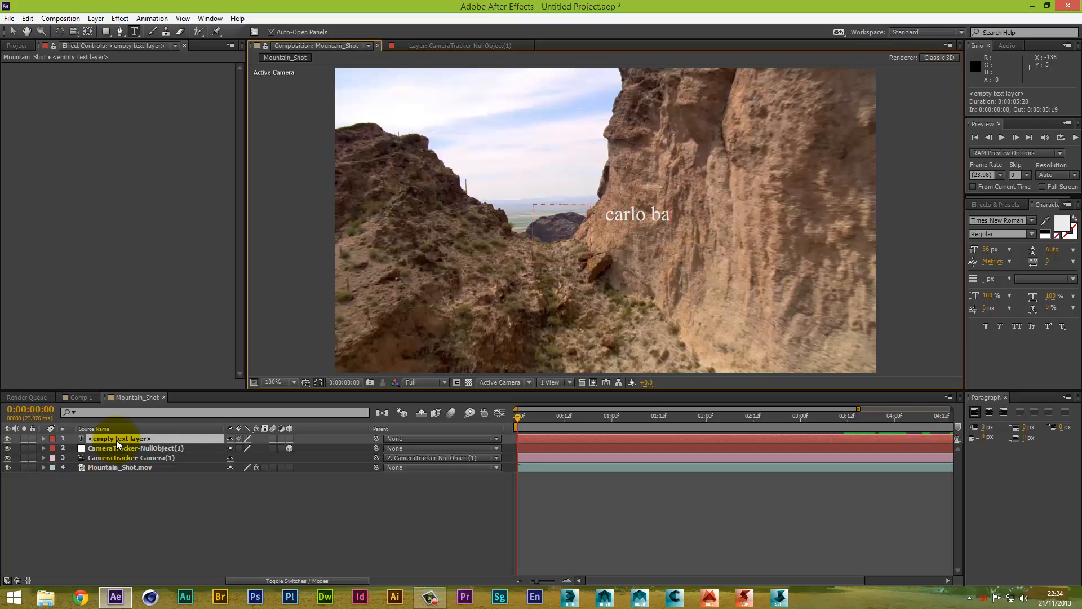
type("th")
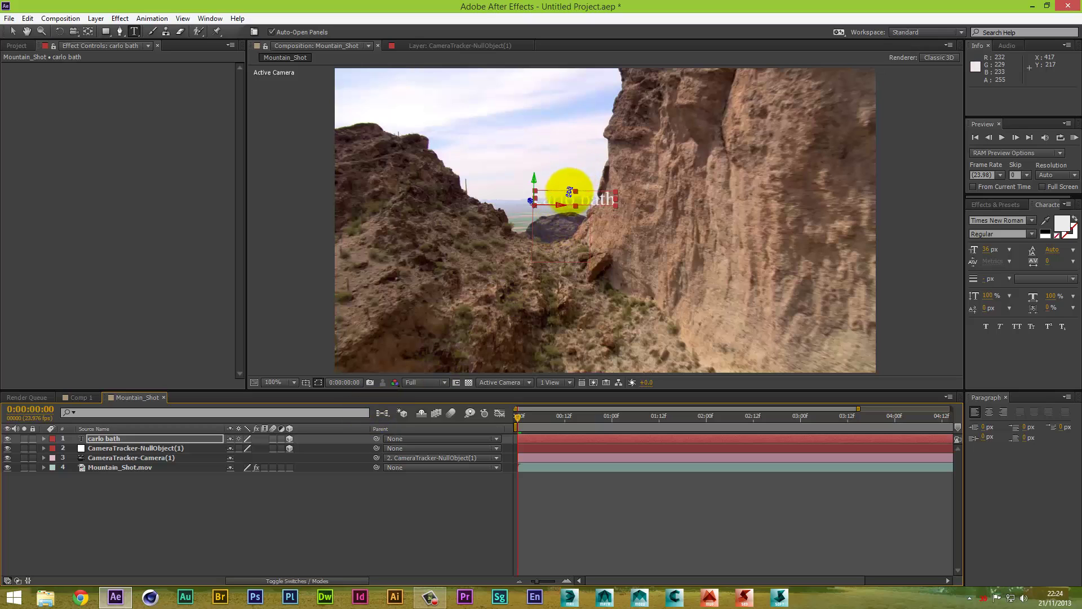
Step: Select the carlo bath layer to parent it to CameraTracker-NullObject(1)
left_click_drag(570, 192, 534, 192)
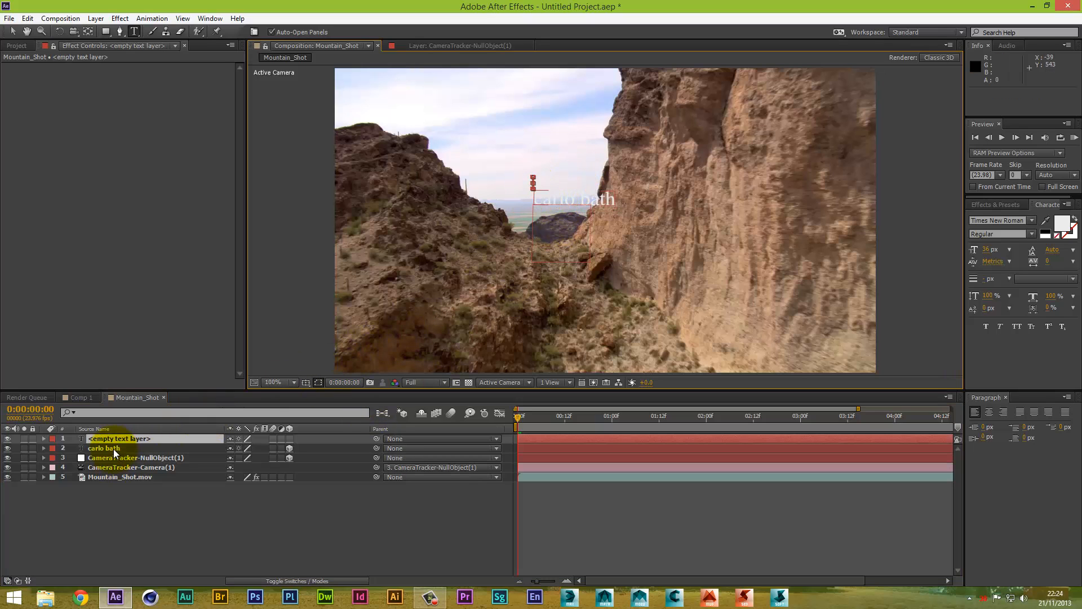
left_click(104, 448)
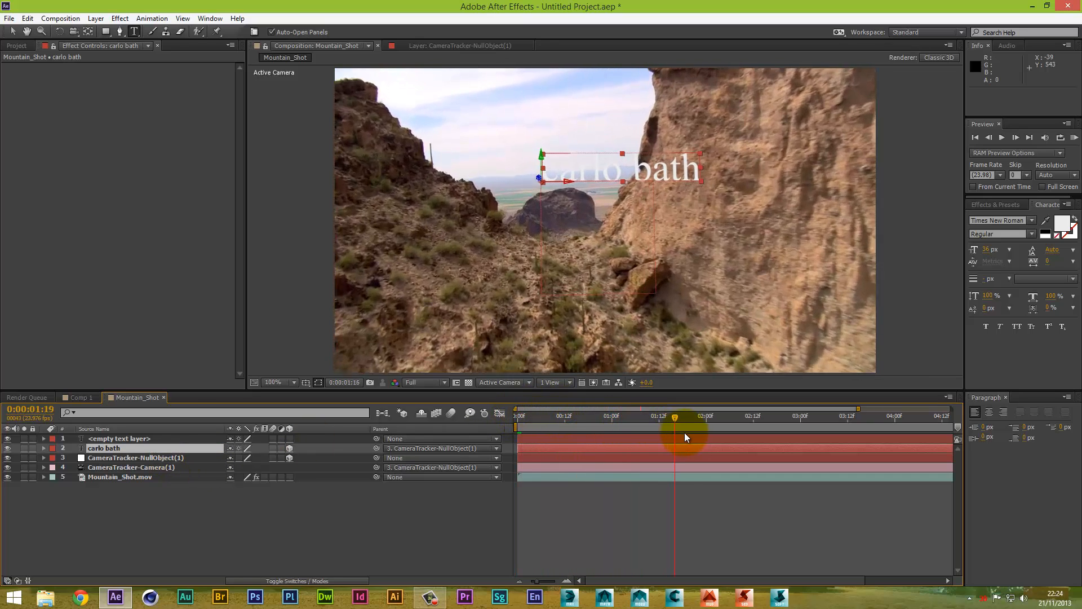
left_click_drag(675, 416, 728, 416)
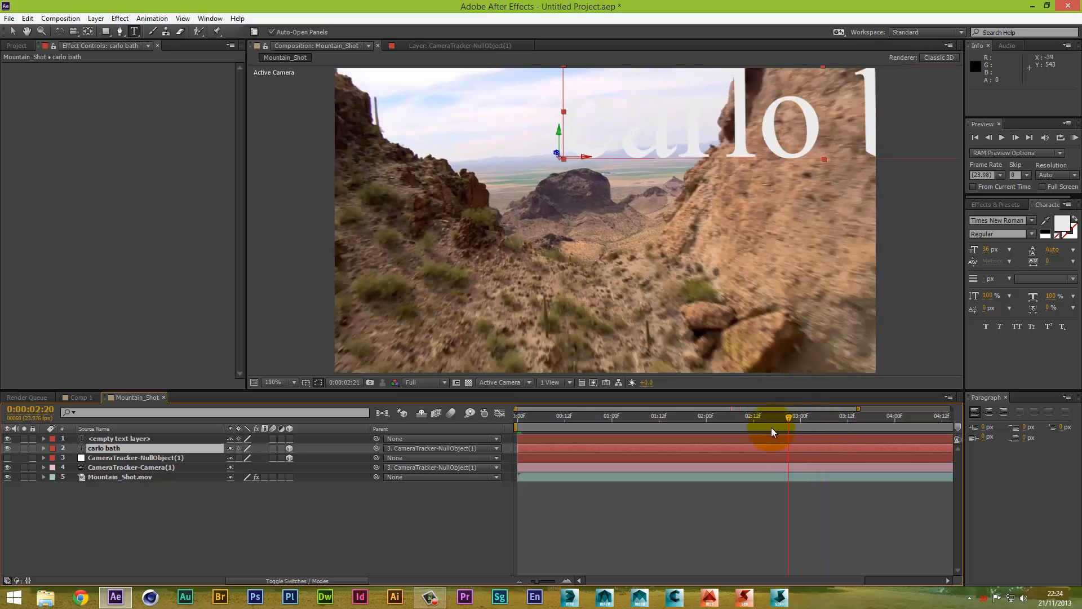
left_click(519, 416)
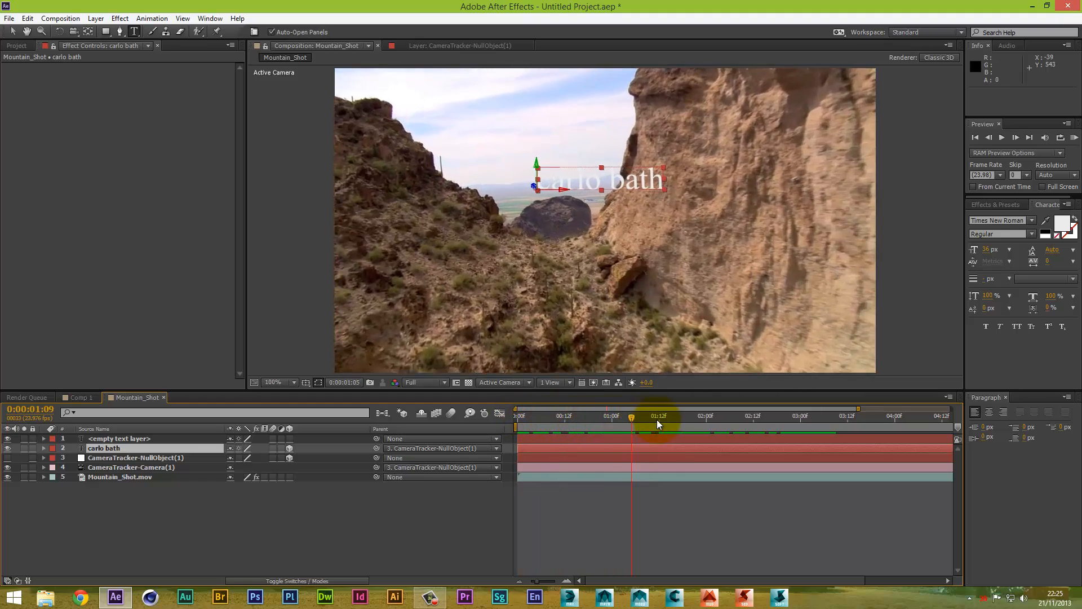
left_click_drag(659, 416, 769, 416)
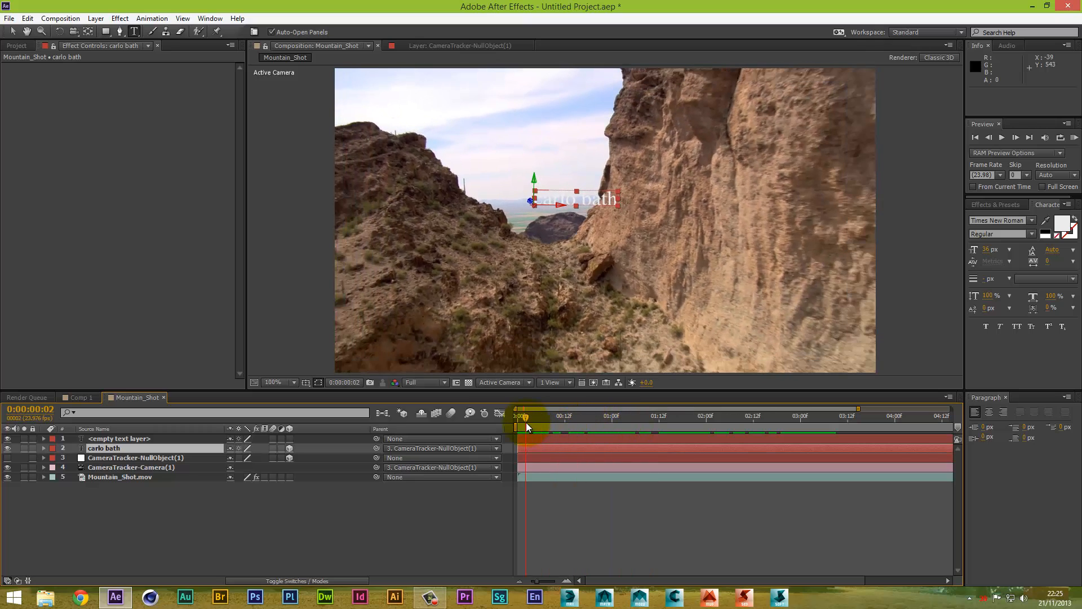
Step: Scrub the time indicator back and forth and settle it at the shot's start
left_click_drag(523, 414, 515, 415)
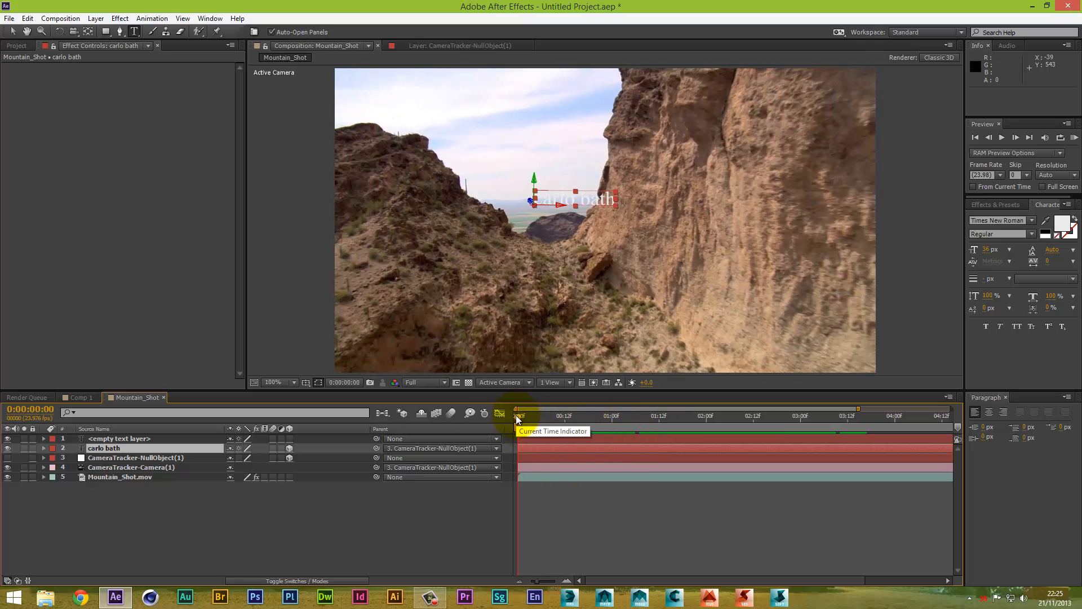
left_click_drag(517, 416, 552, 416)
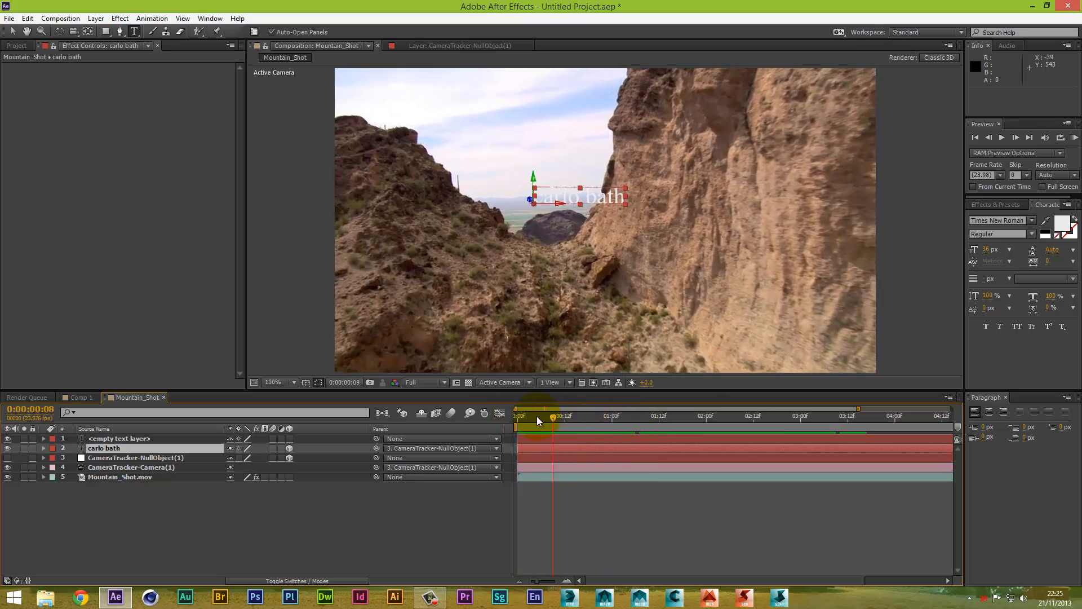
left_click_drag(553, 415, 517, 415)
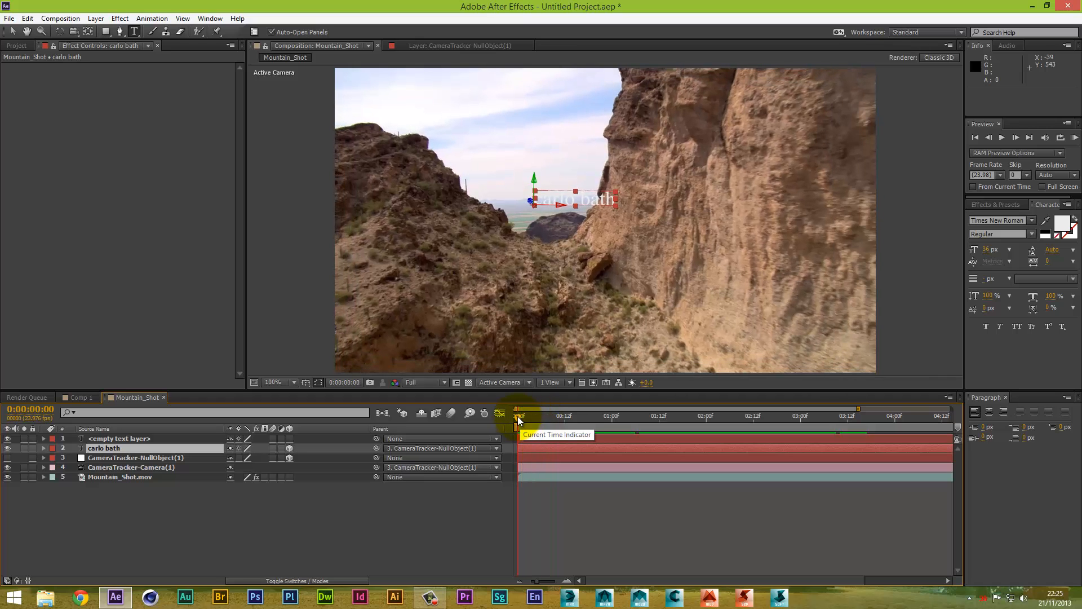
left_click_drag(520, 416, 683, 415)
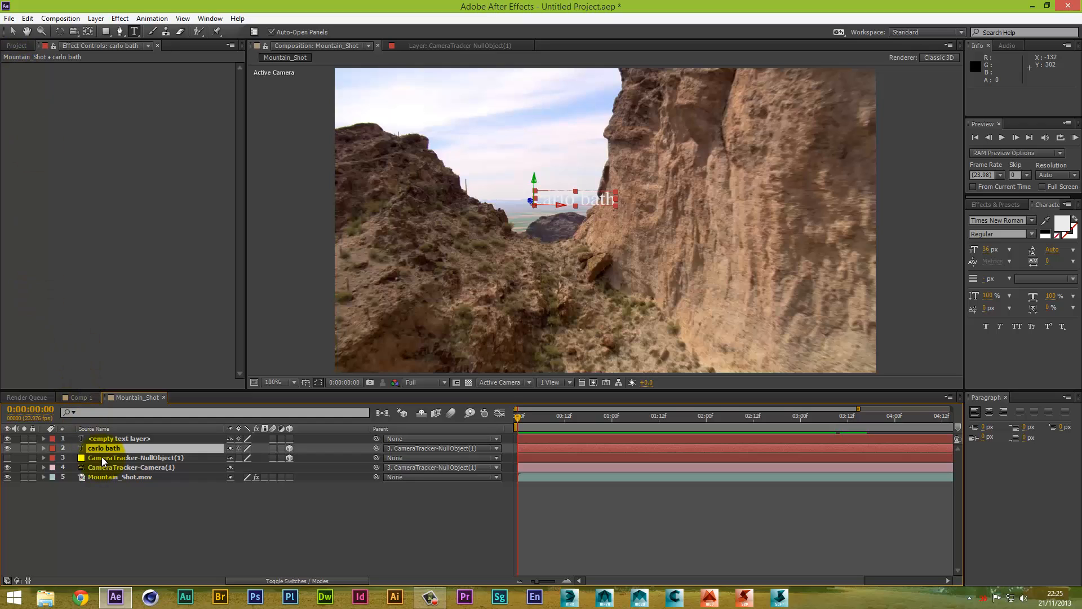
Step: Select the text and tracker null layers, then play the tracked shot from the Preview panel
left_click(135, 458)
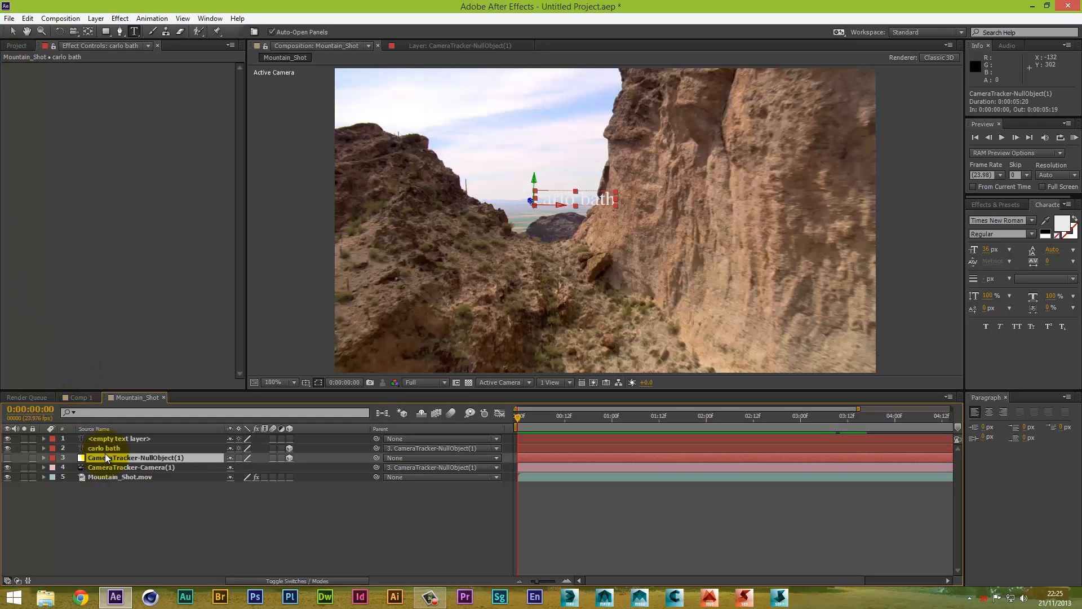
left_click(105, 447)
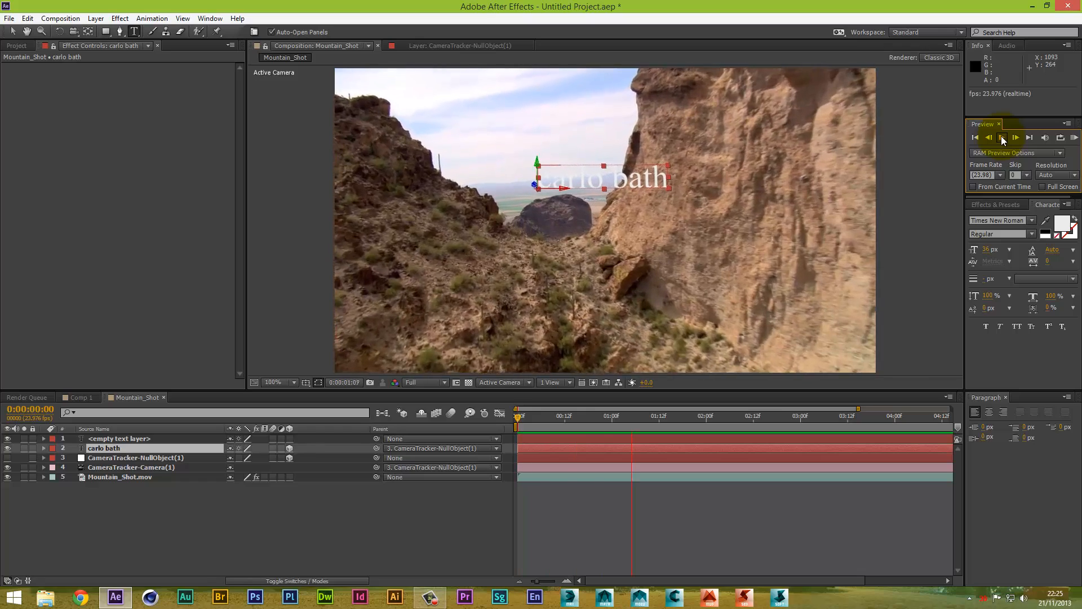
left_click(1001, 138)
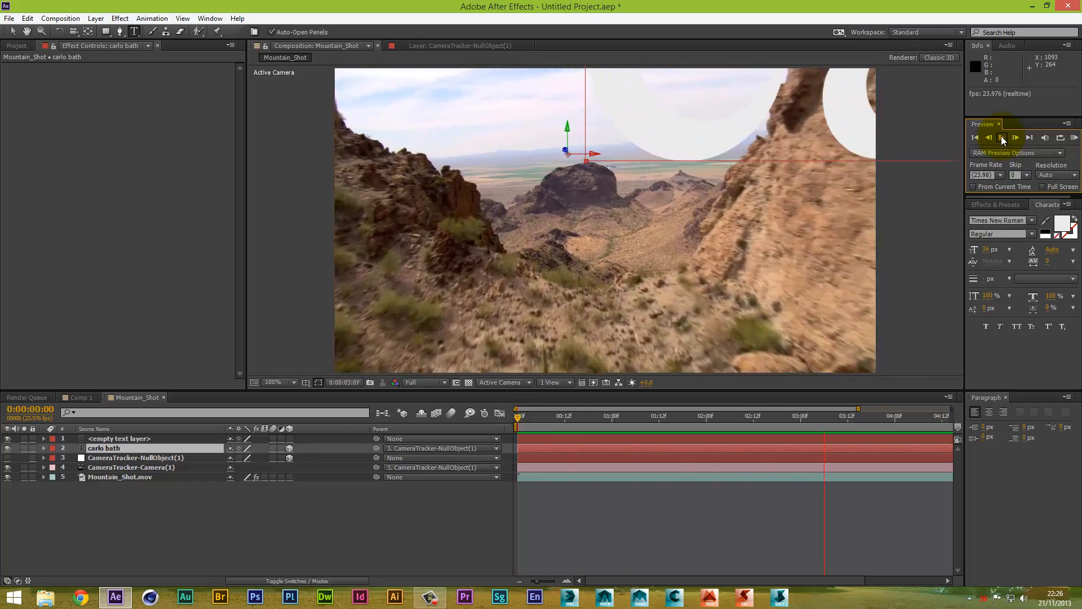